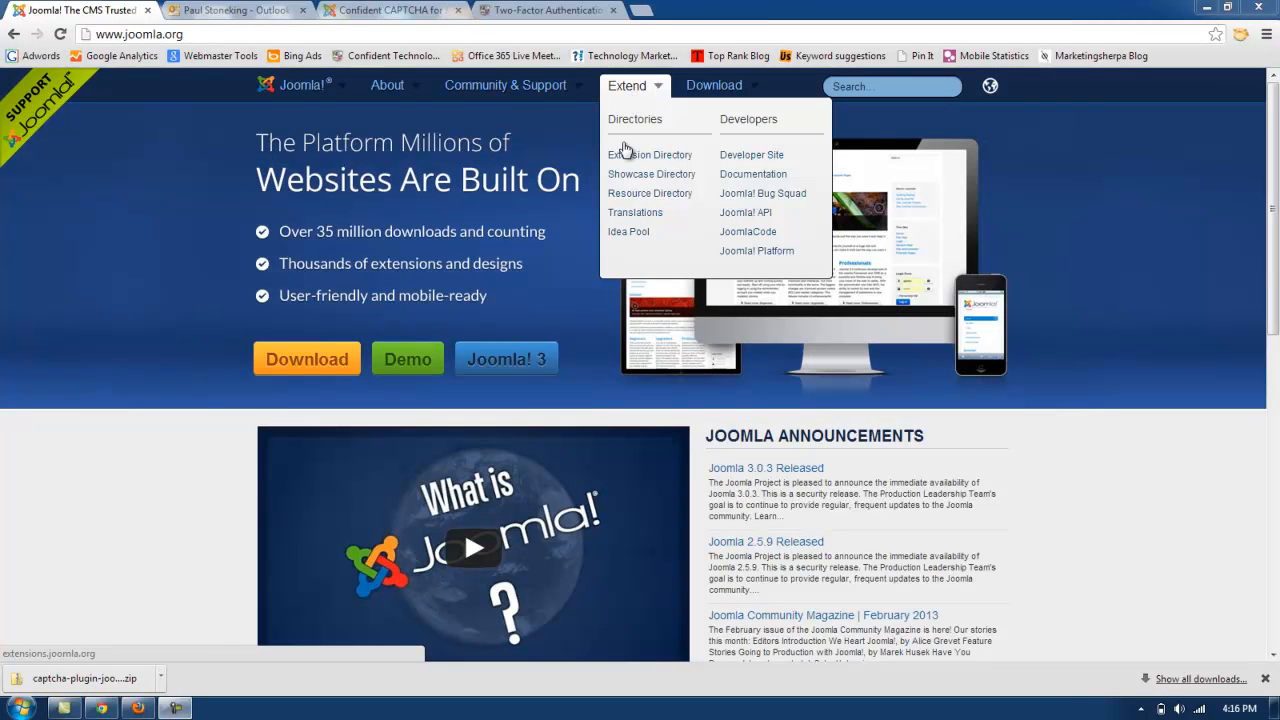
- Search the Joomla Extensions Directory for 'Confident CAPTCHA' and browse to its listing
click(650, 154)
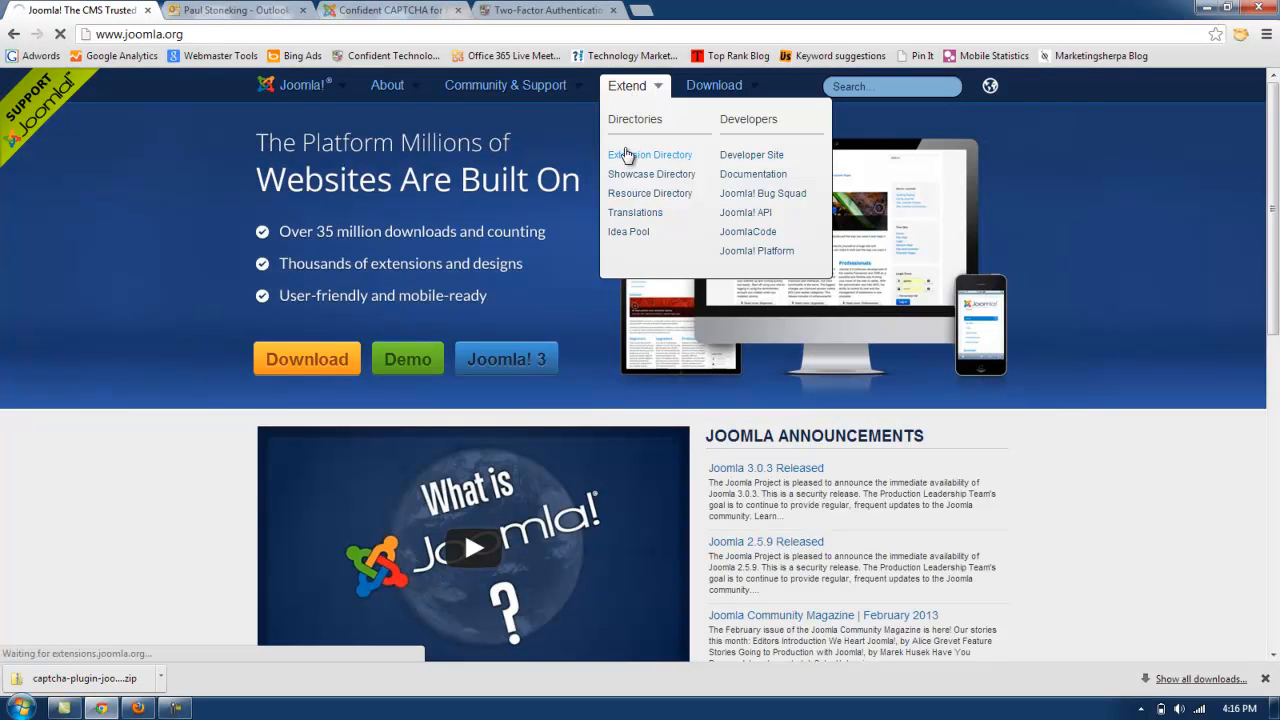
click(650, 154)
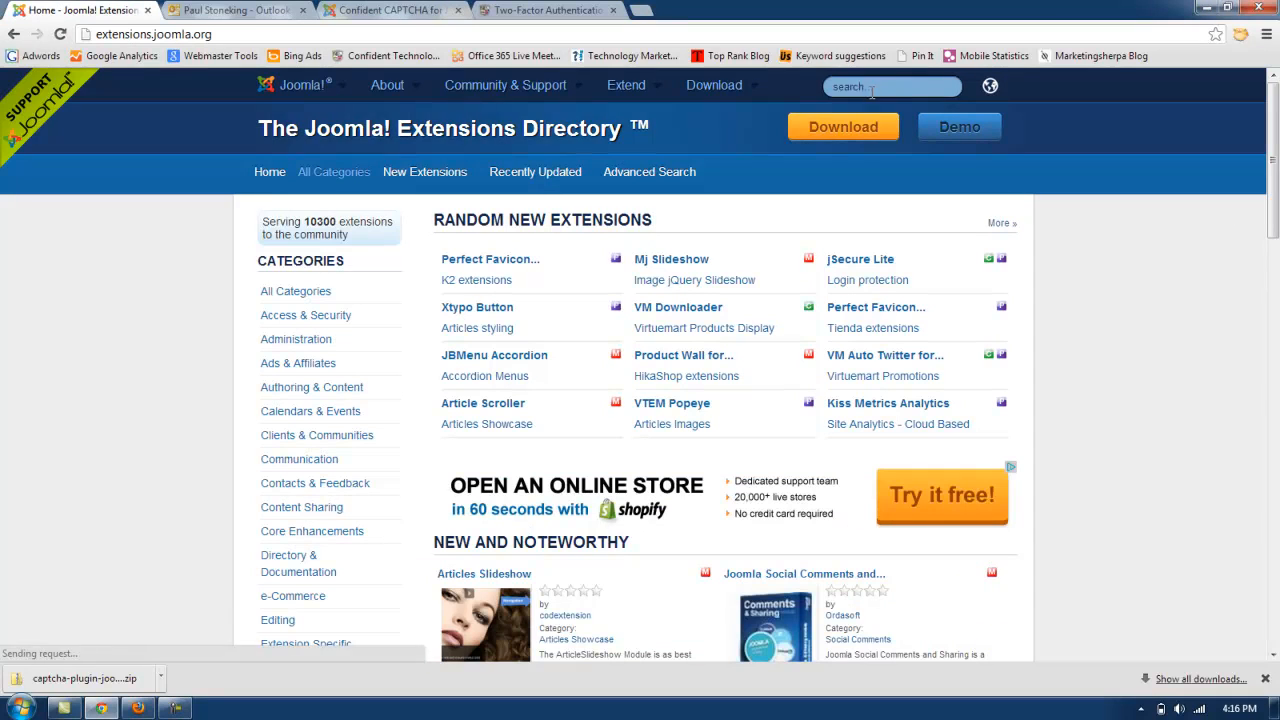
text(C)
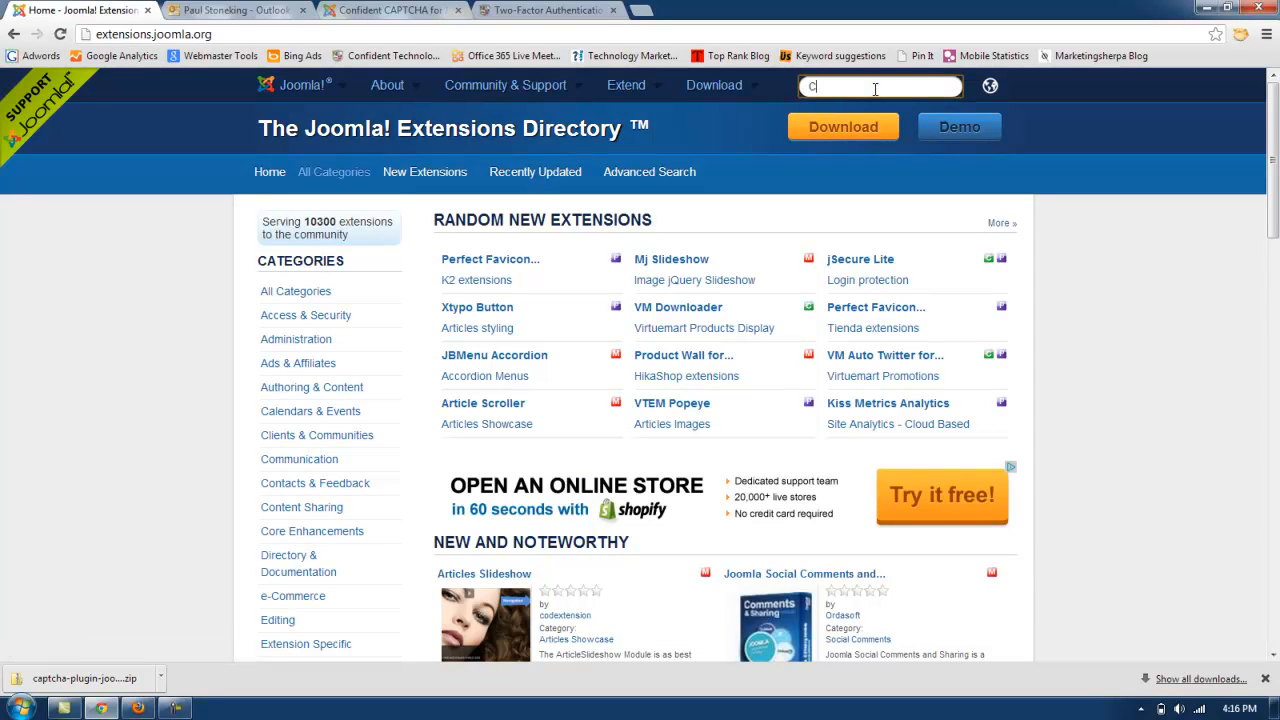
text(onfident CAP)
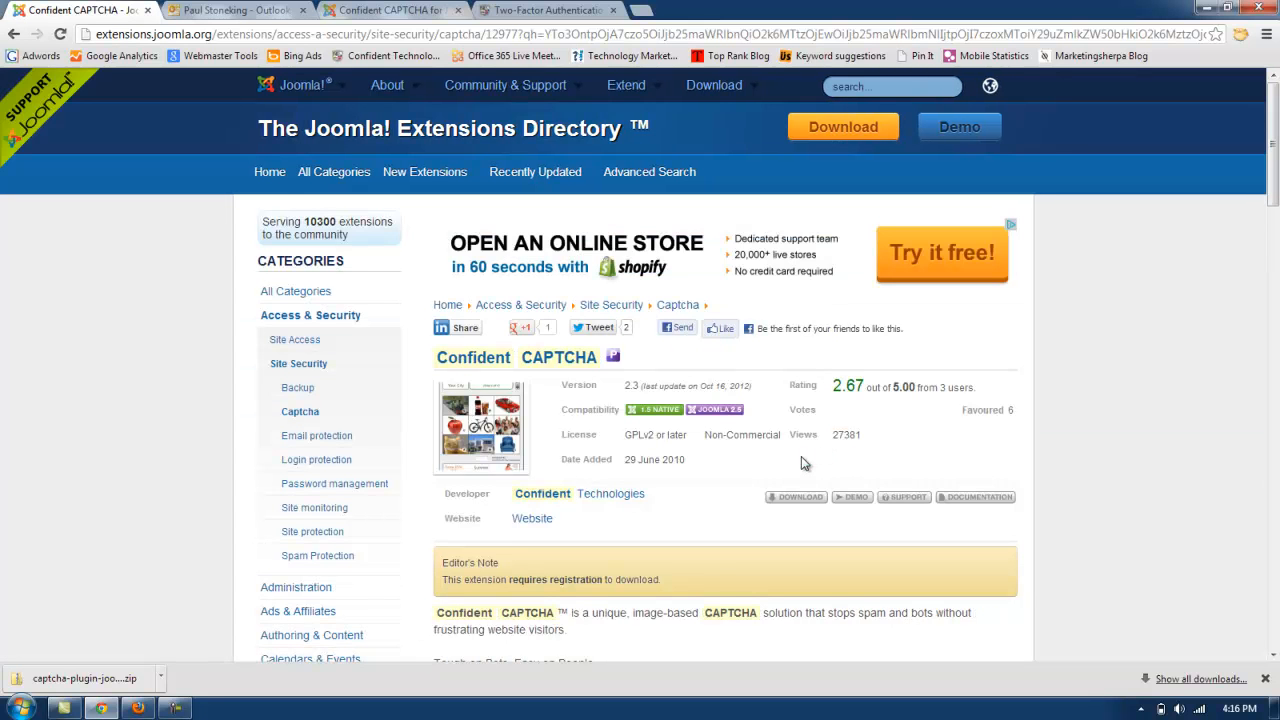
scroll(down, 3)
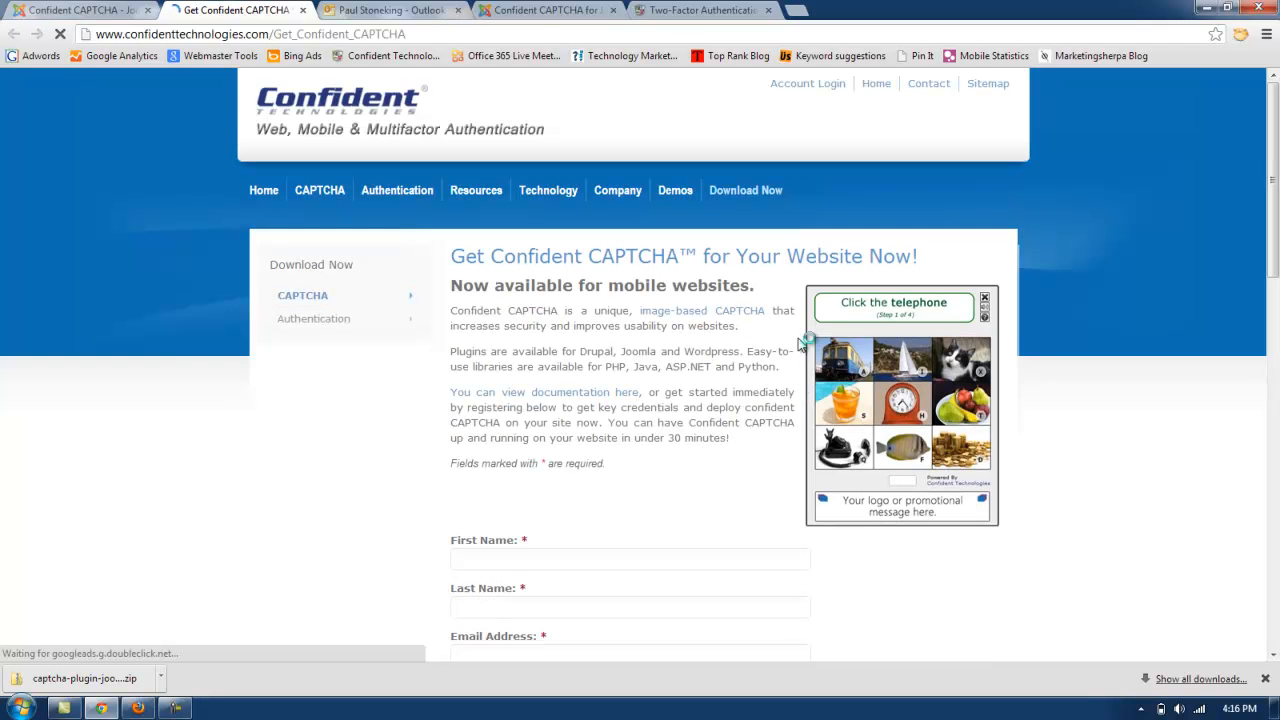
mouse_move(660, 368)
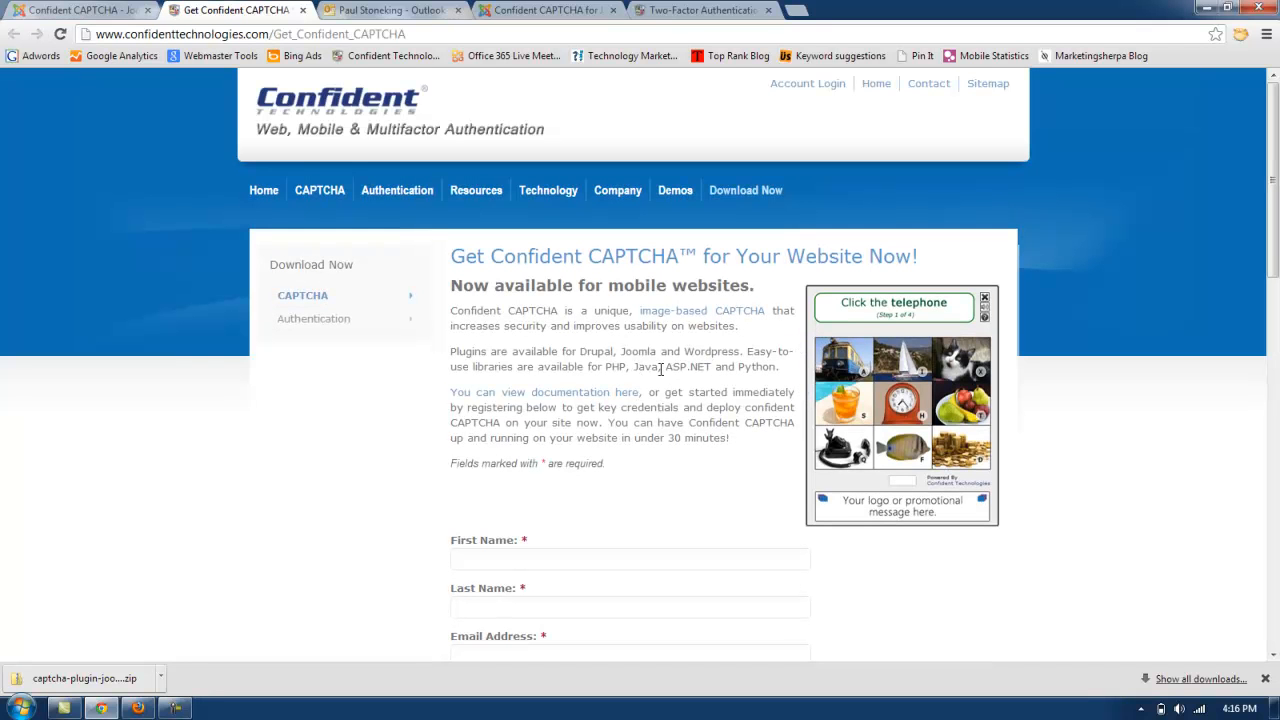
- Fill the registration form with name Test, email test@, country USA and site URL myJooml
scroll(down, 3)
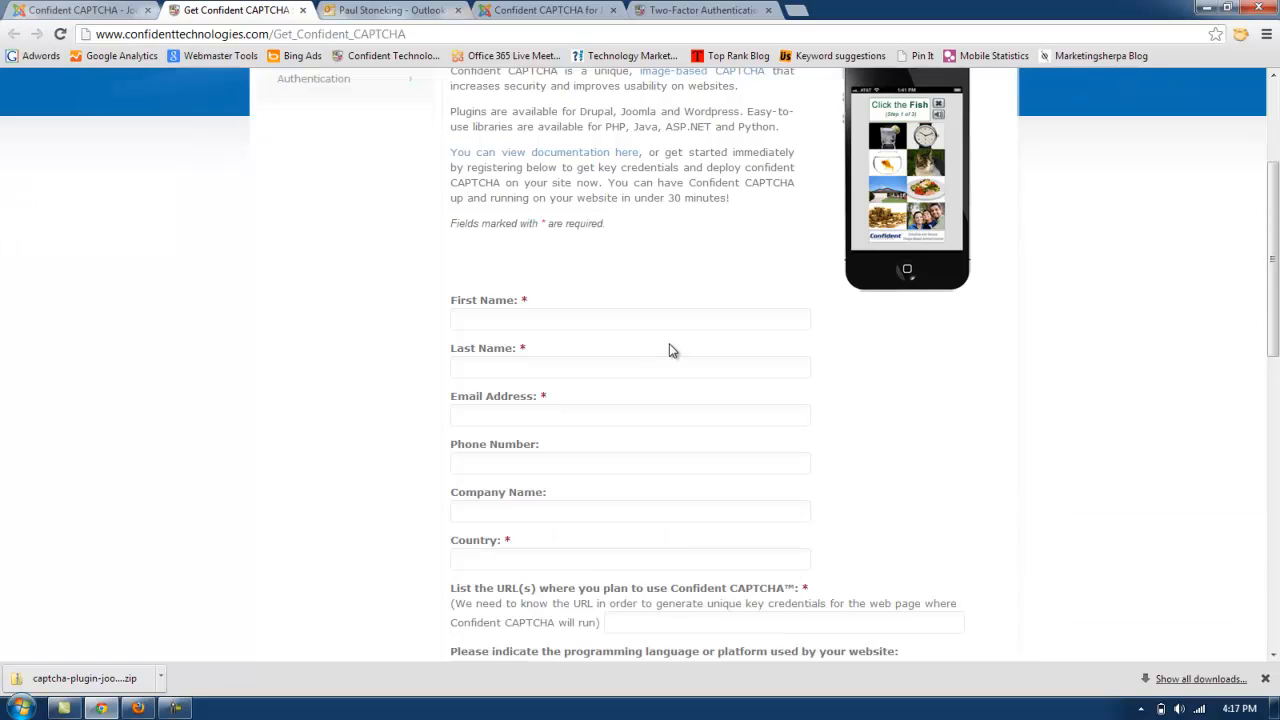
scroll(down, 3)
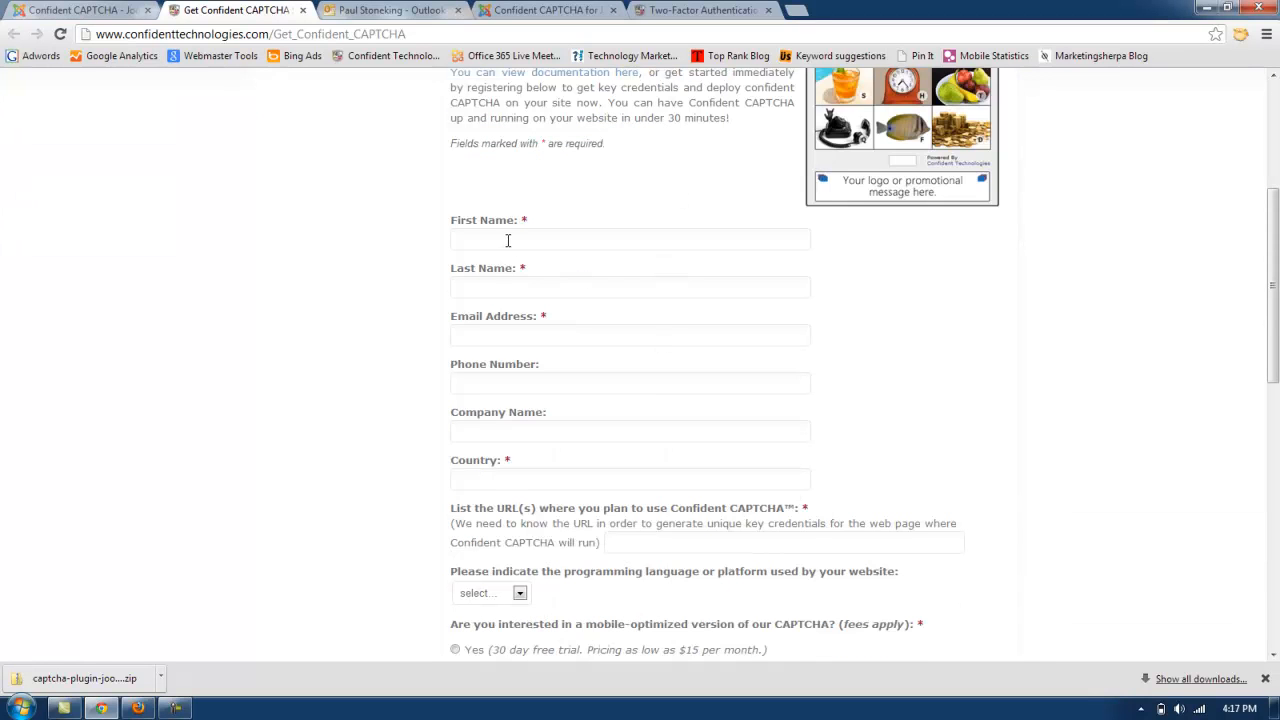
click(630, 240)
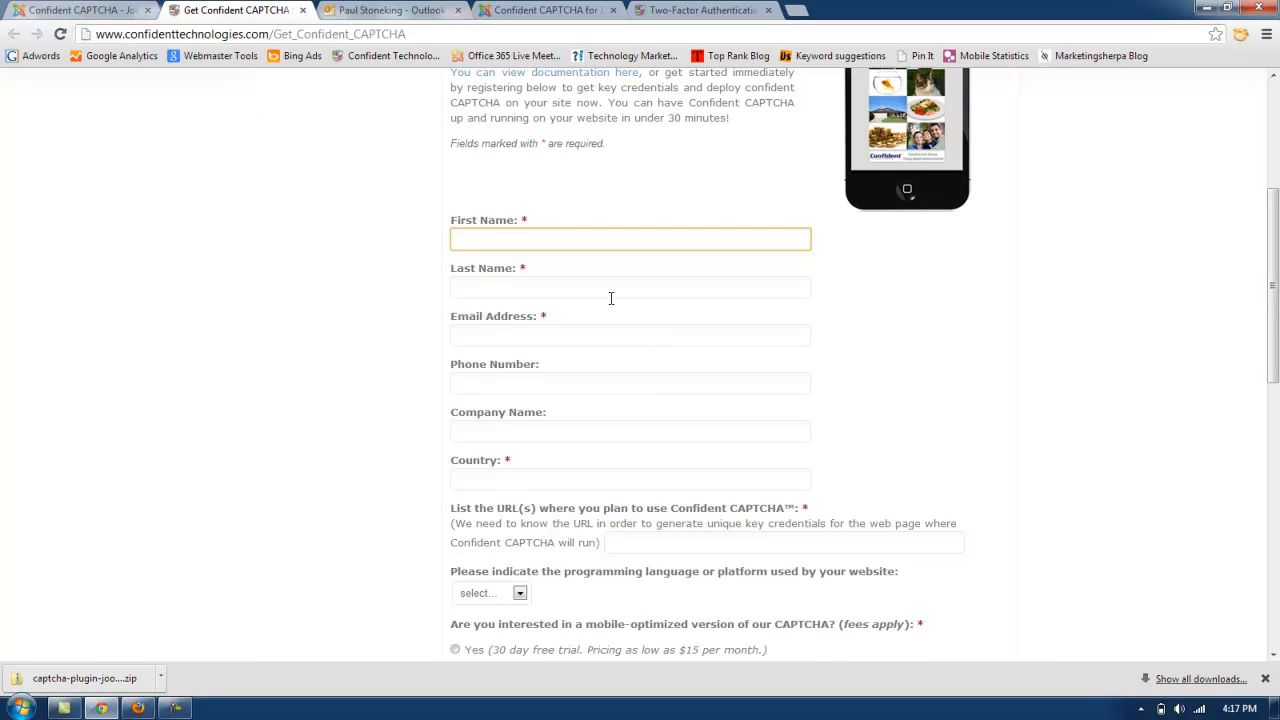
text(Test)
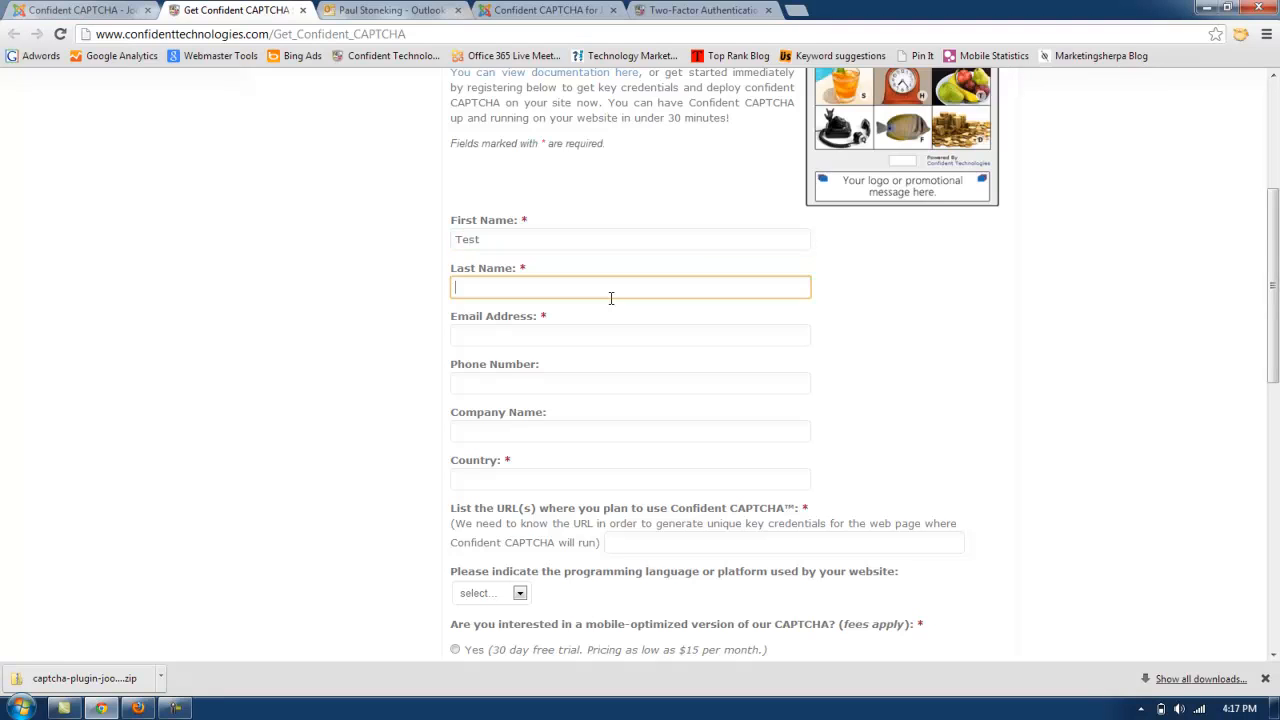
text(test@test.com)
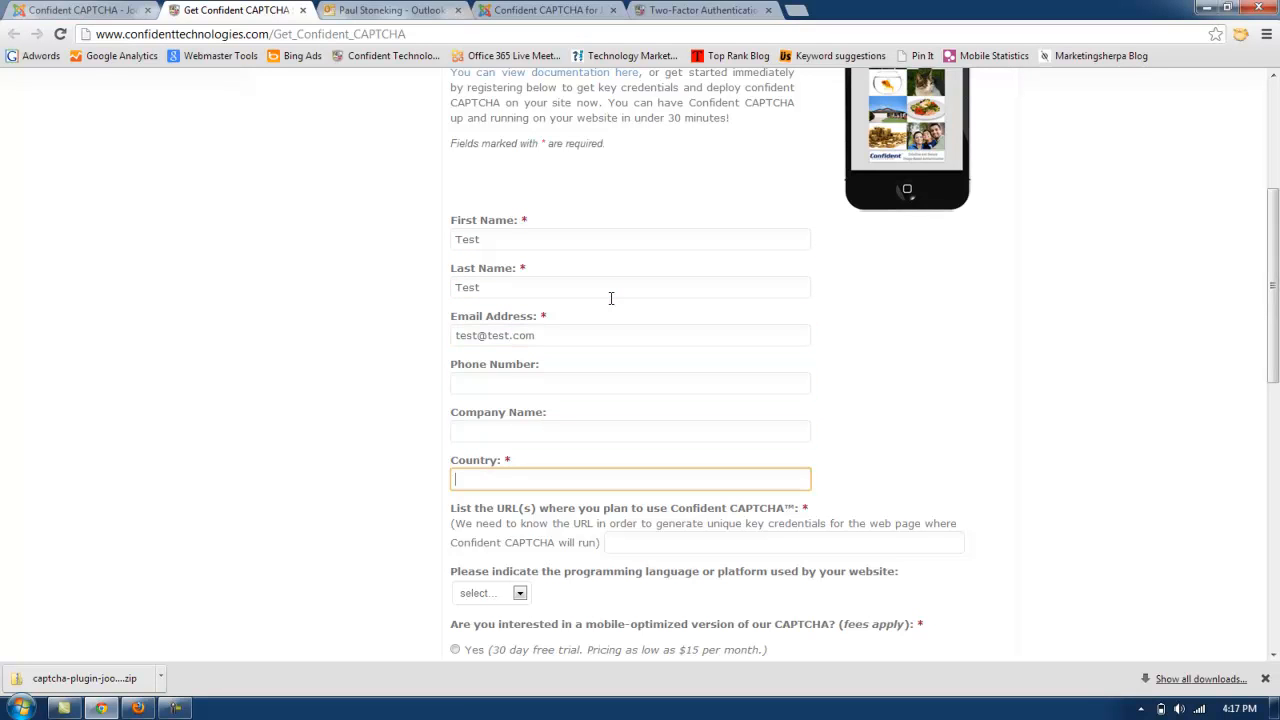
text(USA)
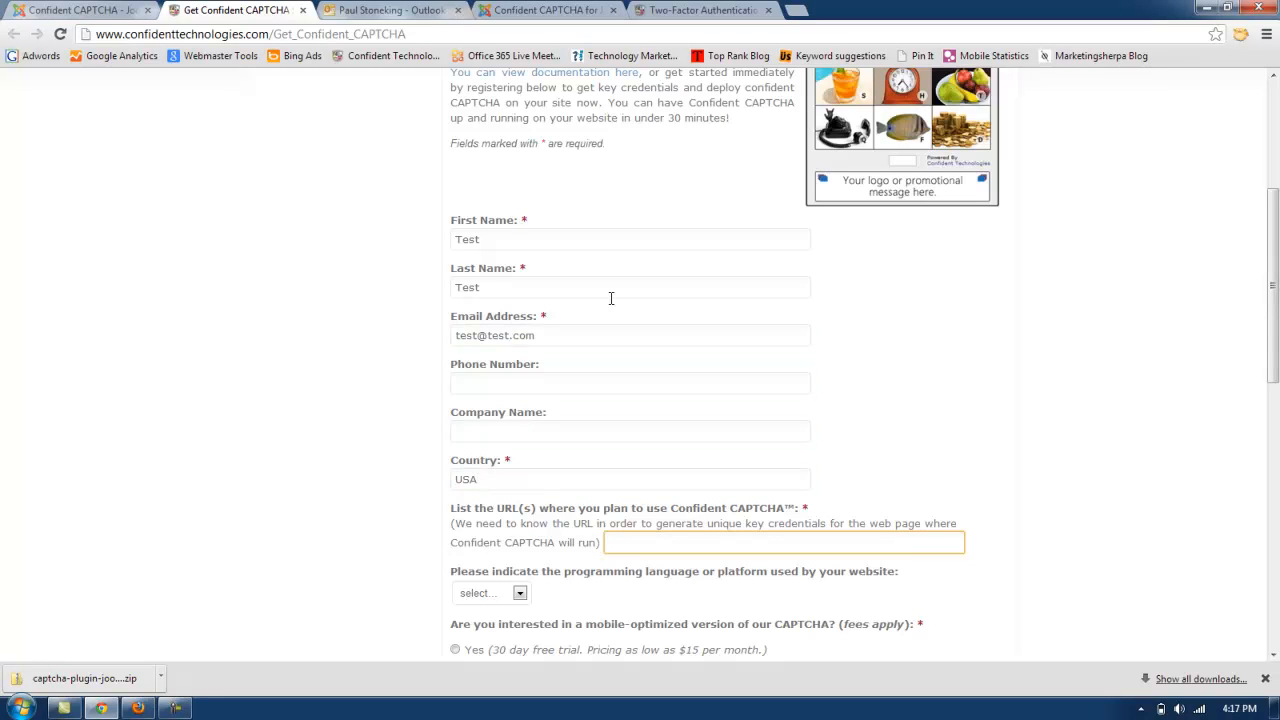
text(myJoomlaSite.com)
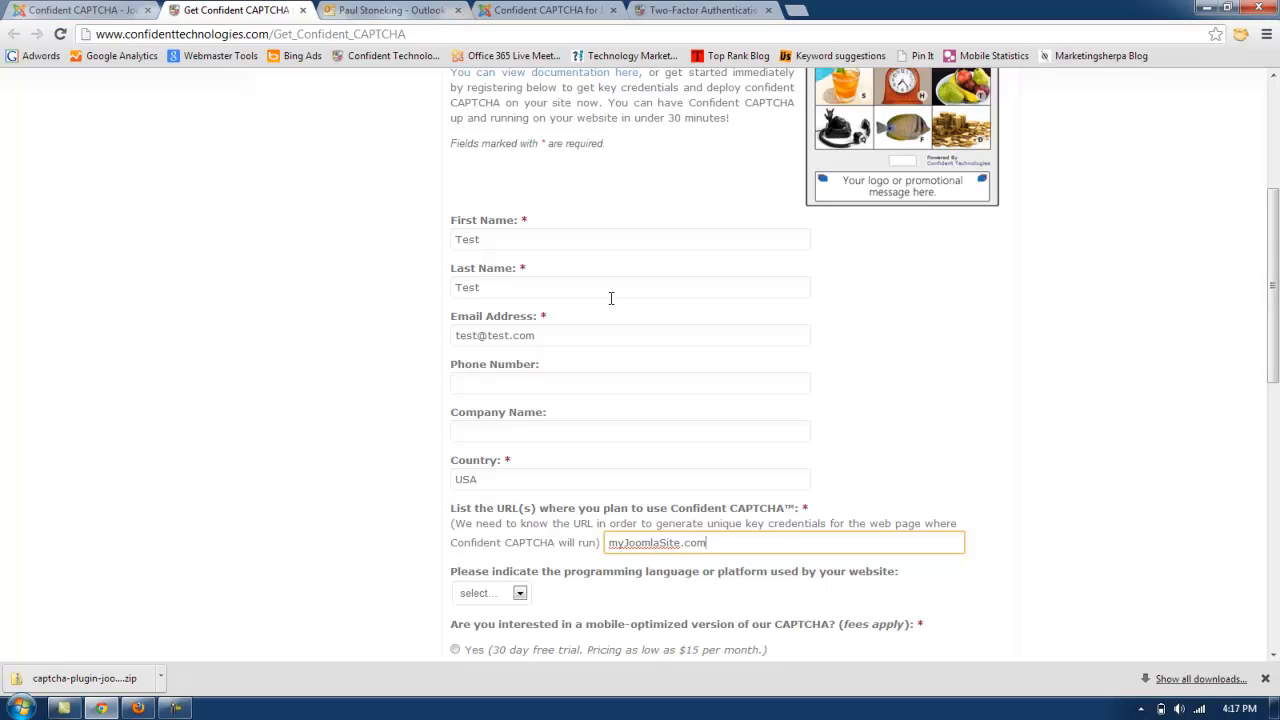
scroll(down, 3)
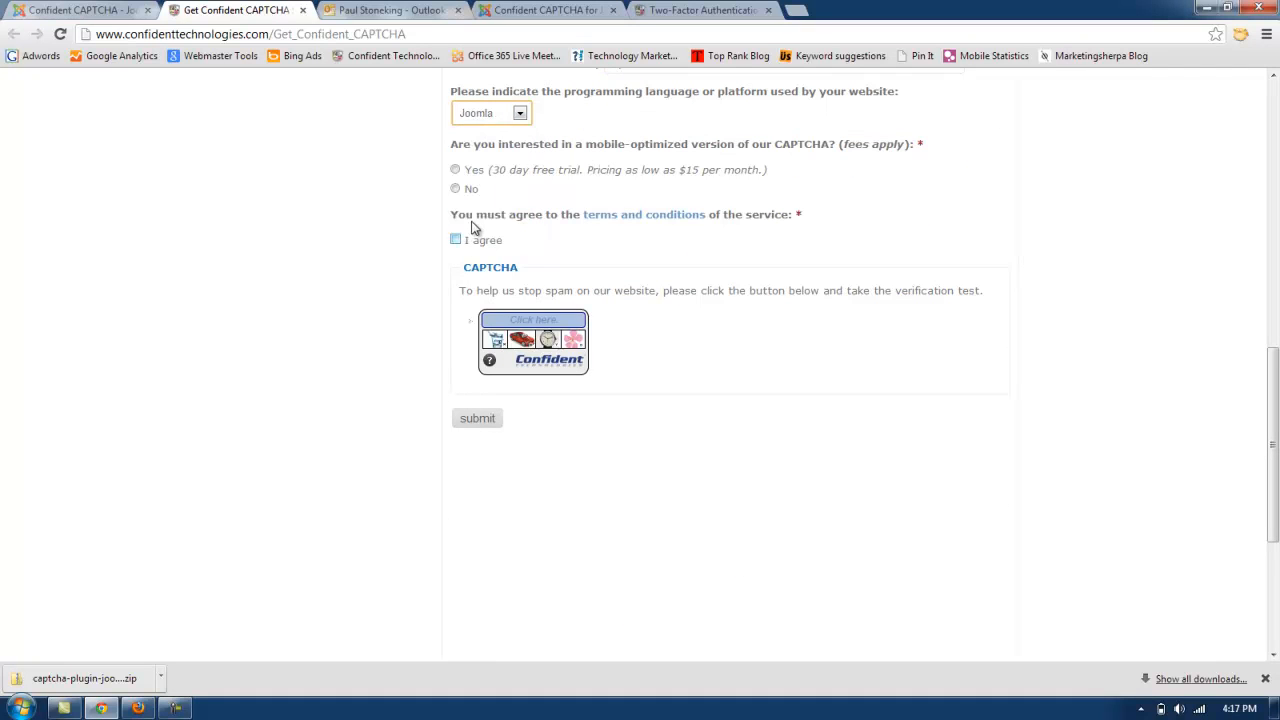
- Opt in to the mobile version, accept the terms, pass the picture CAPTCHA and submit the form
click(456, 240)
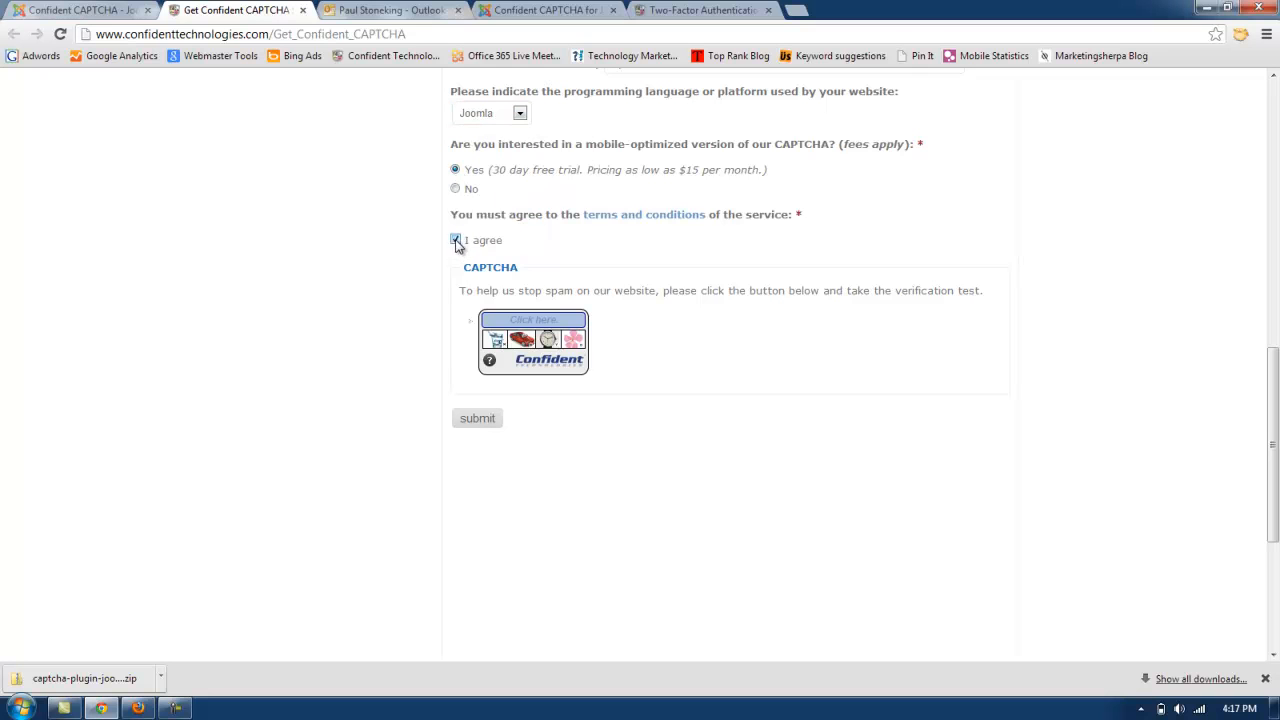
click(532, 320)
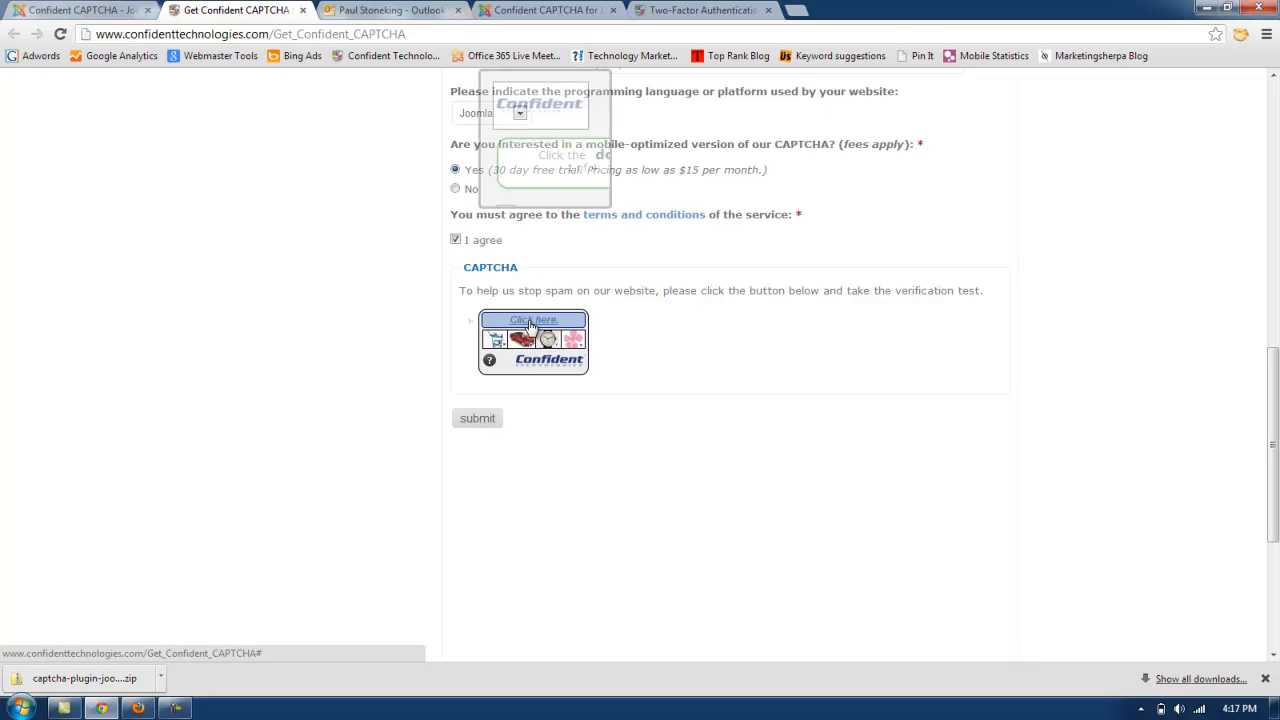
click(532, 320)
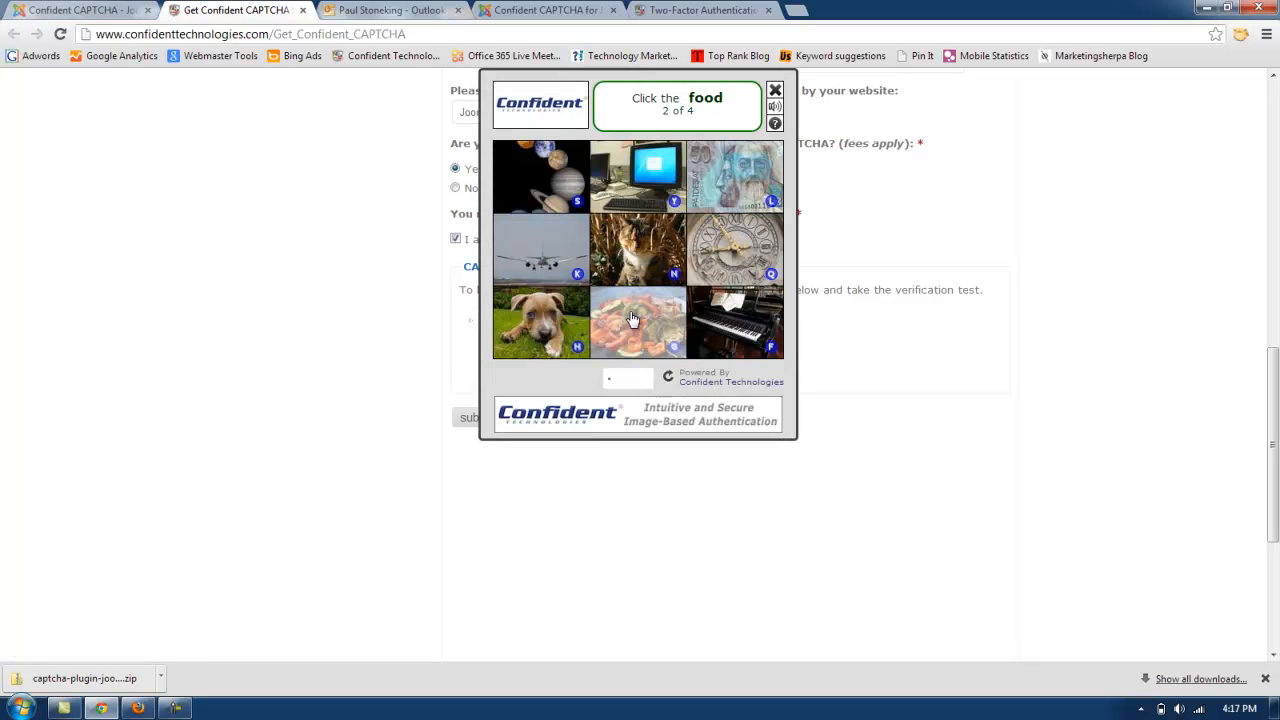
click(638, 320)
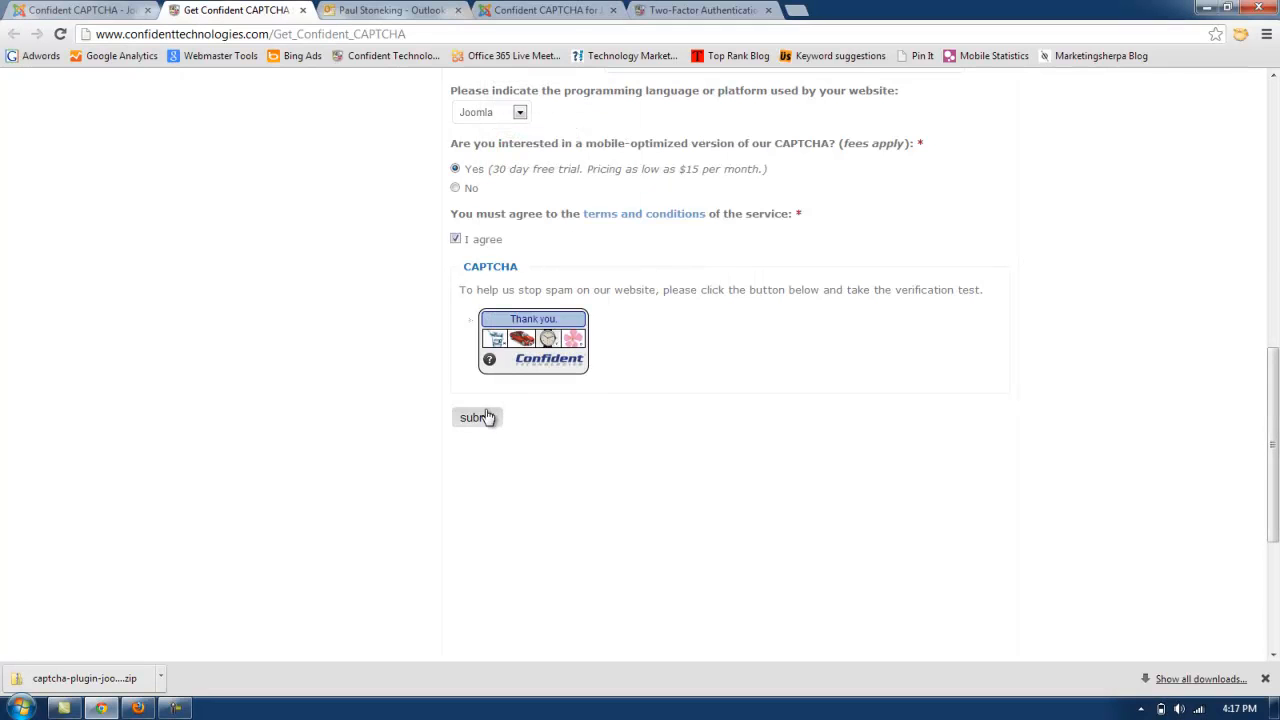
click(476, 418)
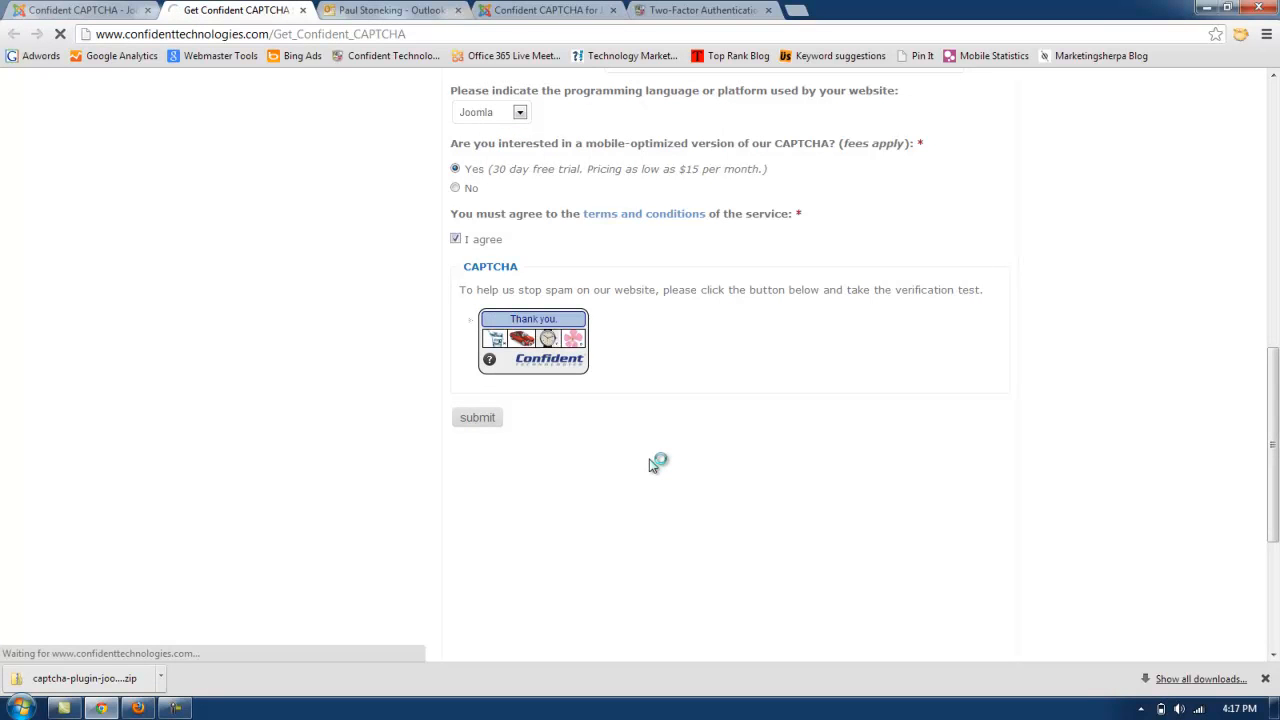
click(476, 418)
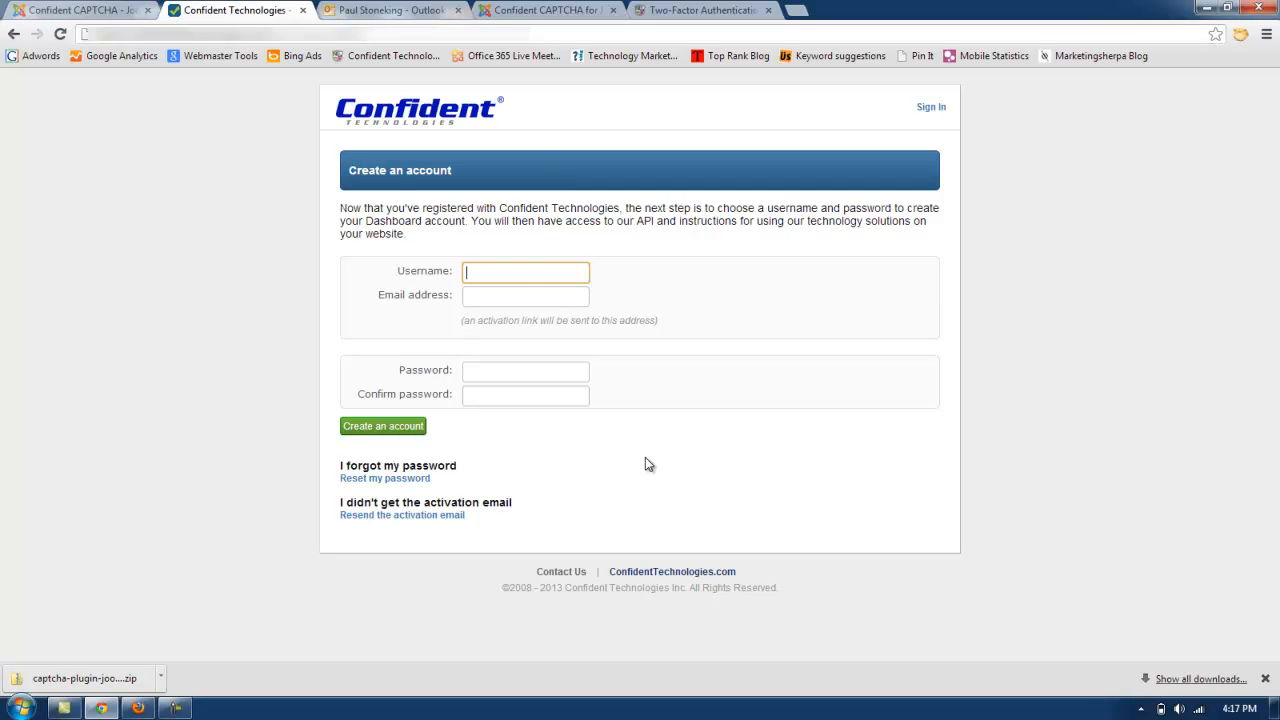
- Create the dashboard account with username test888 and a password
text(test)
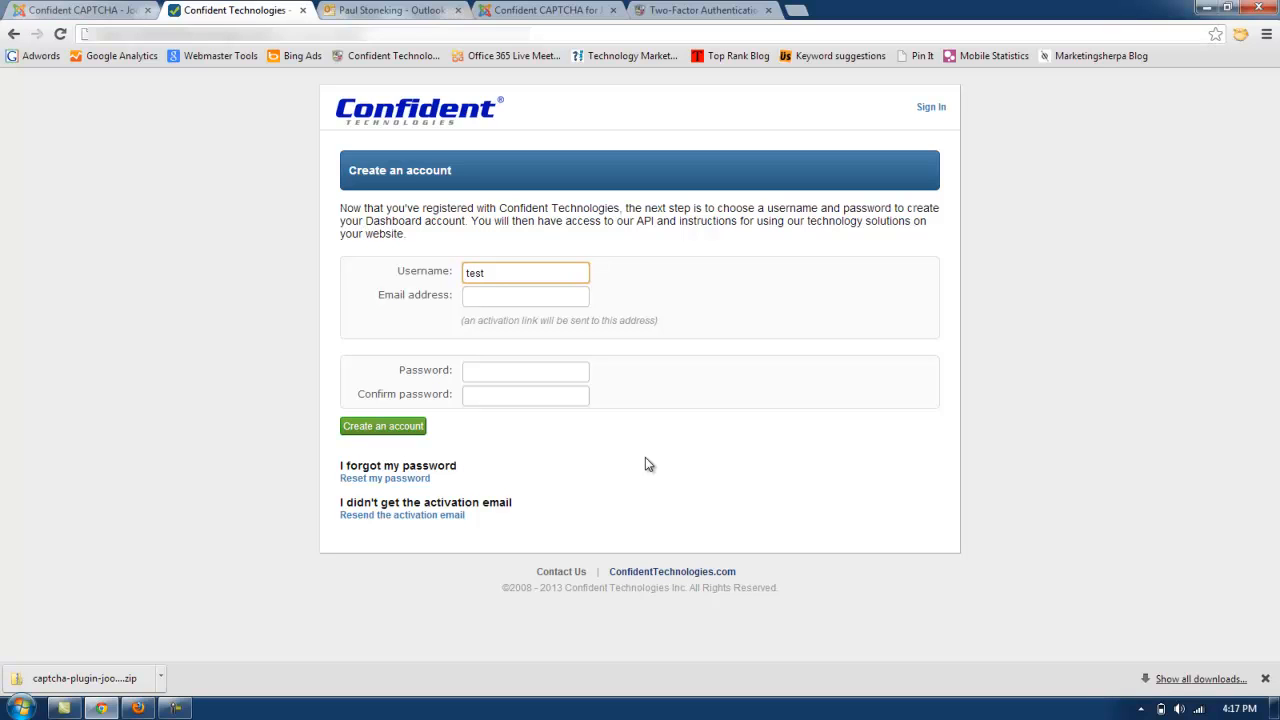
text(888)
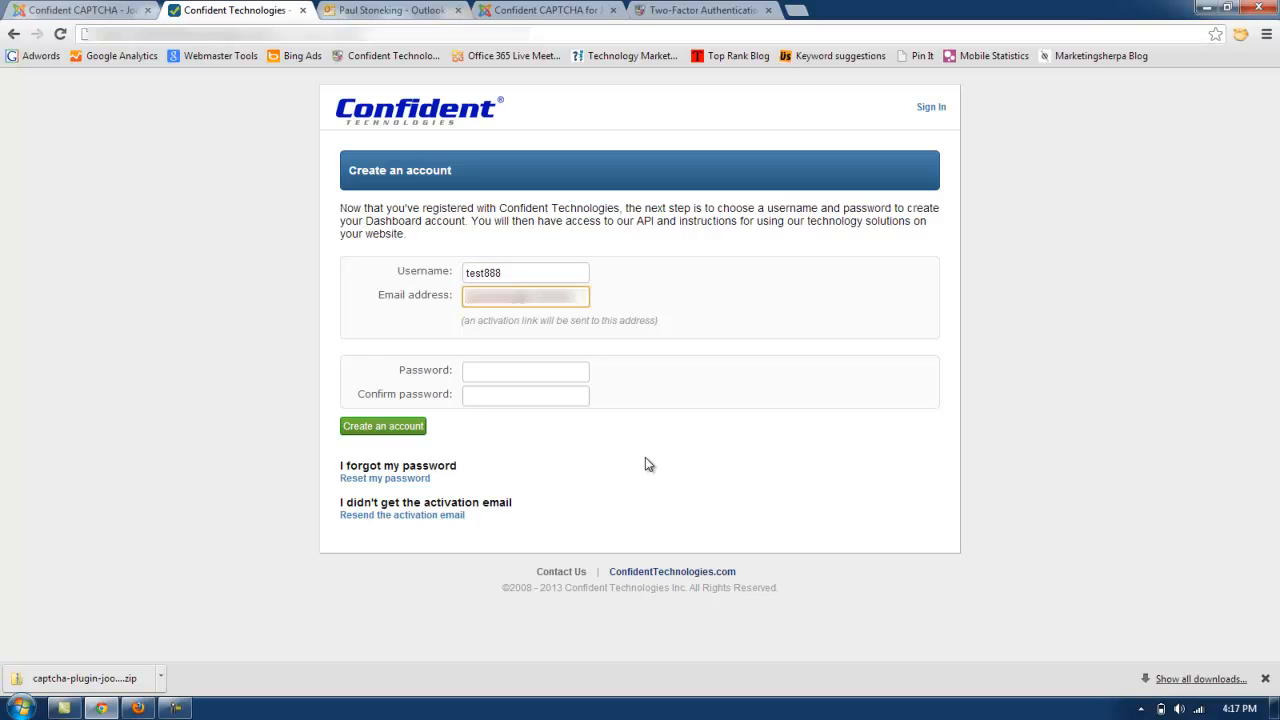
click(524, 370)
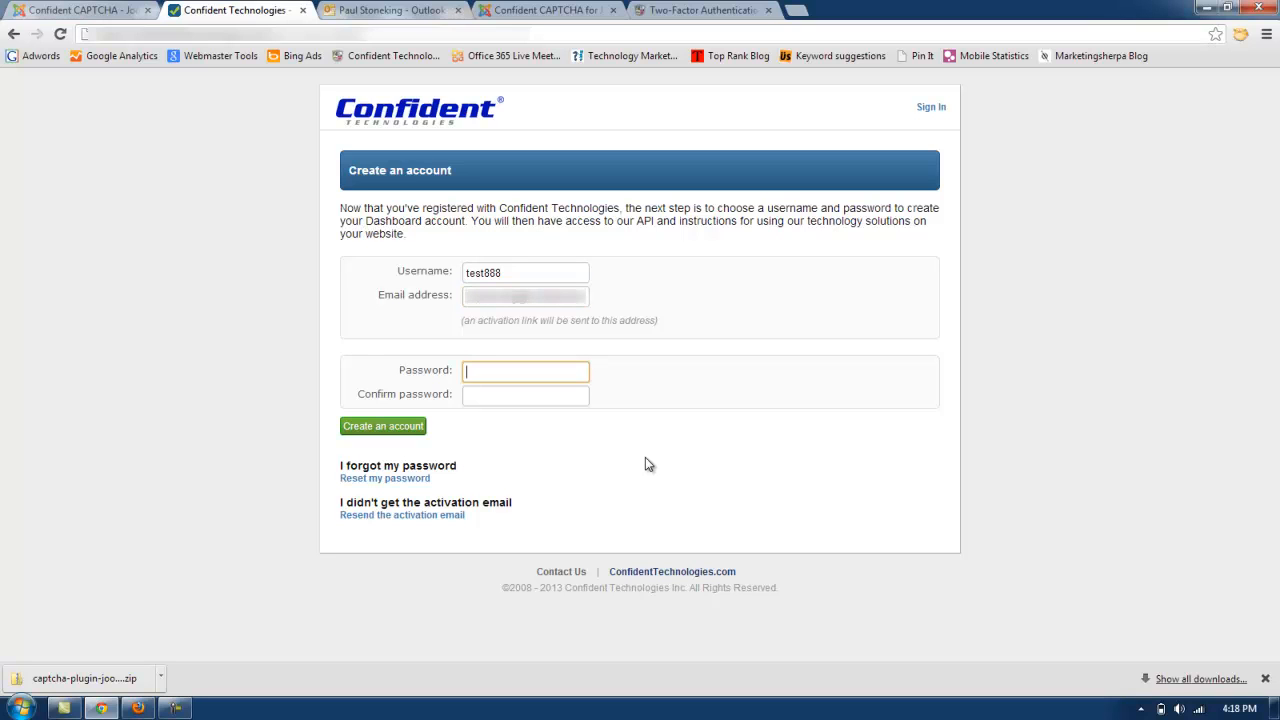
text(•••)
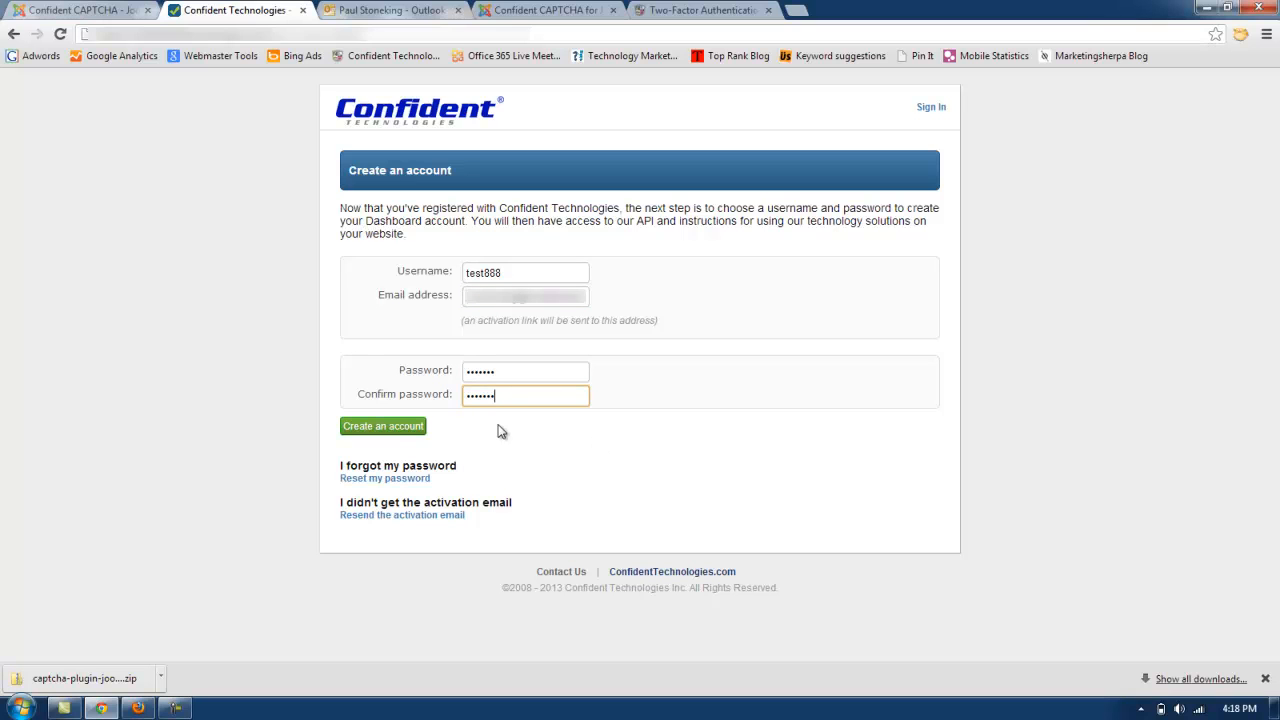
click(382, 426)
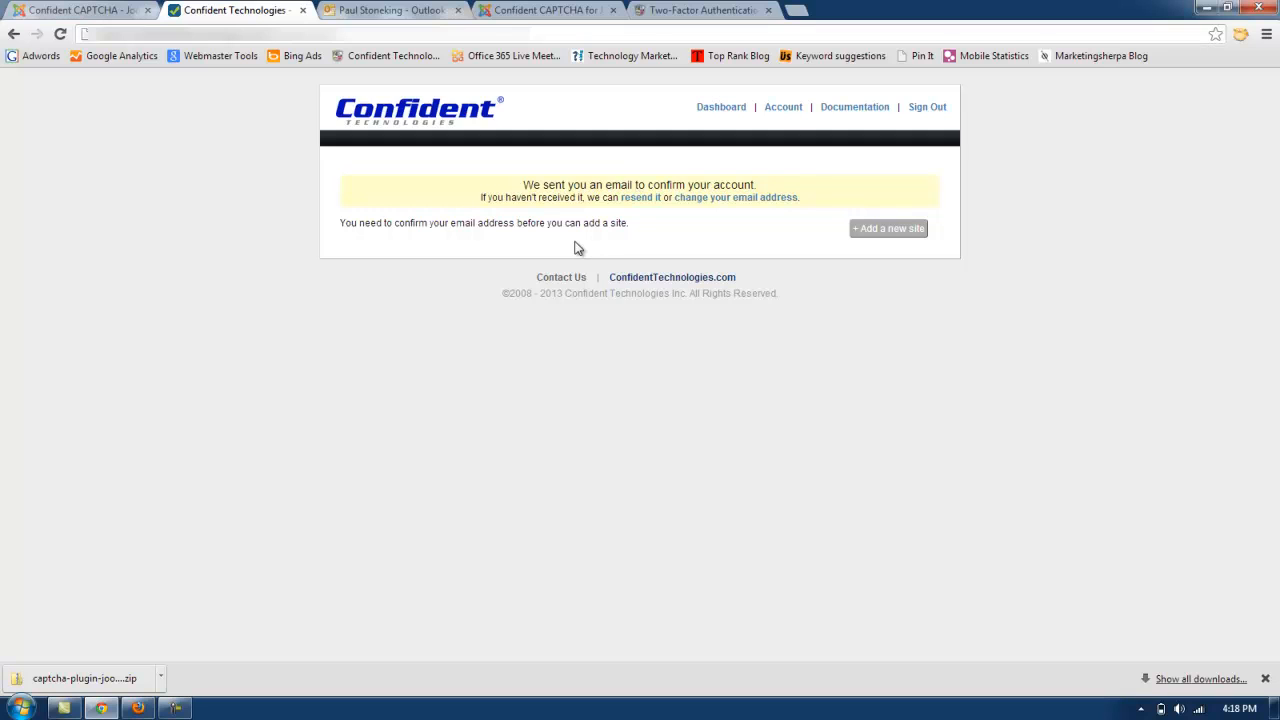
mouse_move(680, 198)
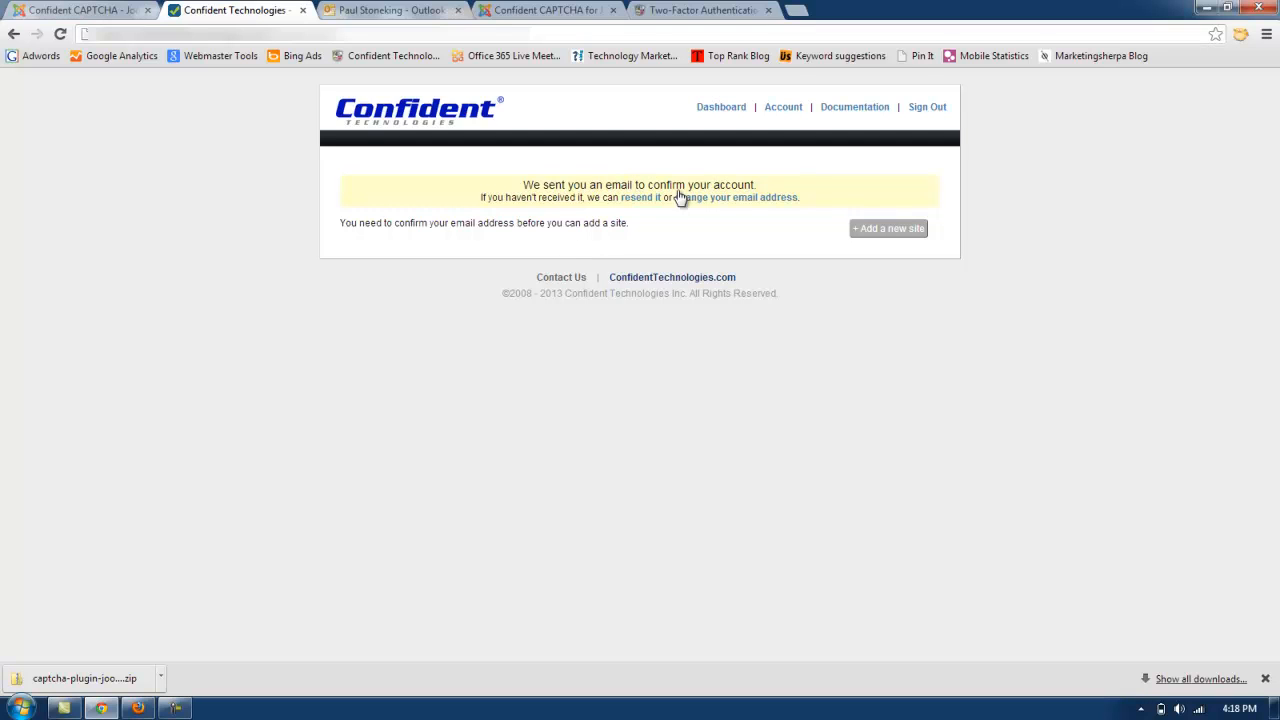
mouse_move(412, 154)
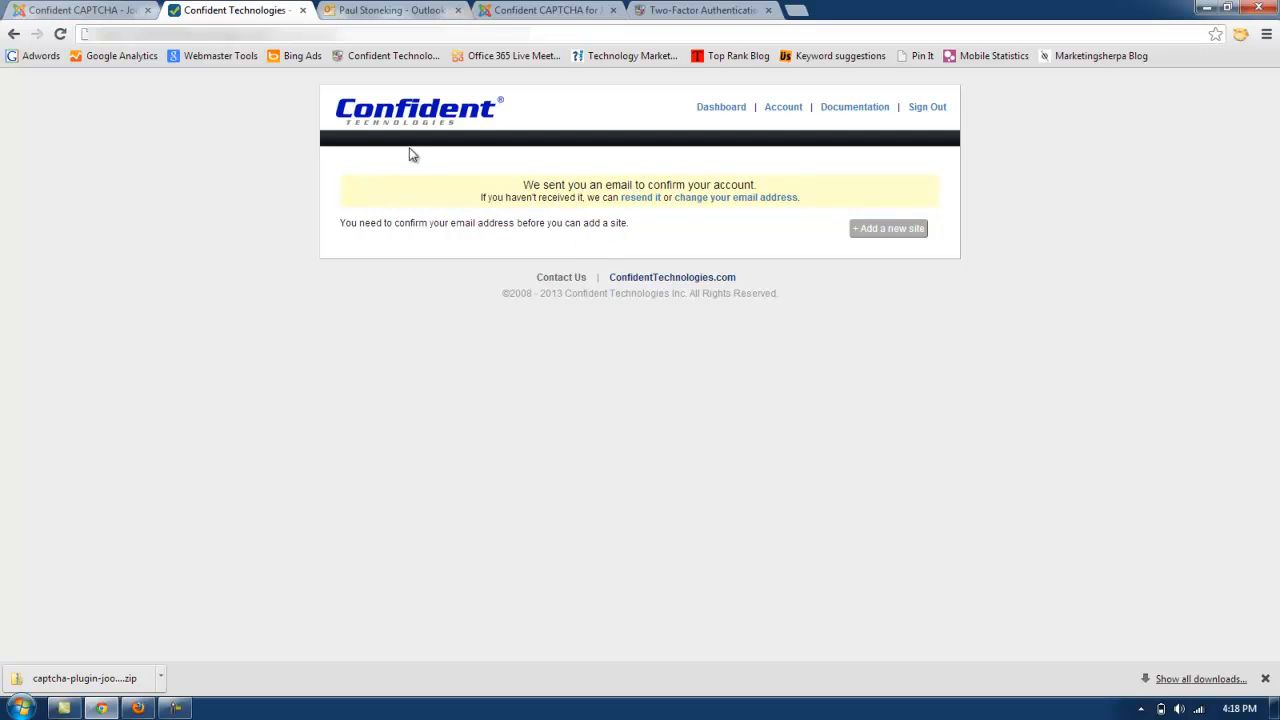
- Open the newest Confident Technologies activation email in Outlook and follow its activation link
click(390, 10)
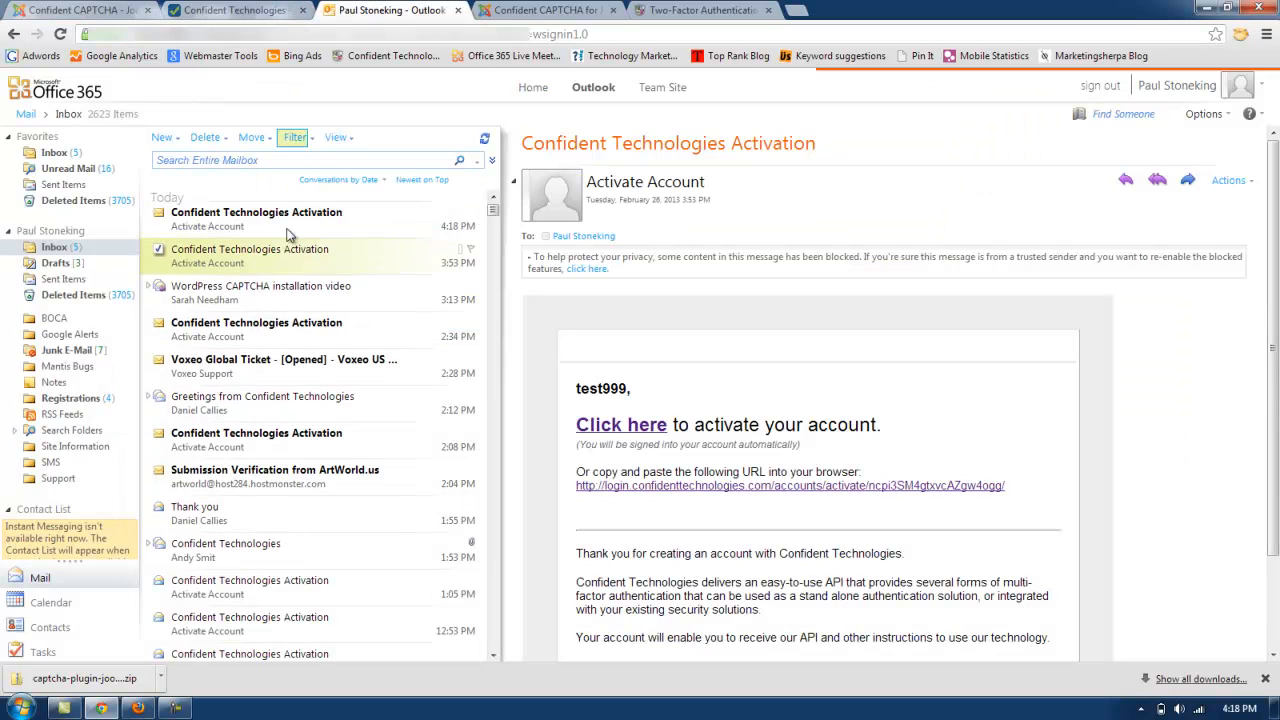
click(256, 218)
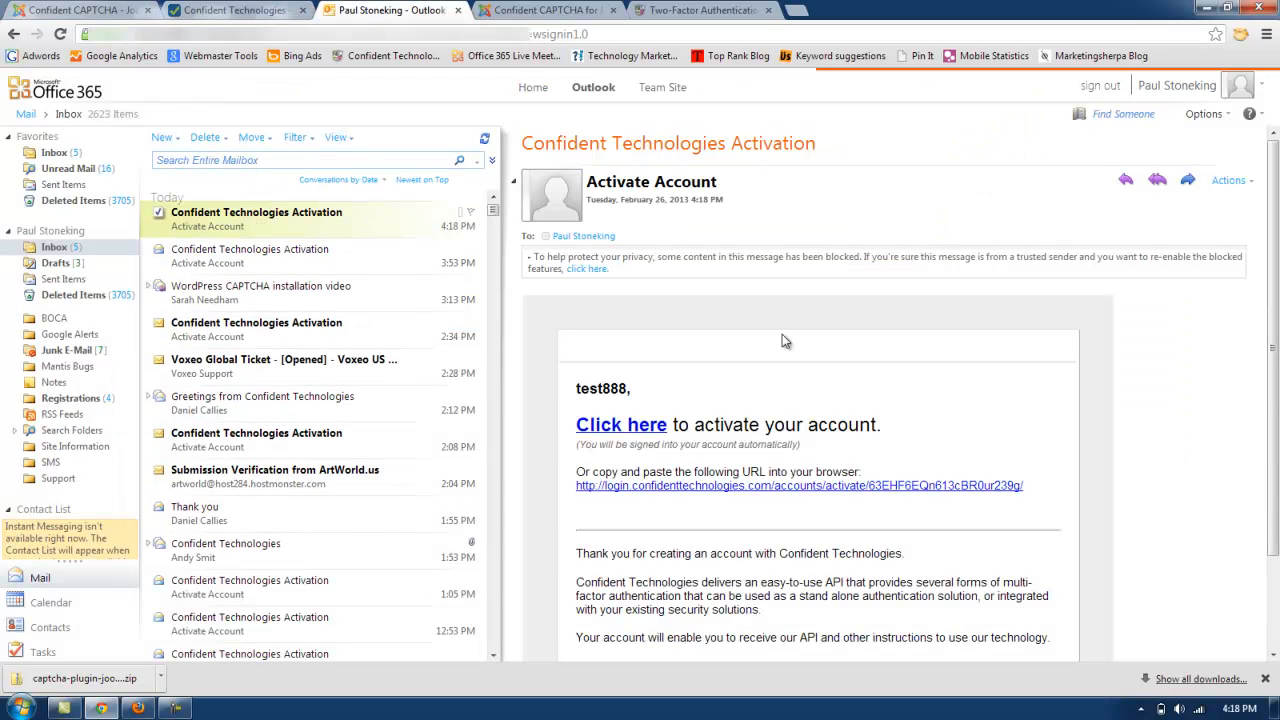
click(544, 10)
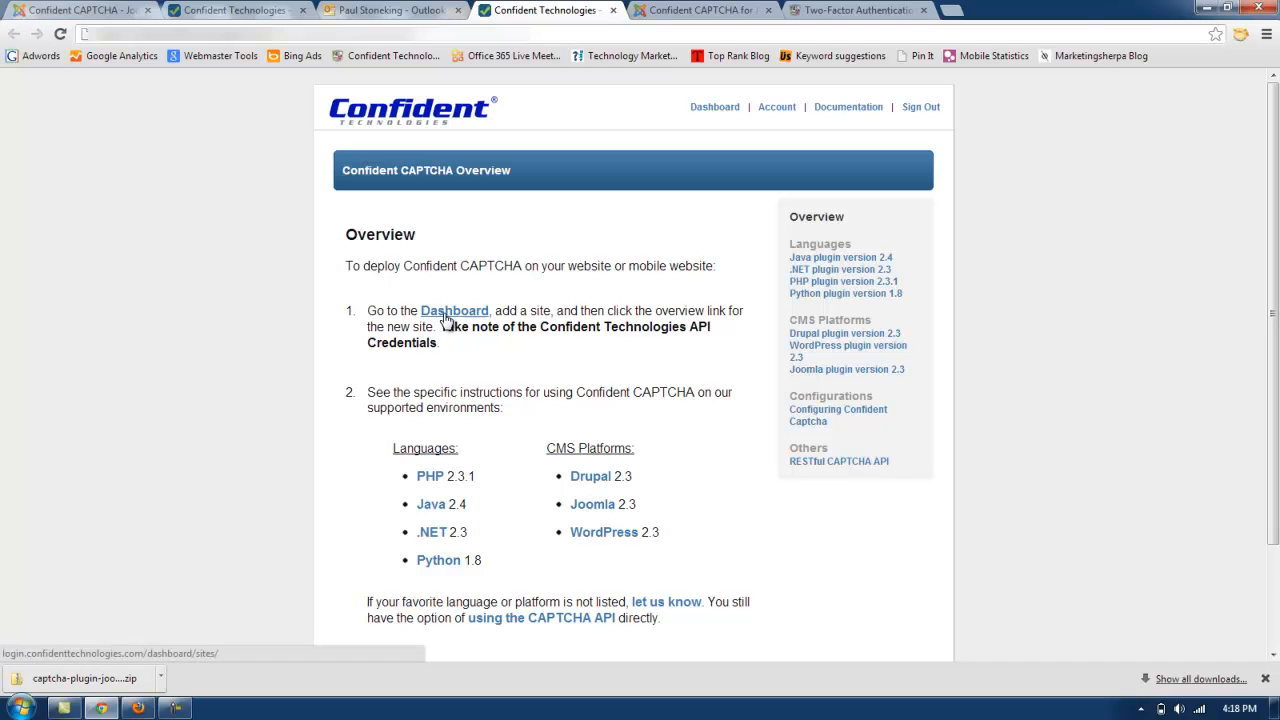
- Add a new site named MyjoomlaSite in the dashboard and view its API credentials
click(454, 310)
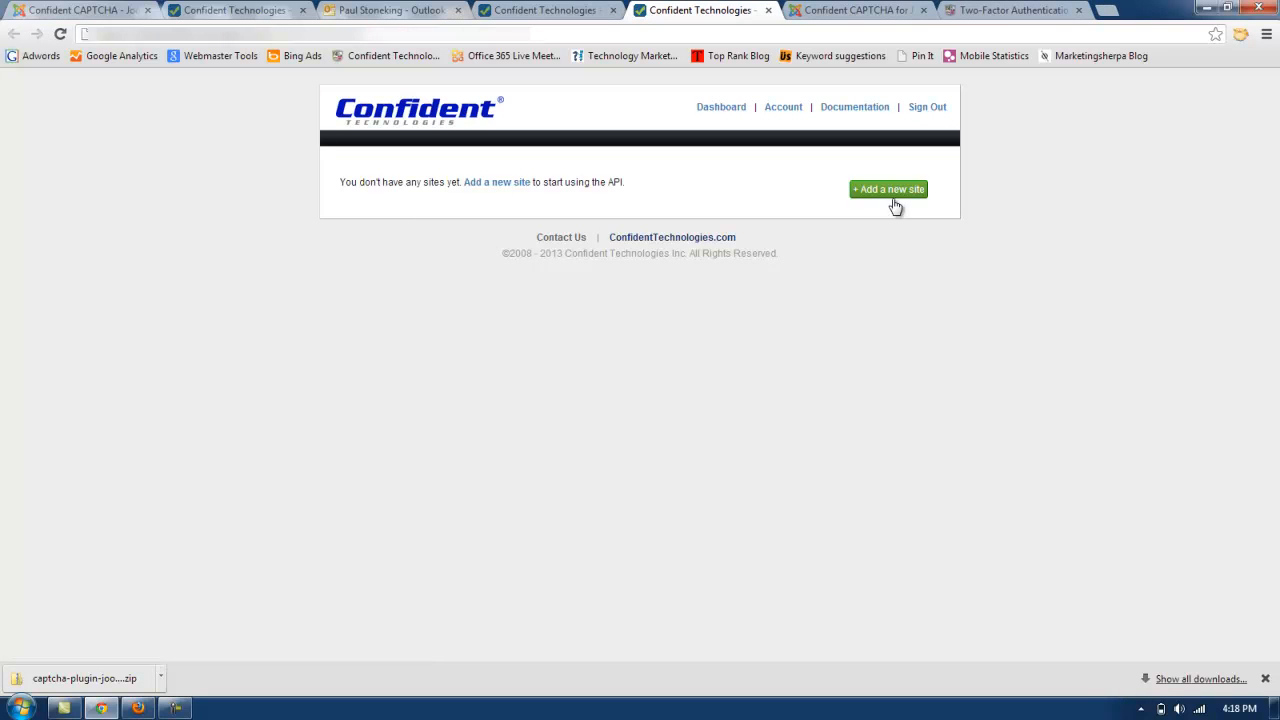
click(888, 188)
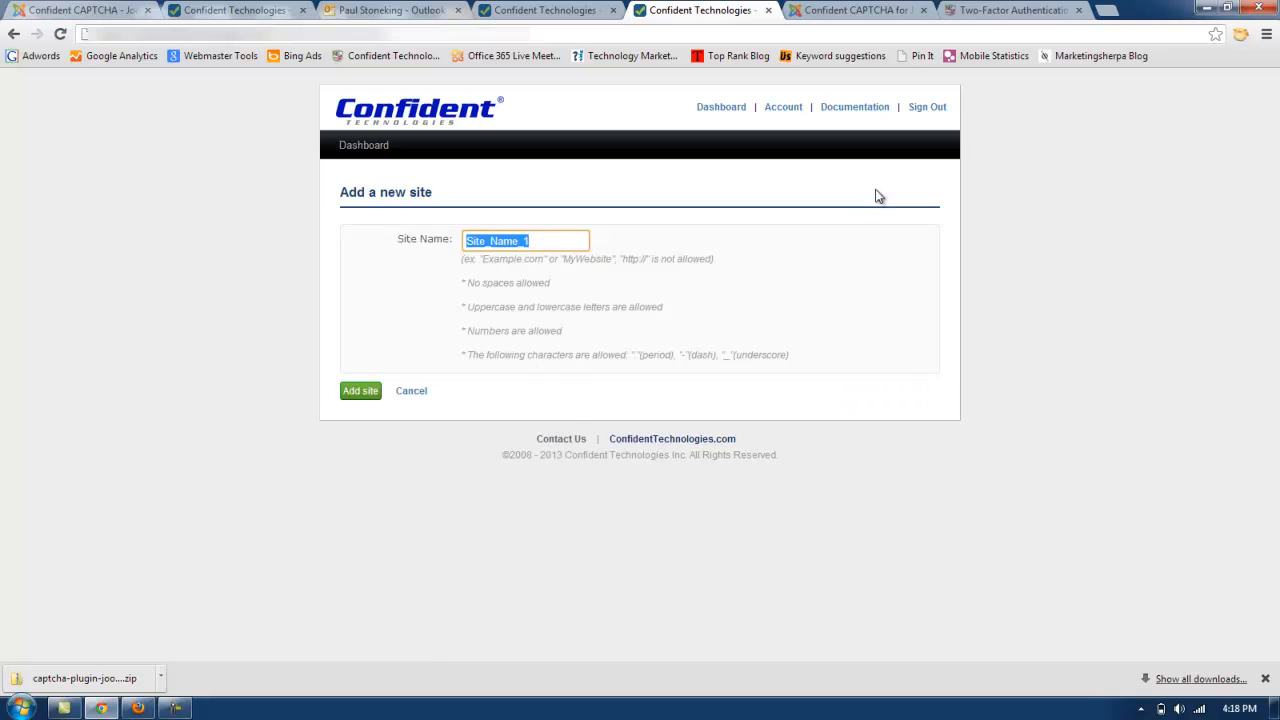
mouse_move(584, 284)
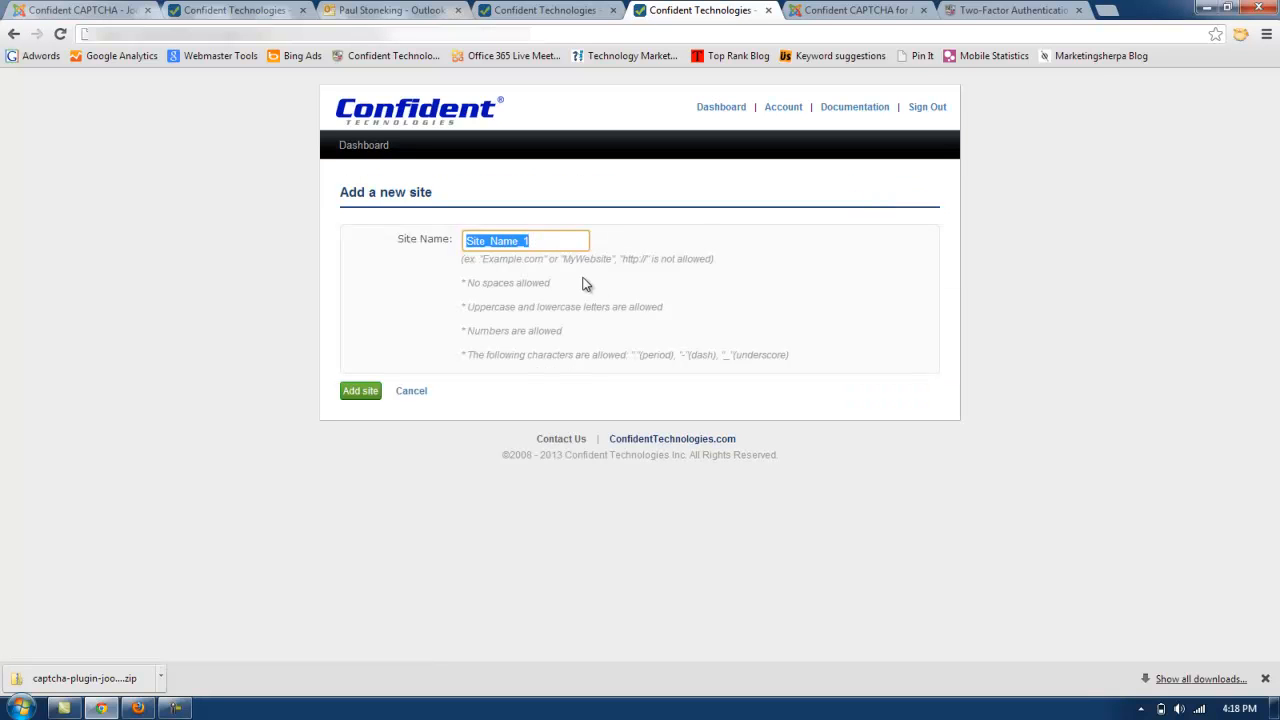
text(MyjoomlaSite)
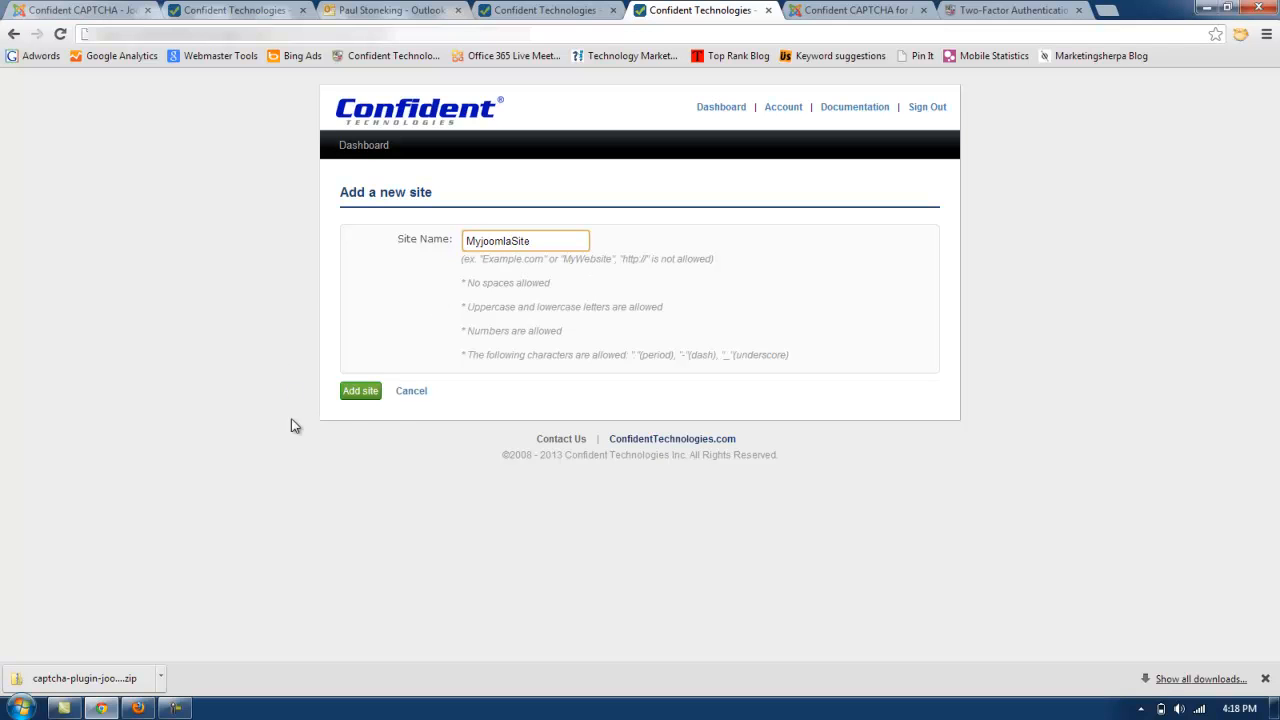
click(360, 390)
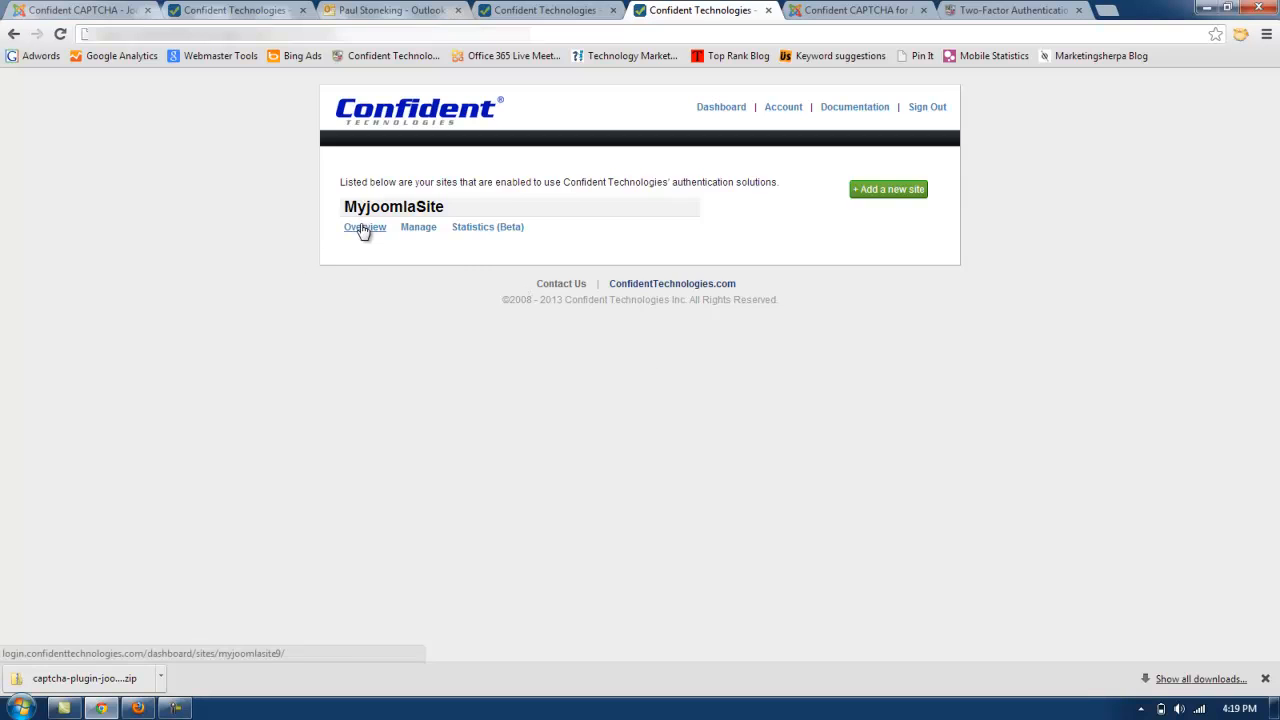
click(364, 228)
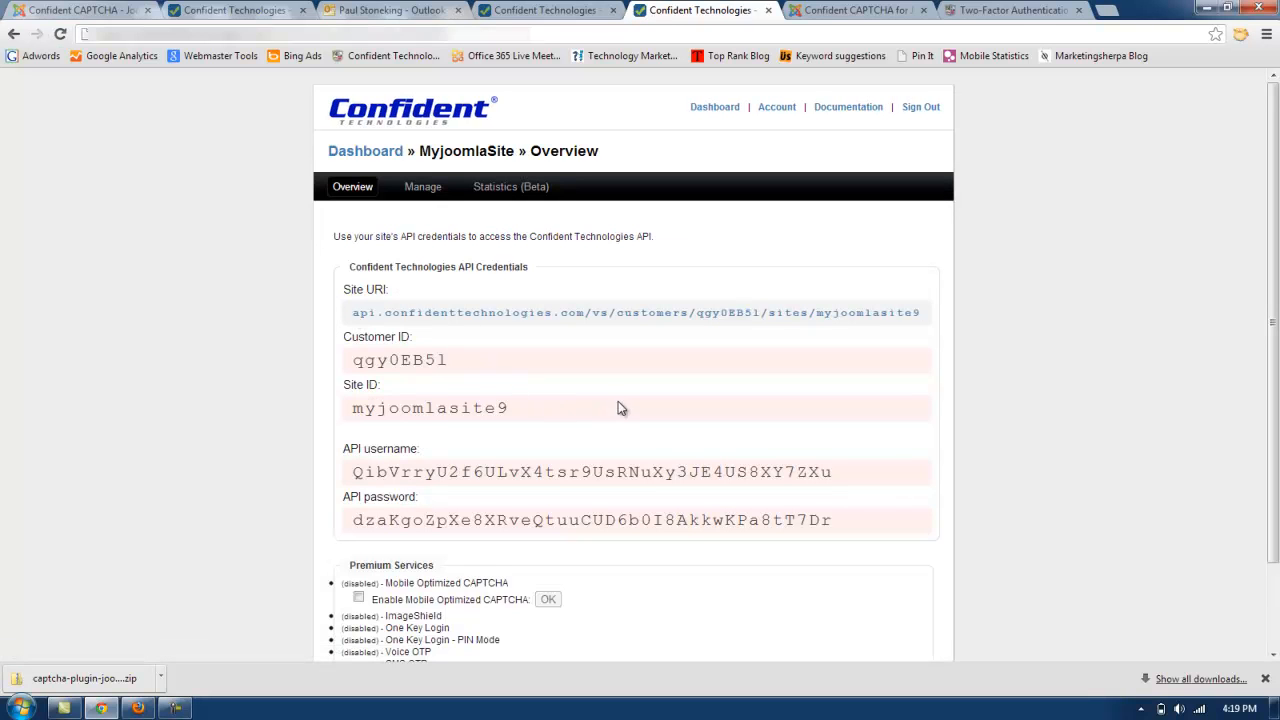
scroll(down, 3)
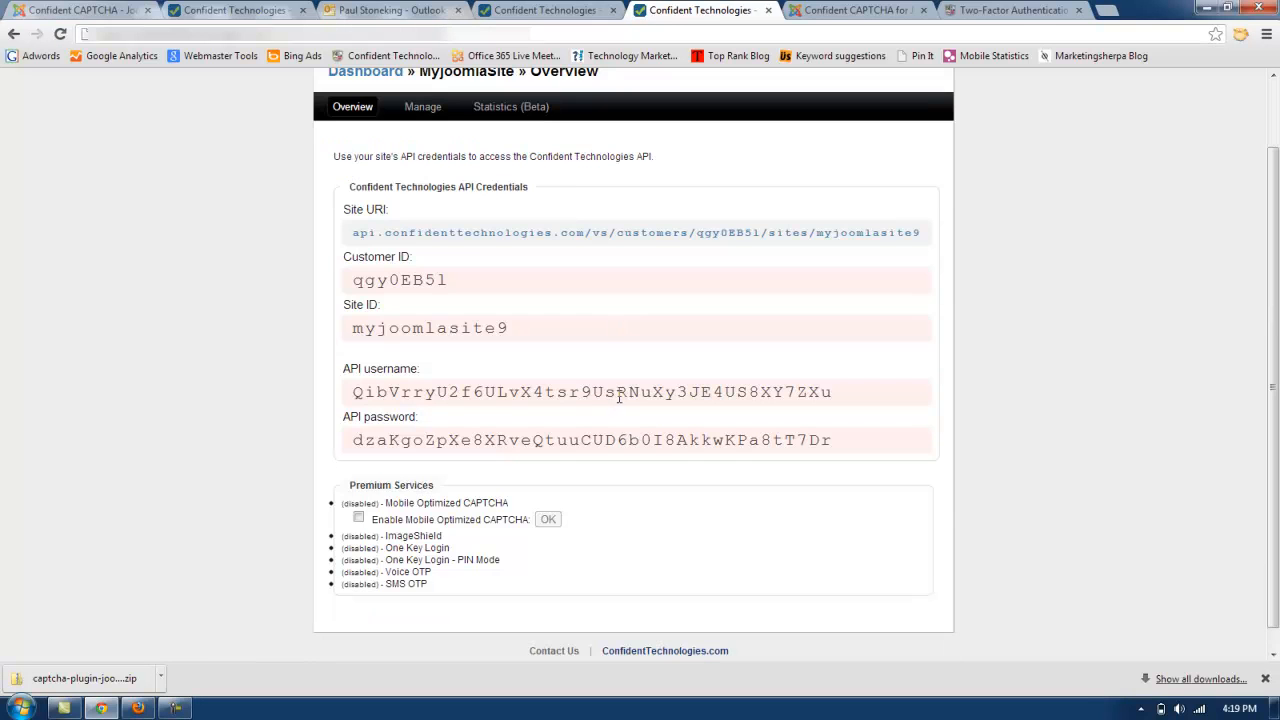
mouse_move(602, 398)
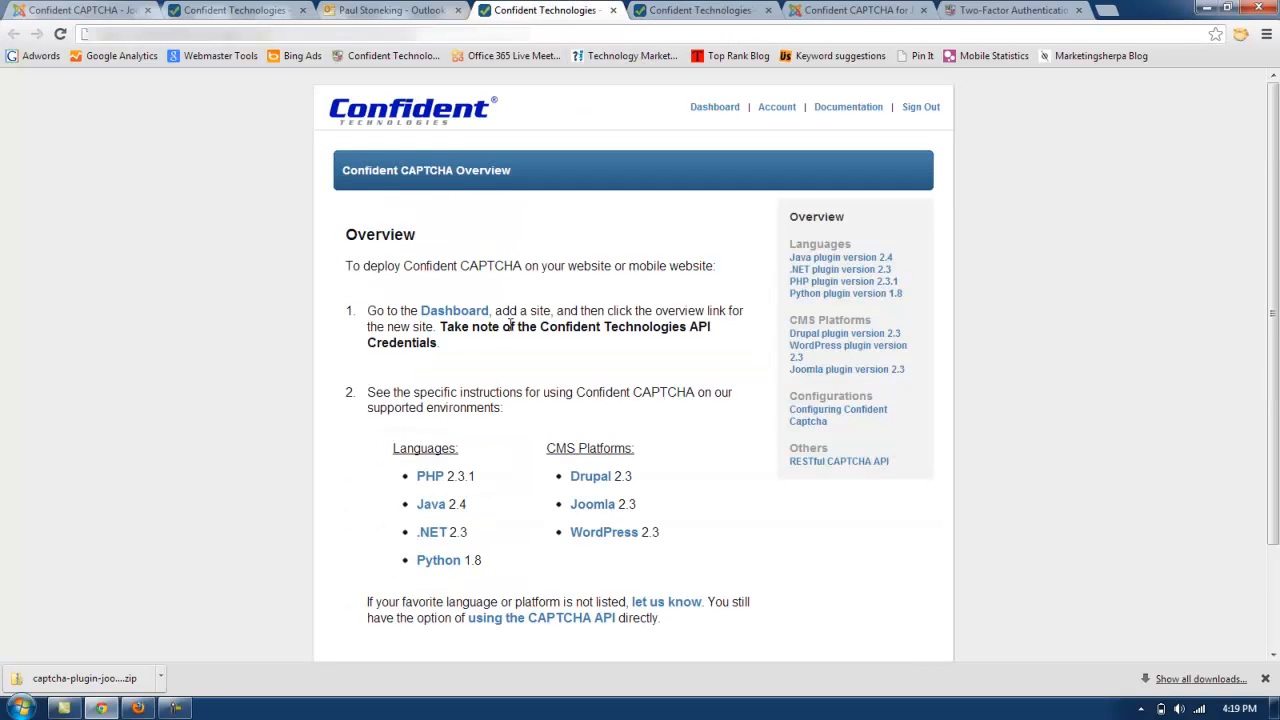
mouse_move(540, 428)
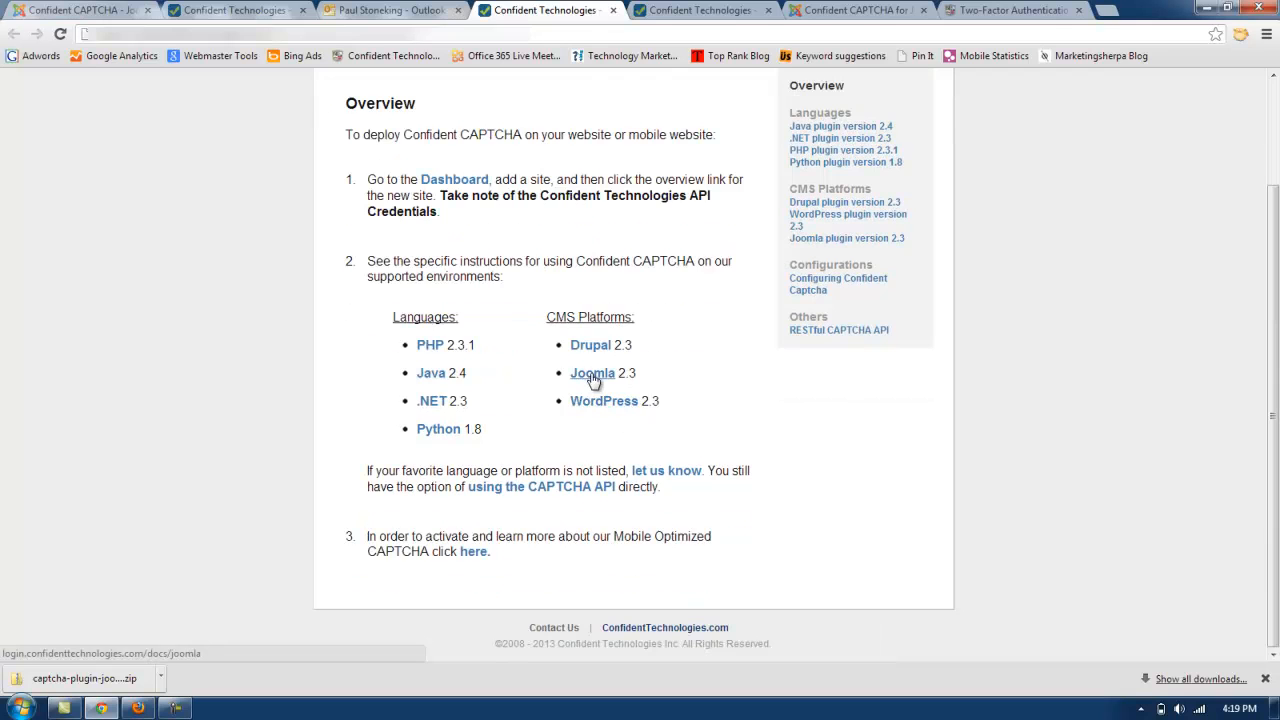
- Download the Confident CAPTCHA plugin zip for Joomla 2.5 from the Joomla docs page
click(592, 374)
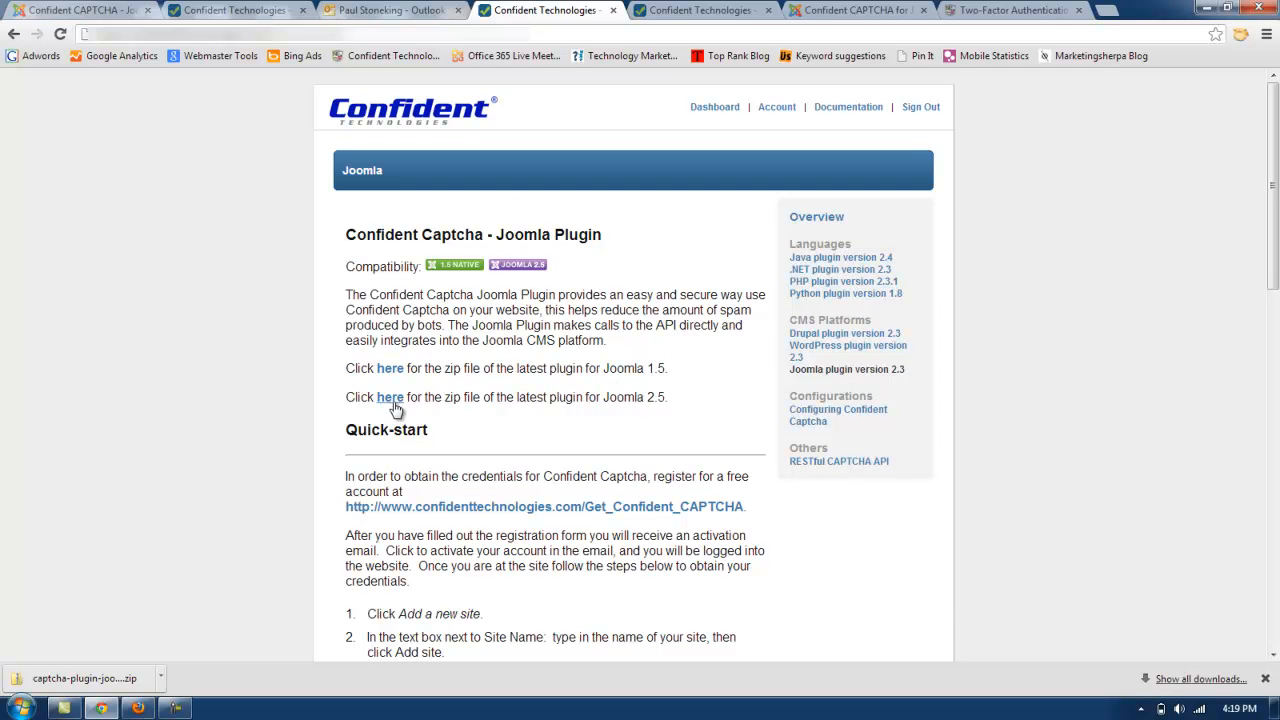
mouse_move(670, 410)
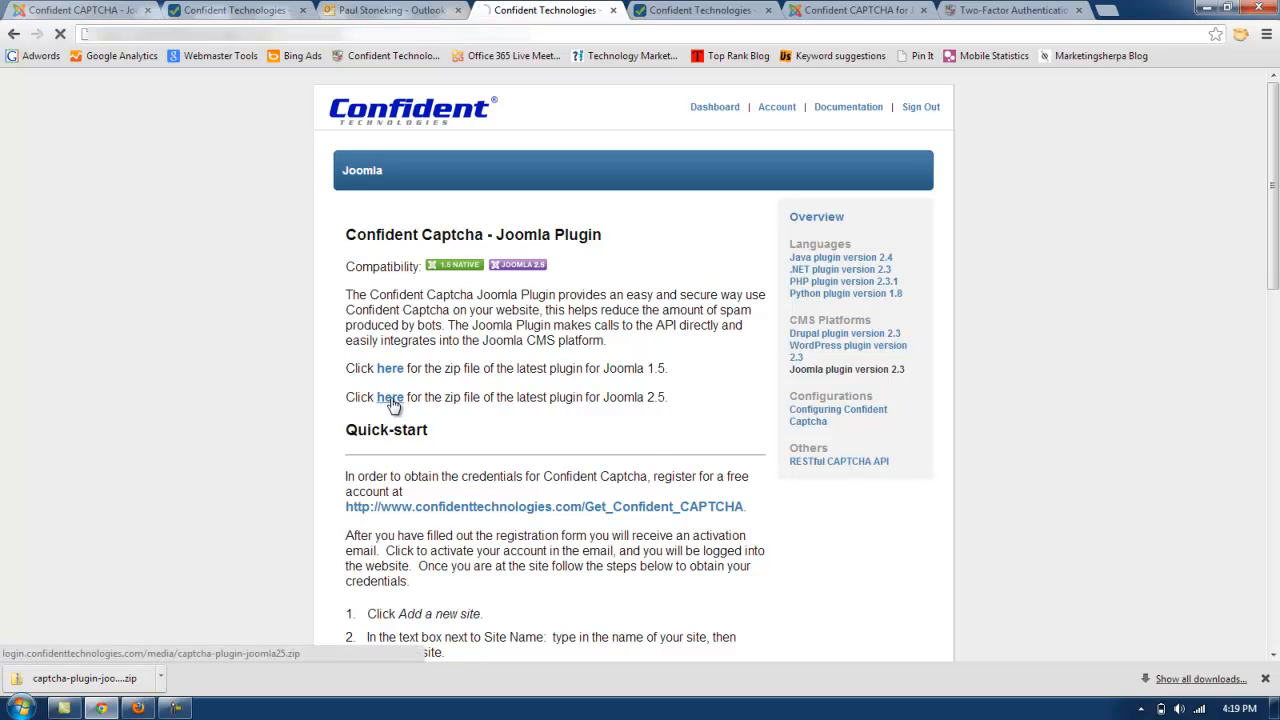
click(388, 396)
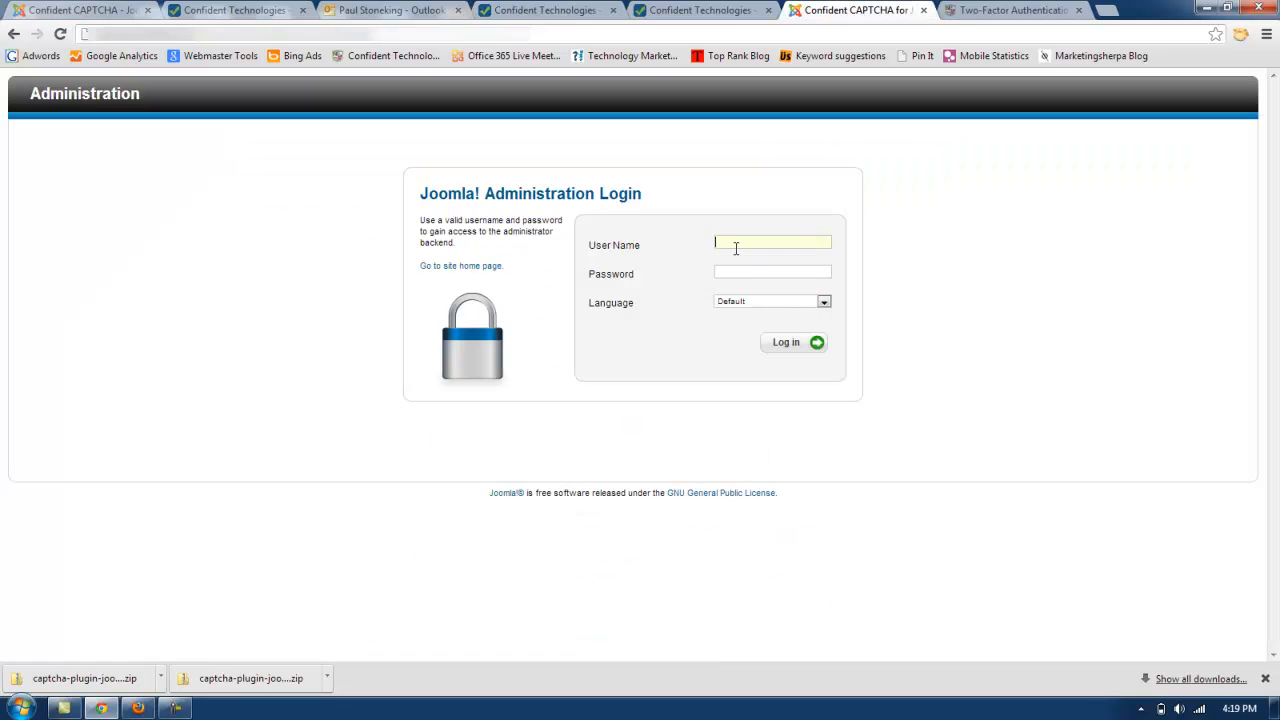
- Log in to the Joomla Administrator backend as admin and reach the Extensions menu
text(admin)
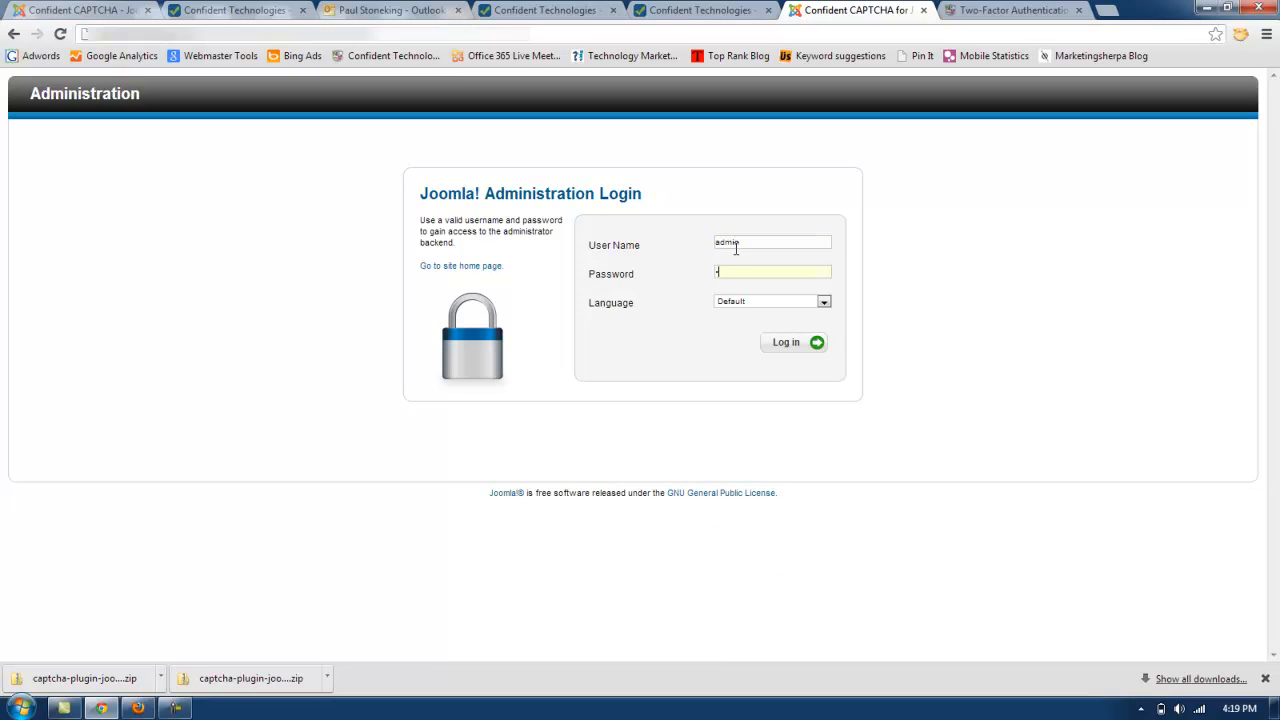
text(password)
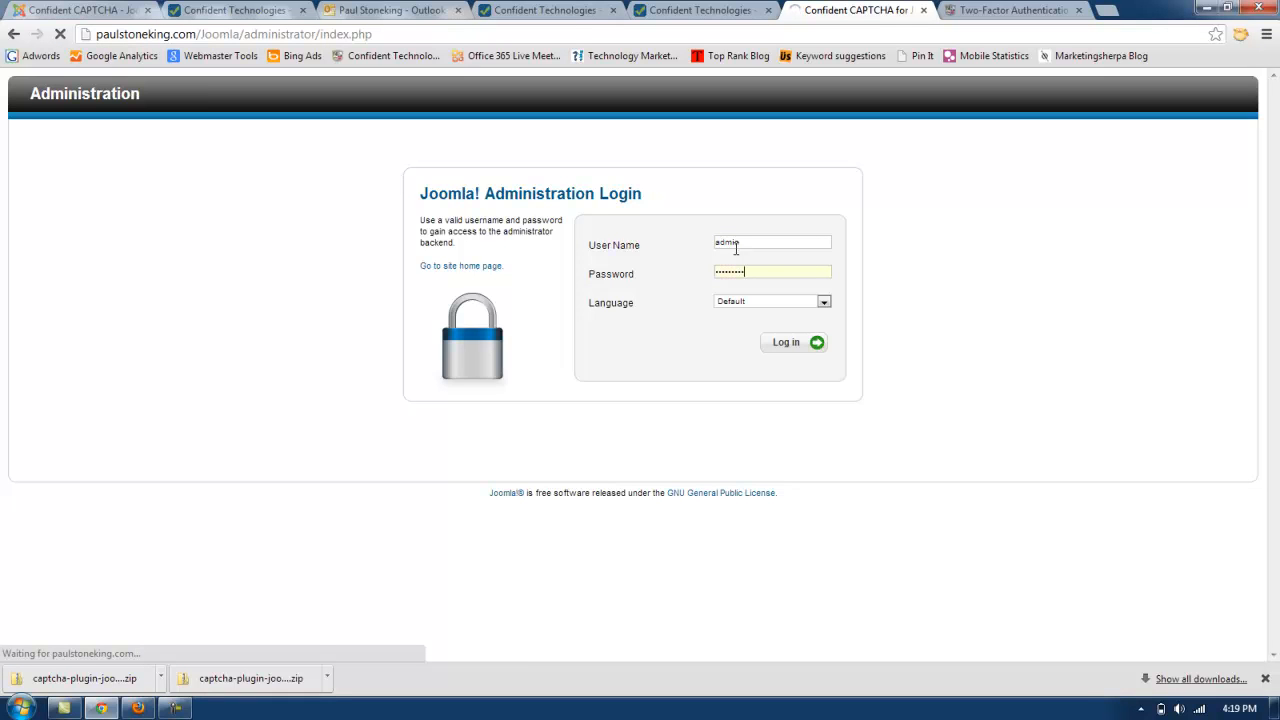
click(784, 342)
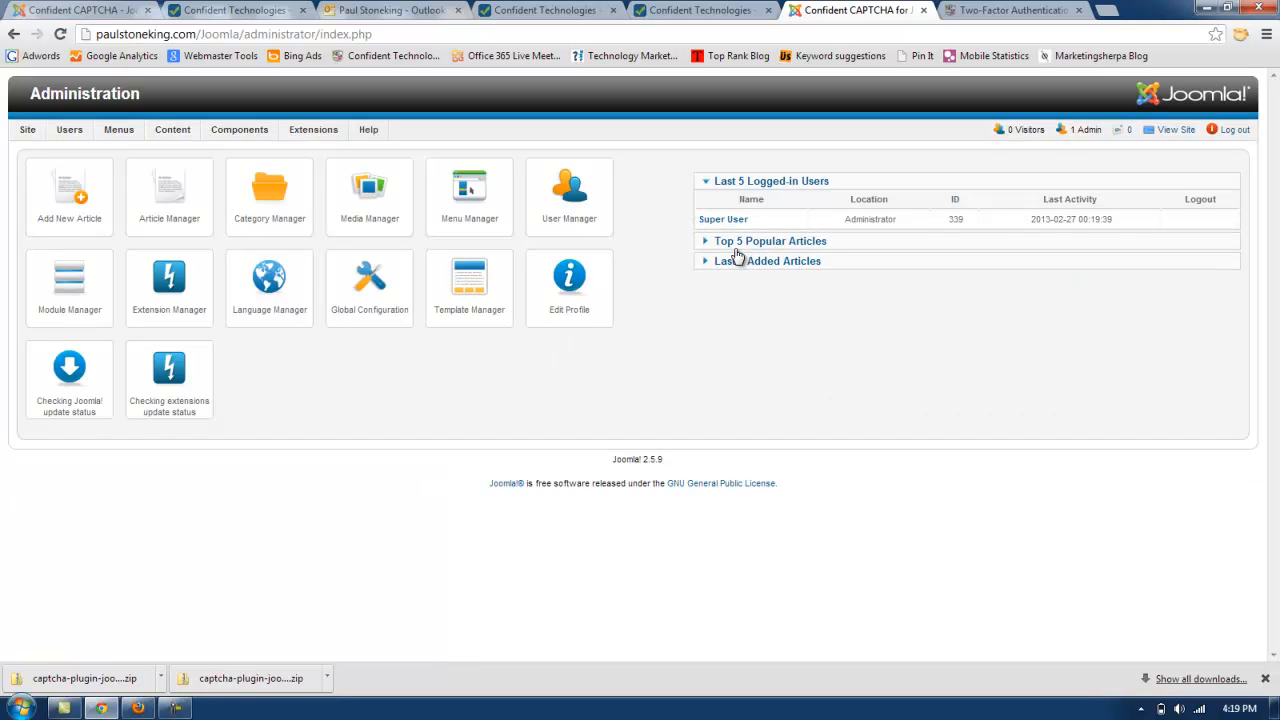
click(312, 128)
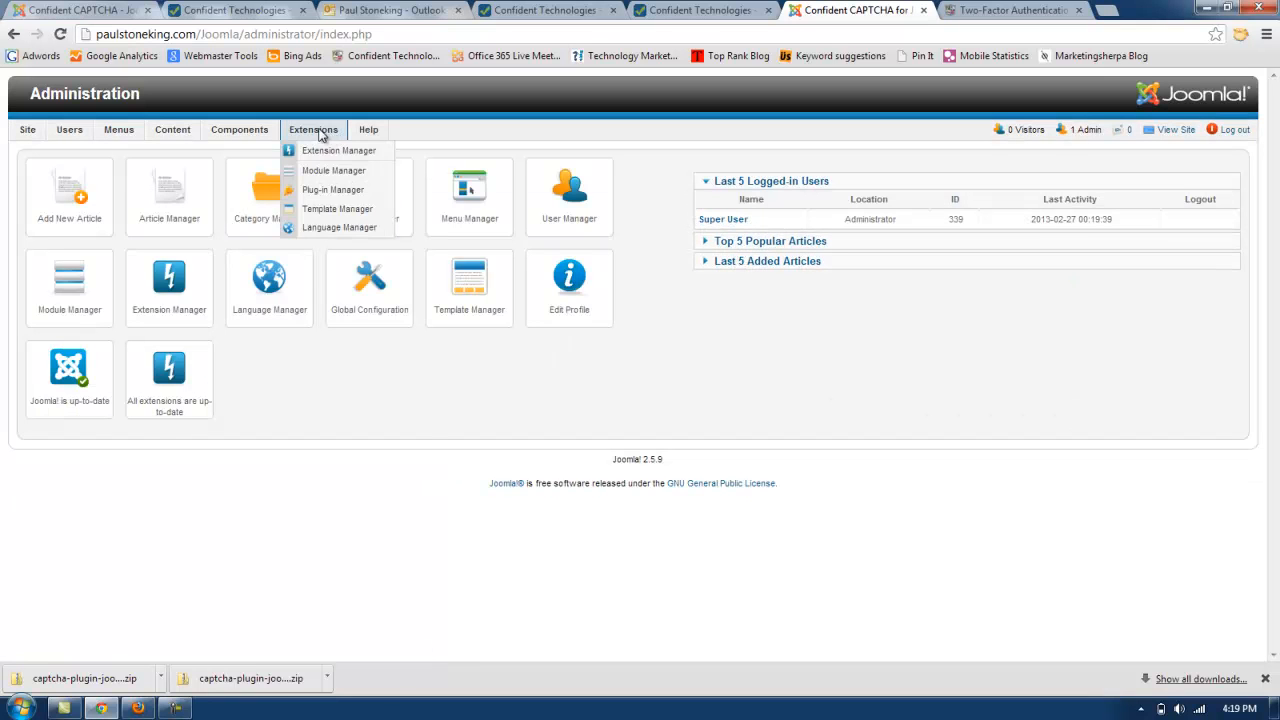
- Upload and install the captcha-plugin-joomla25 package through the Extension Manager
click(340, 150)
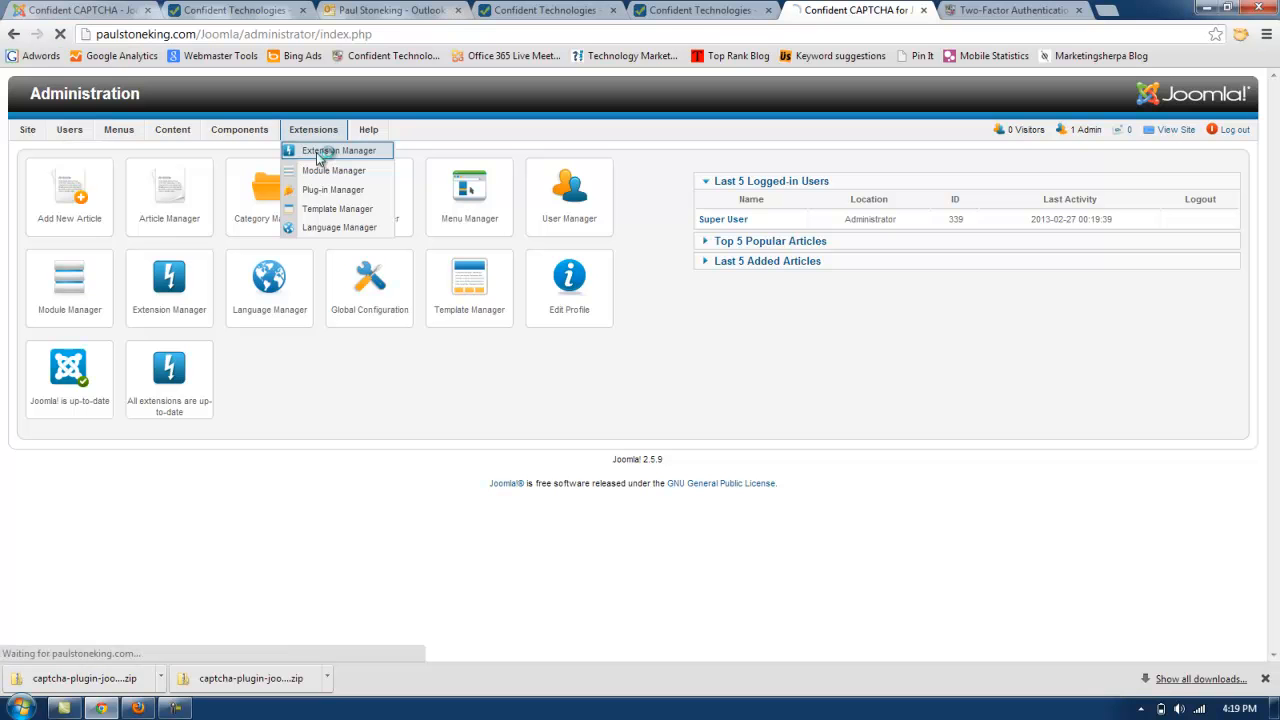
click(338, 150)
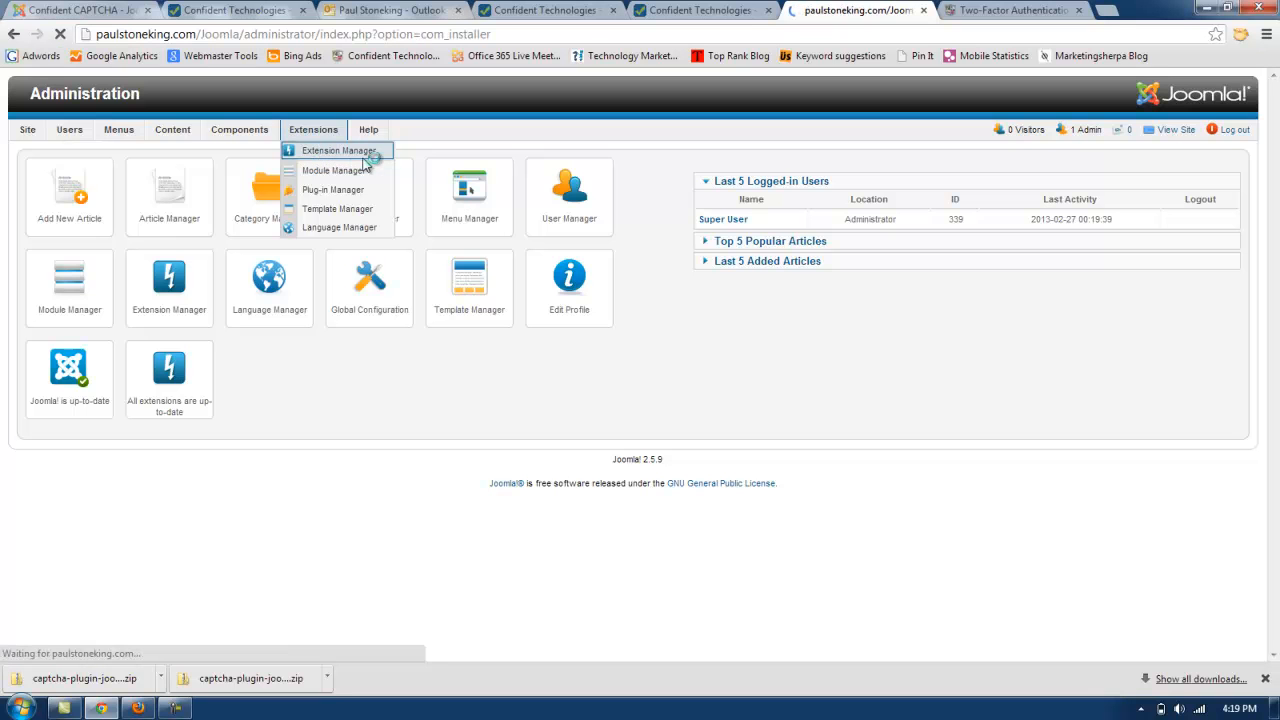
click(338, 150)
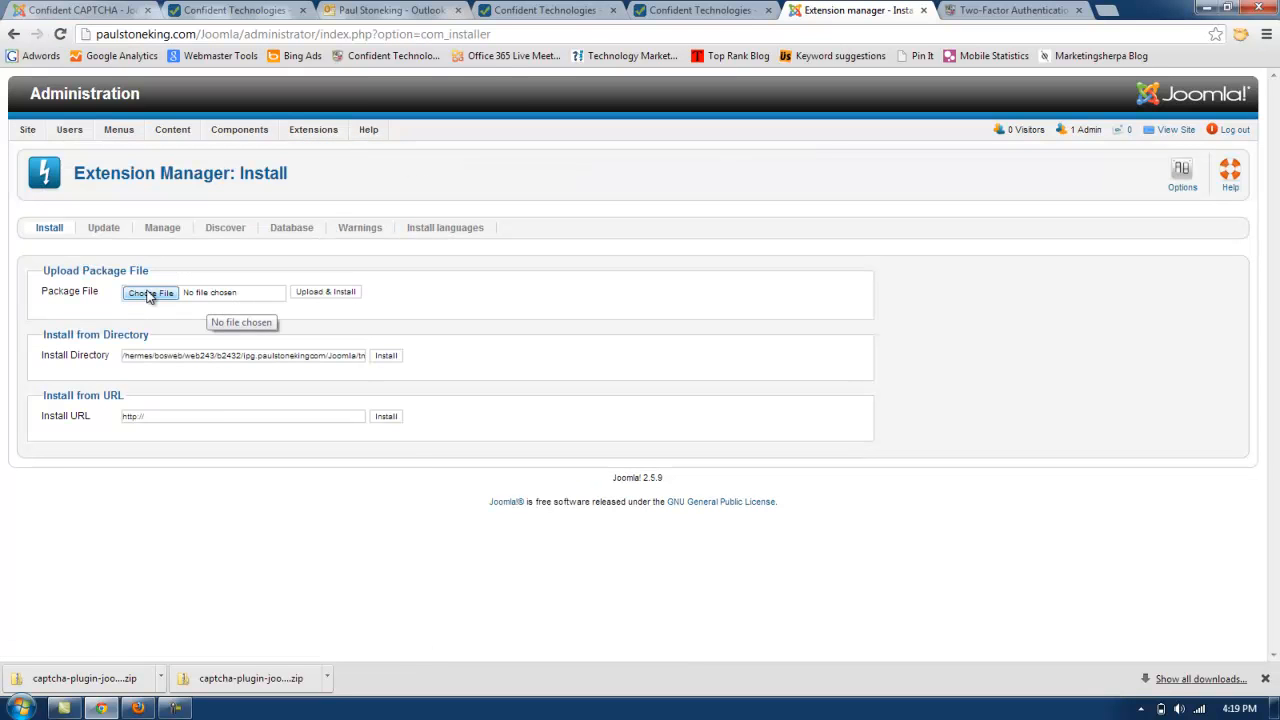
click(150, 292)
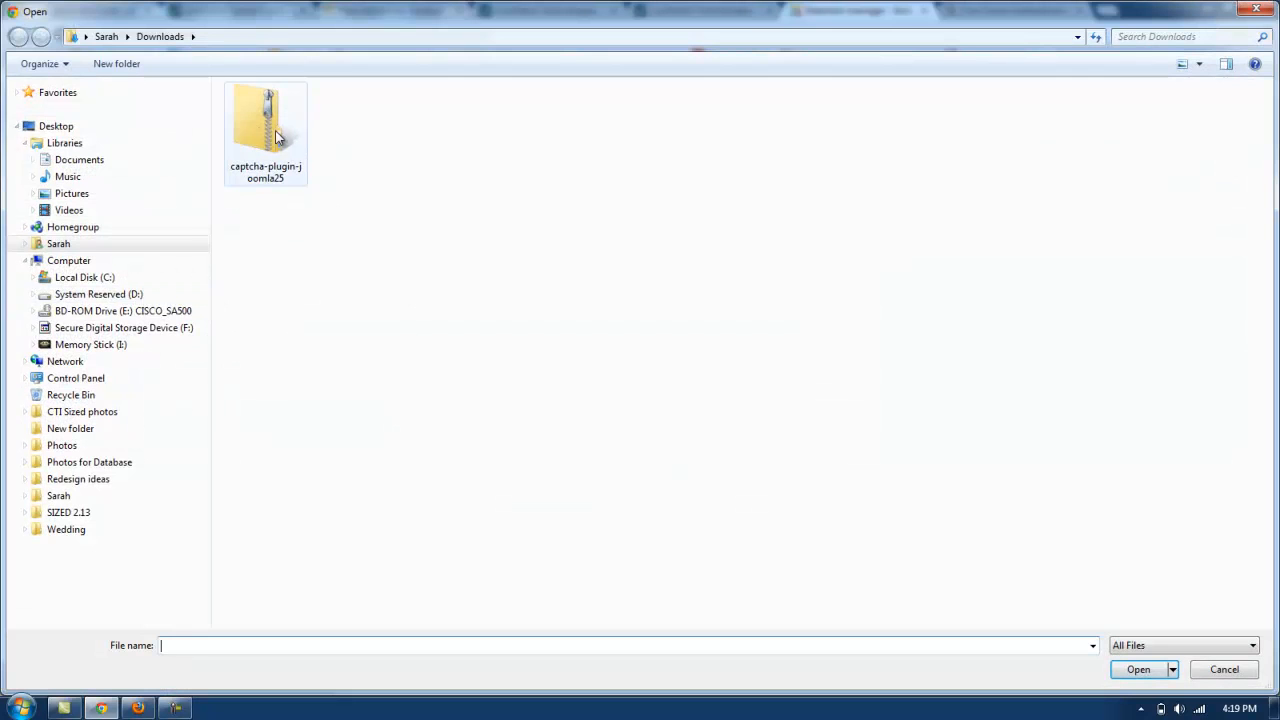
click(264, 120)
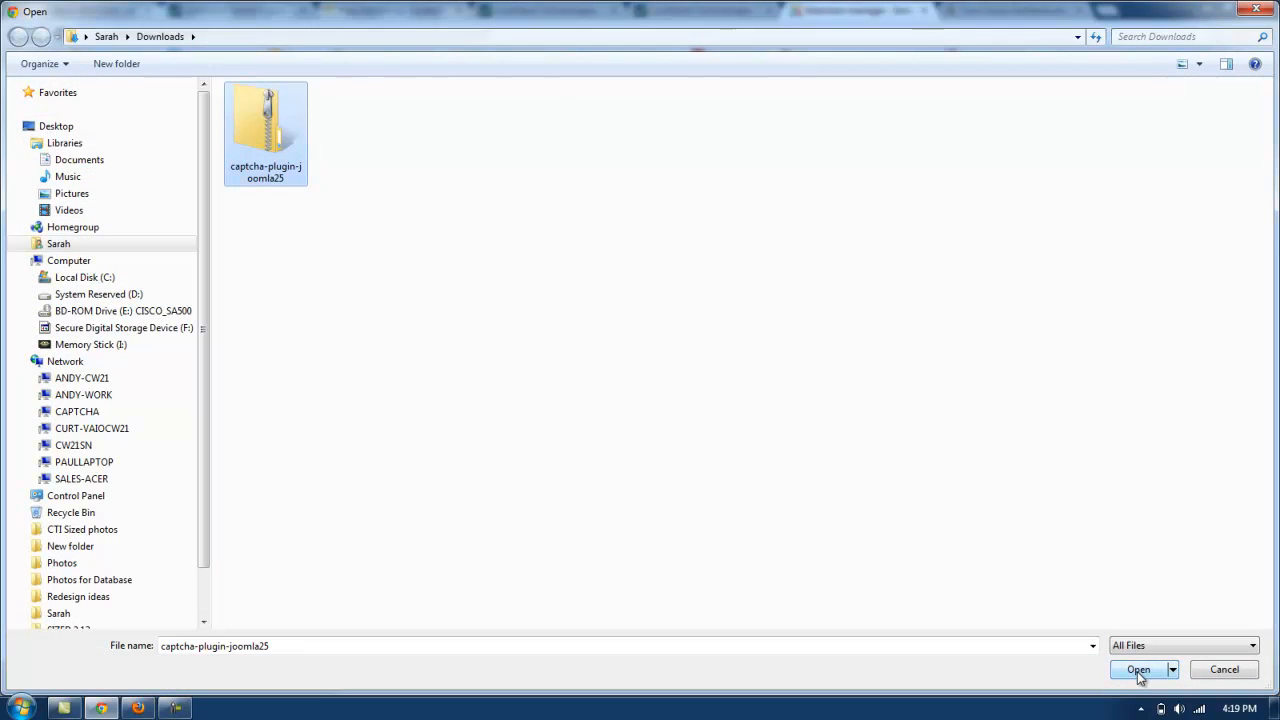
click(1138, 668)
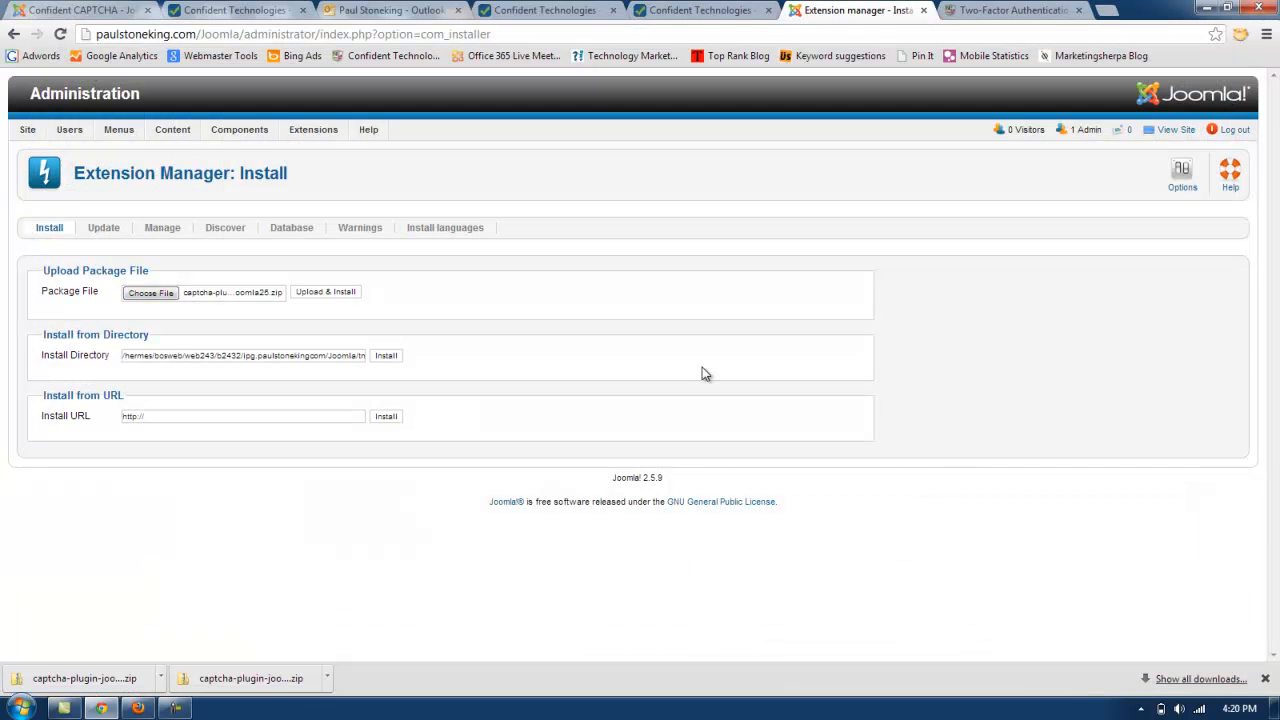
click(324, 292)
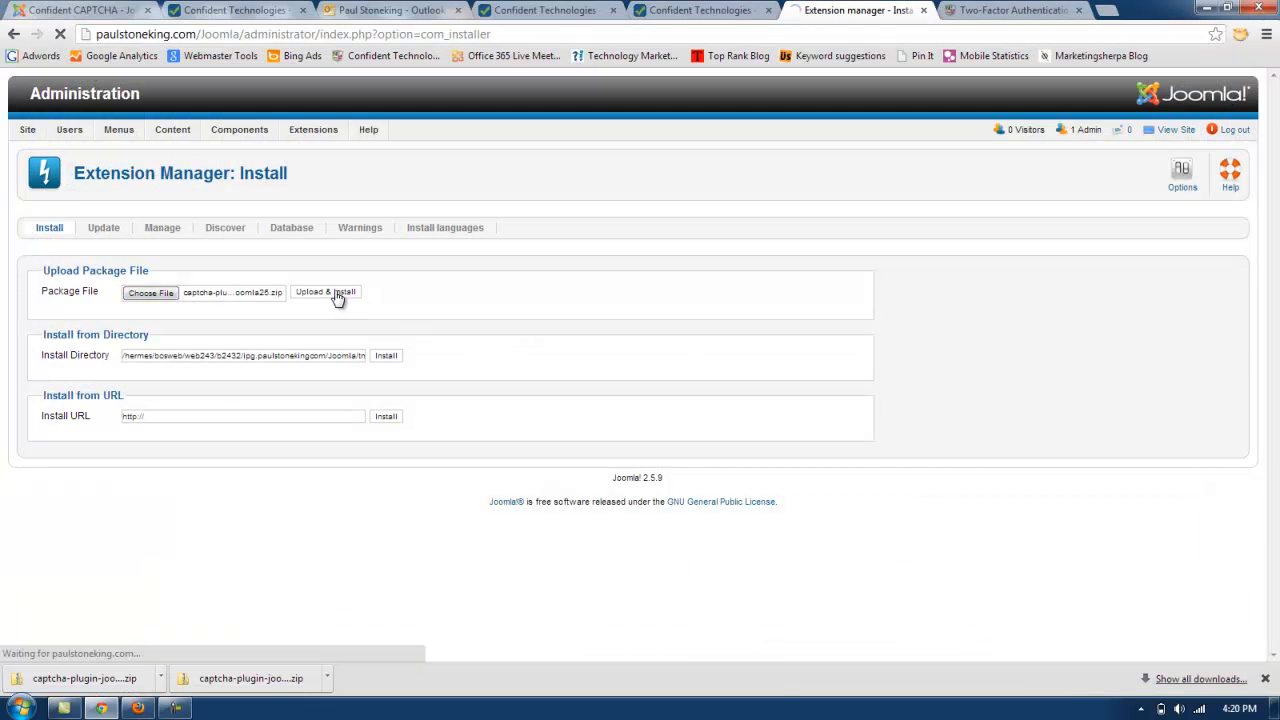
click(324, 292)
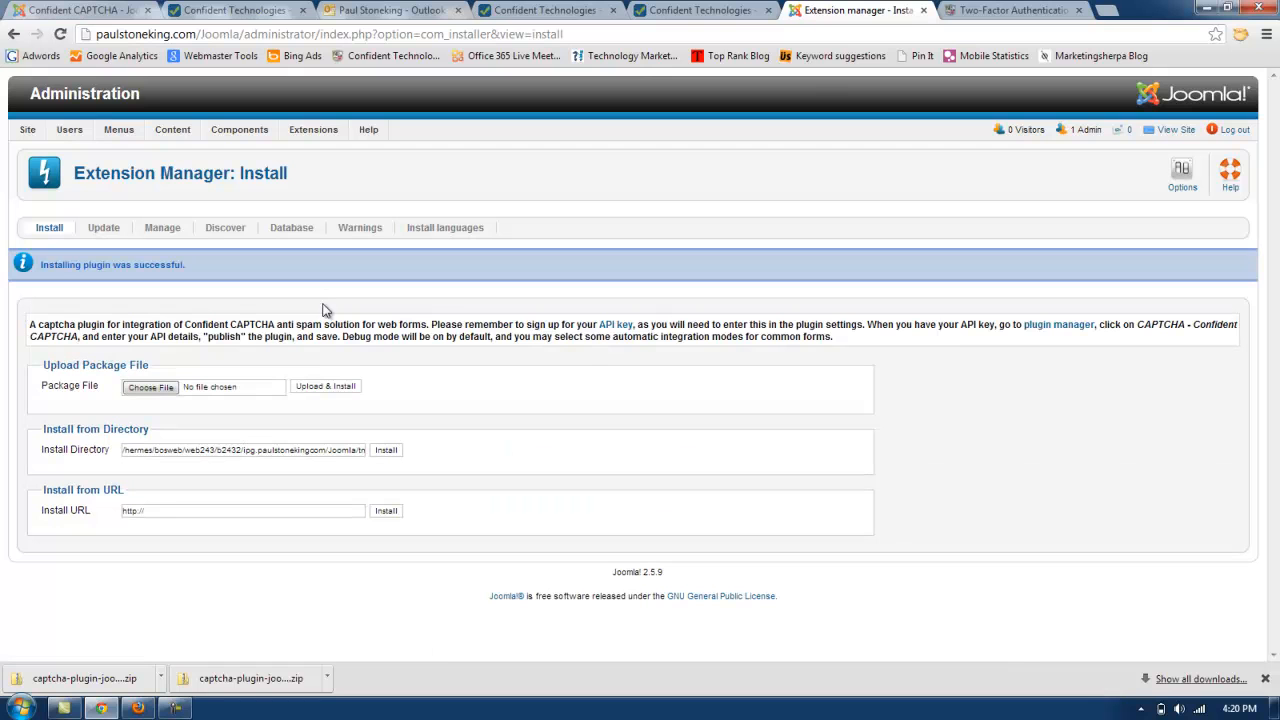
mouse_move(210, 256)
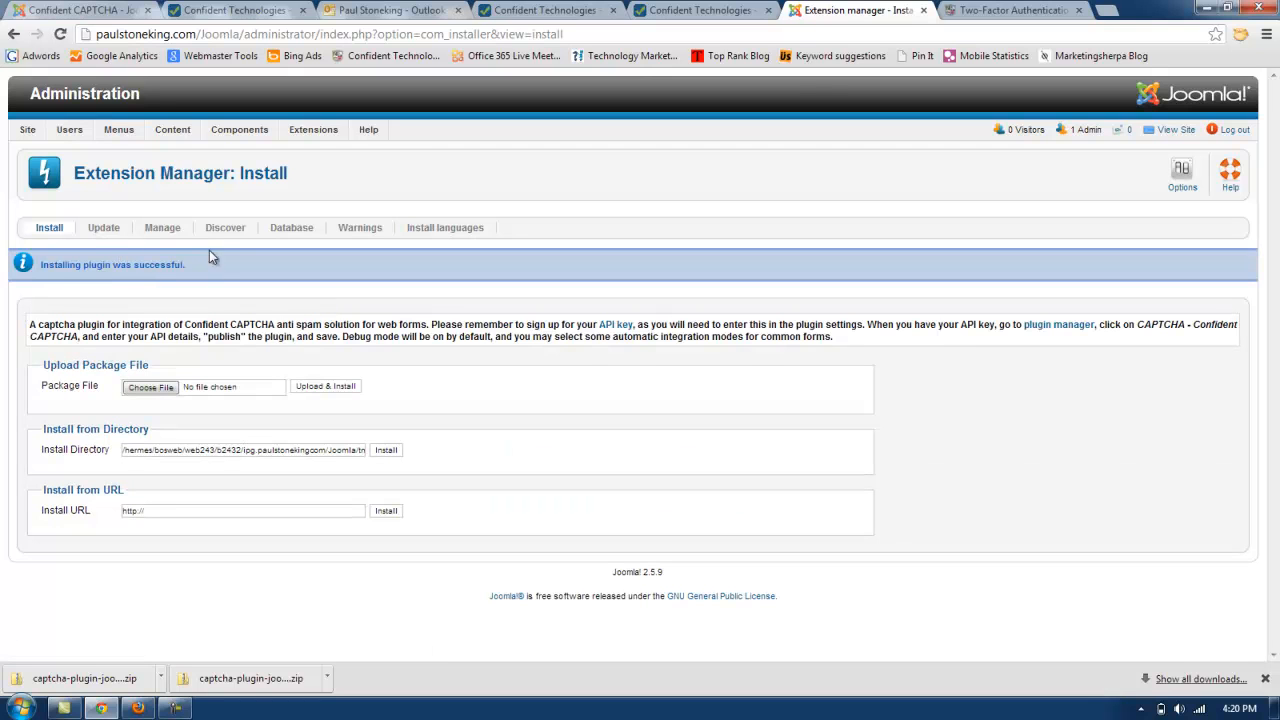
- Filter the Plug-in Manager to captcha plugins, enable plg_captcha_confidentcaptcha and edit its settings
click(312, 128)
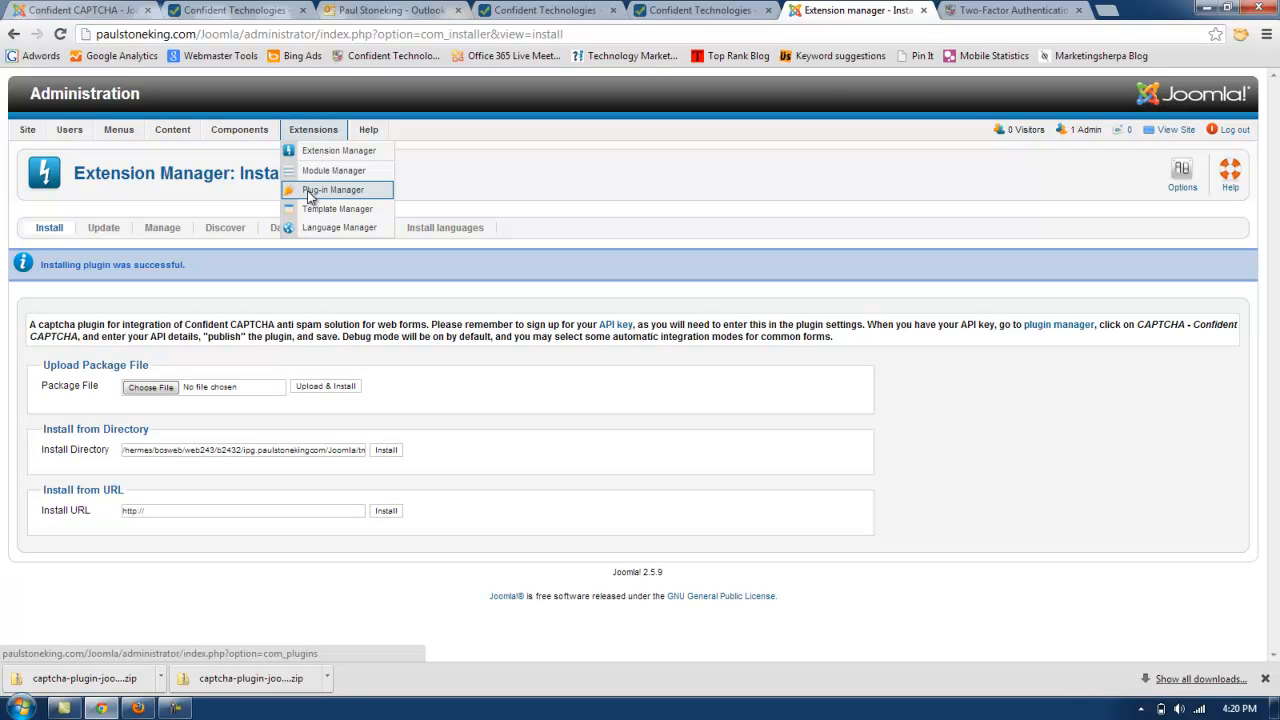
click(332, 188)
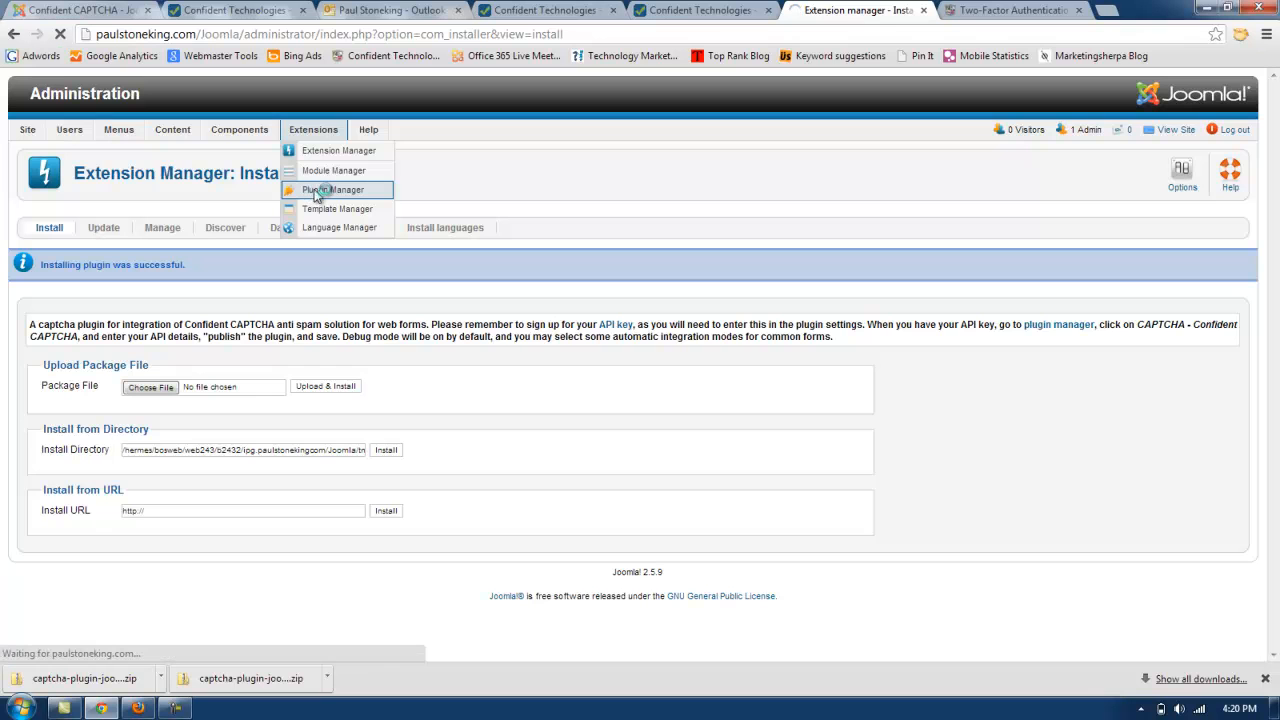
click(332, 188)
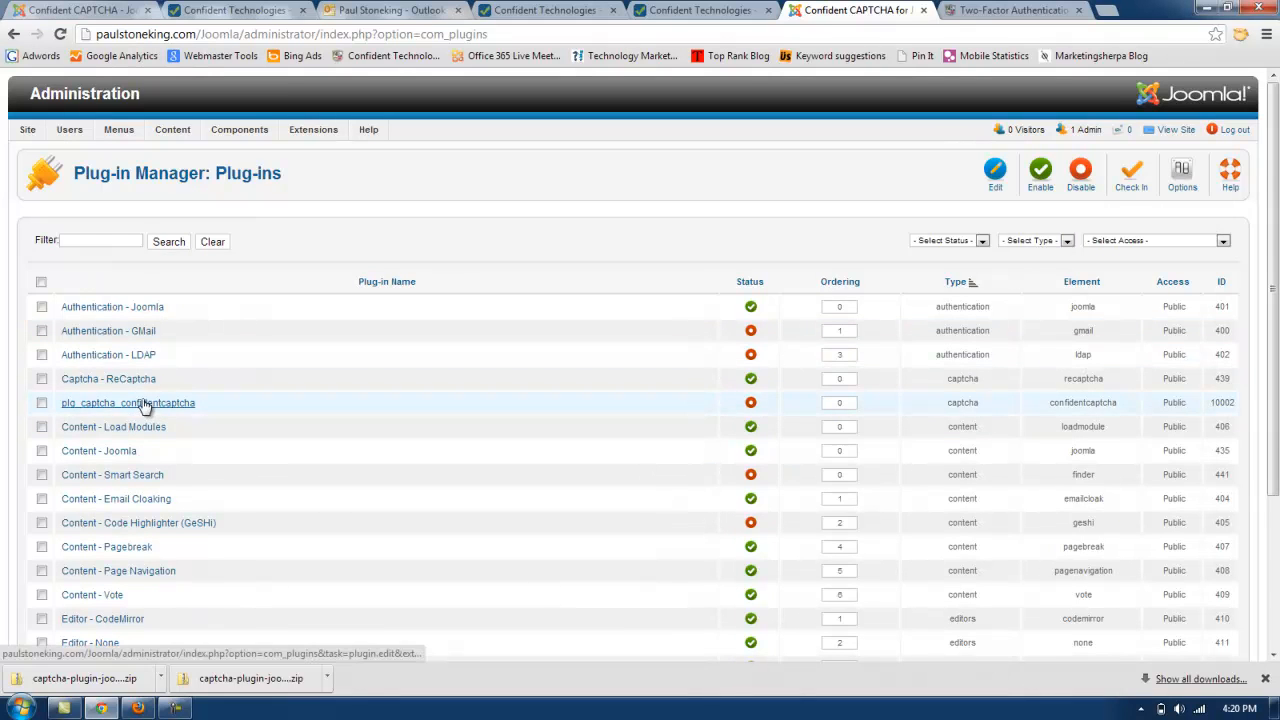
mouse_move(152, 414)
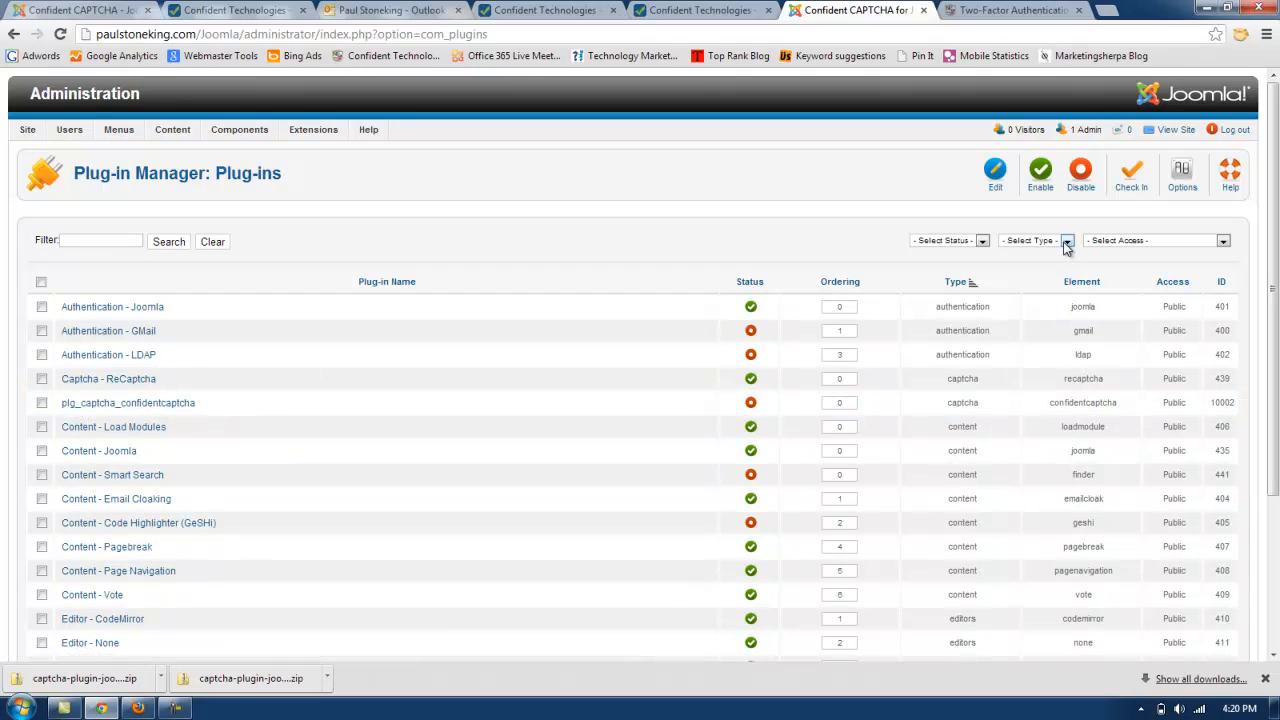
click(1030, 240)
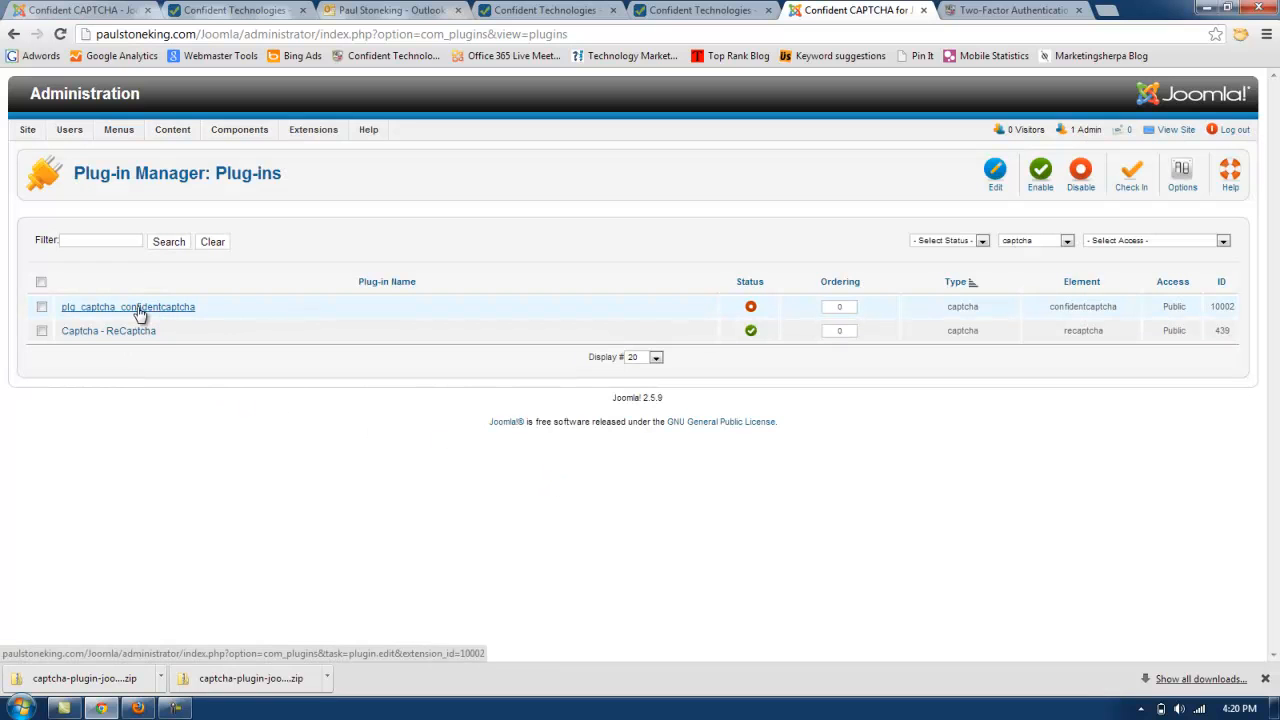
click(40, 306)
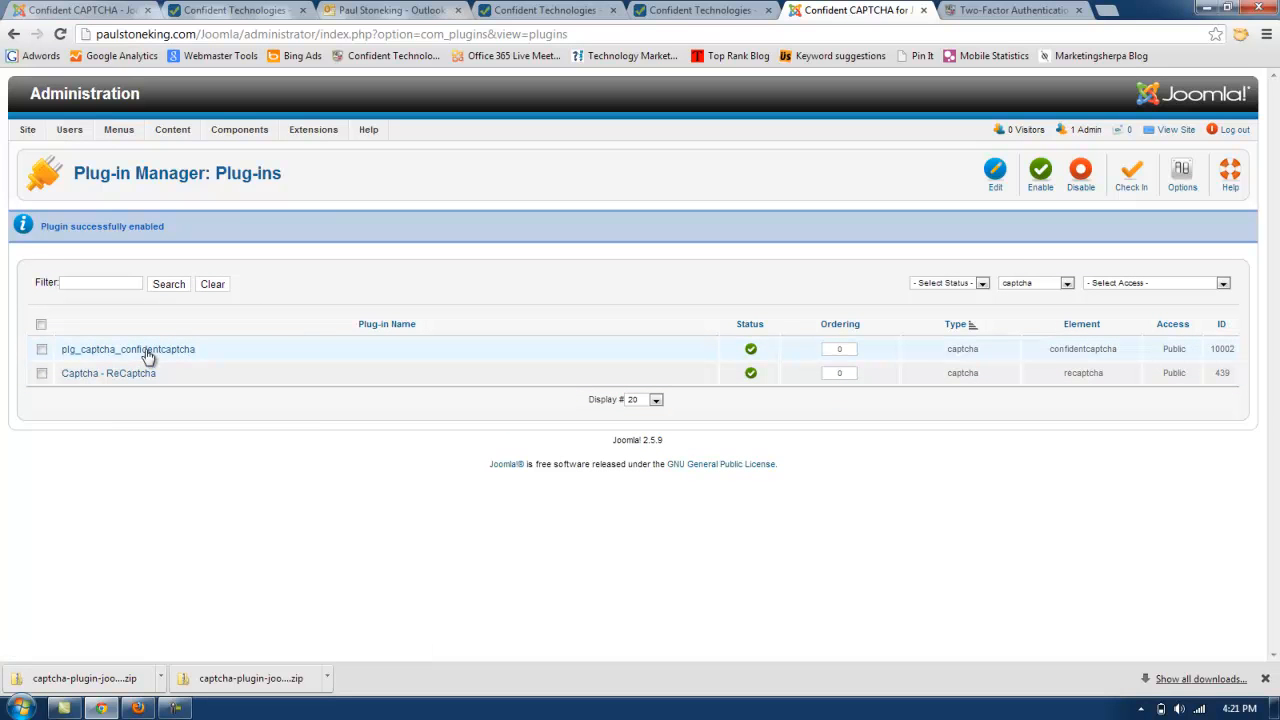
click(128, 348)
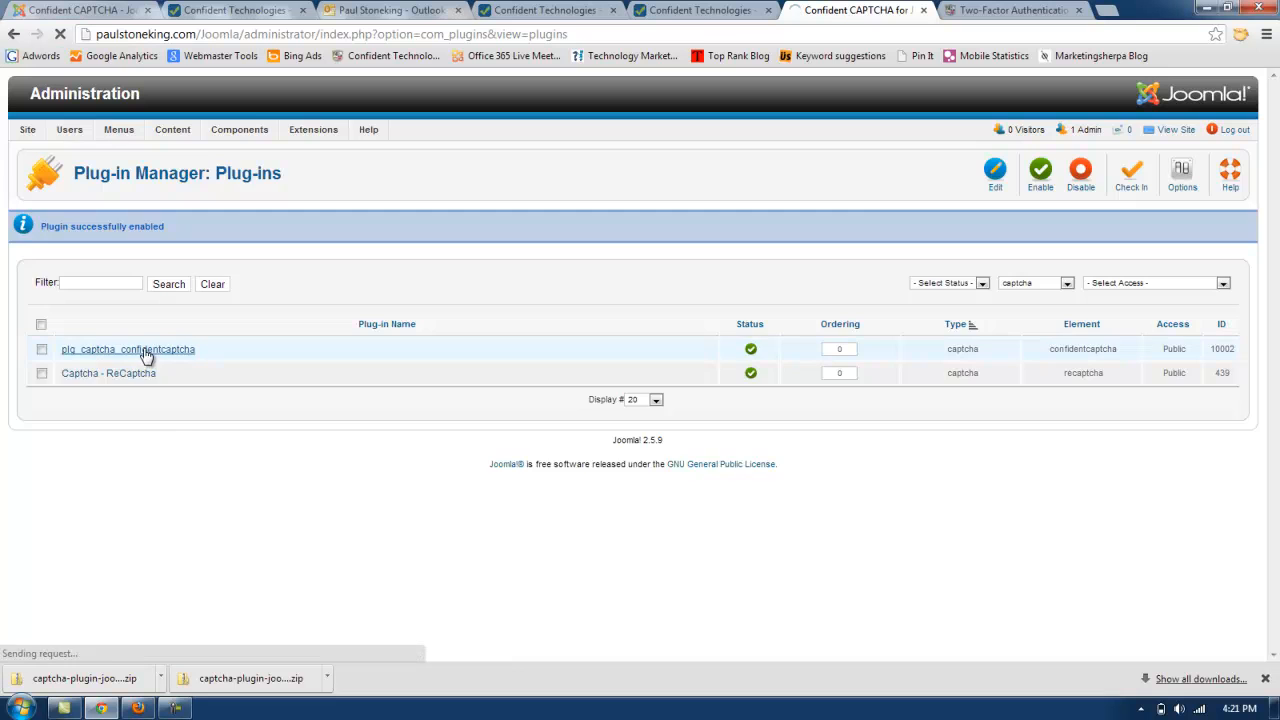
click(128, 348)
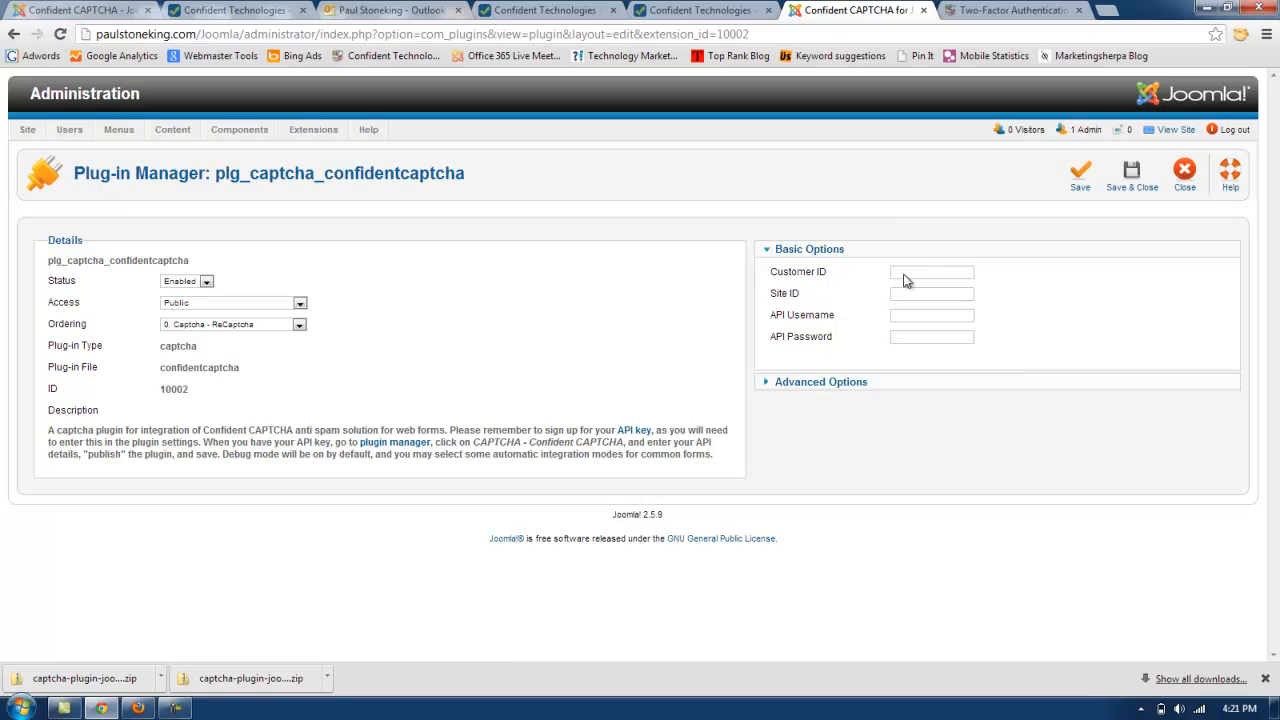
mouse_move(784, 296)
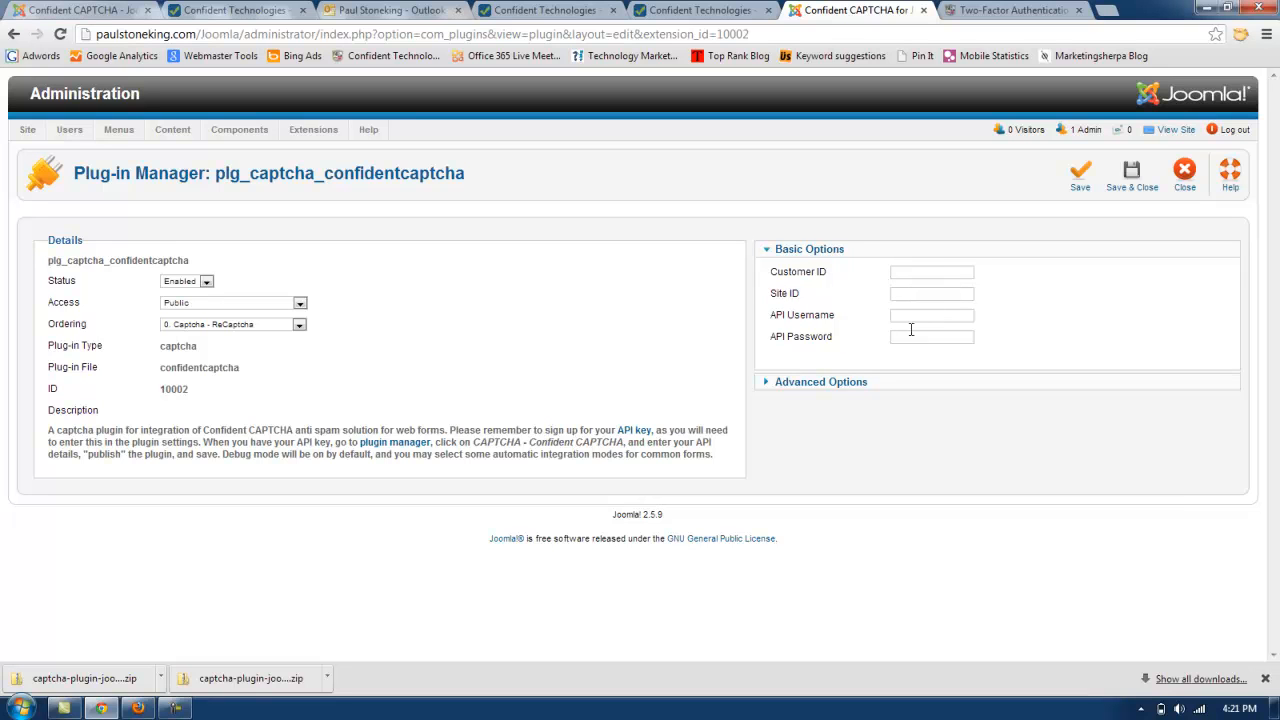
mouse_move(620, 288)
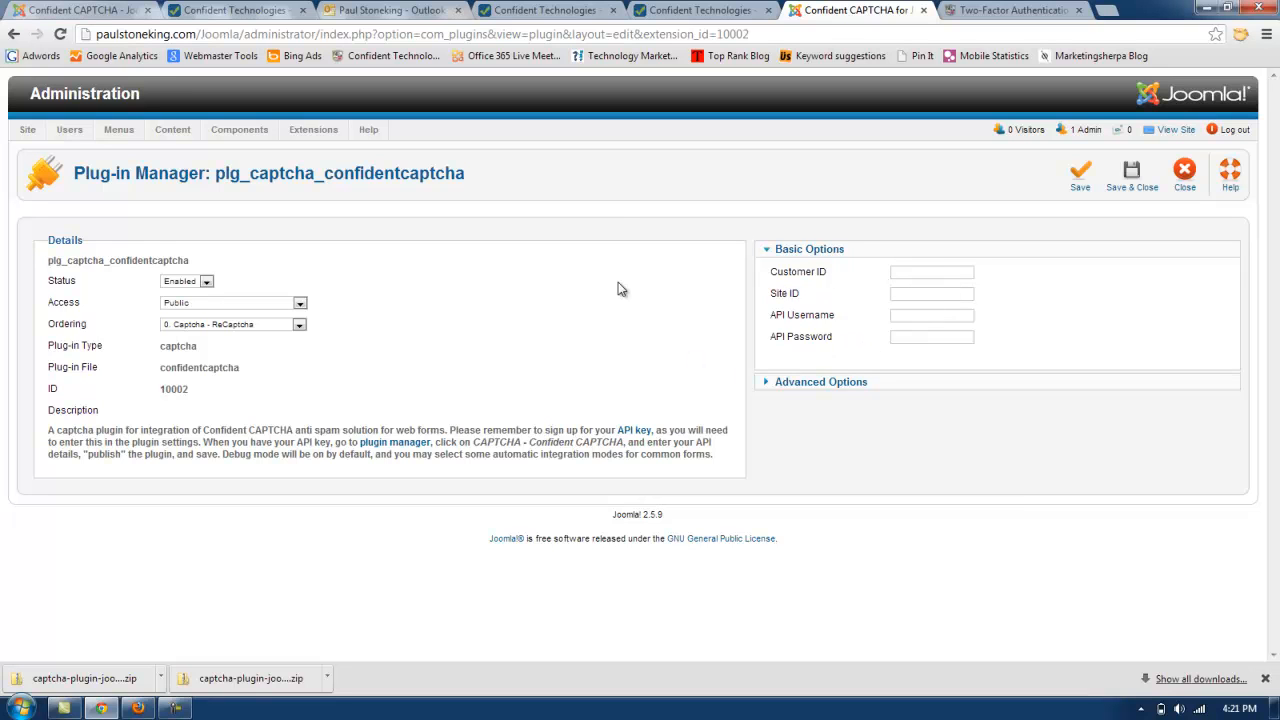
click(700, 10)
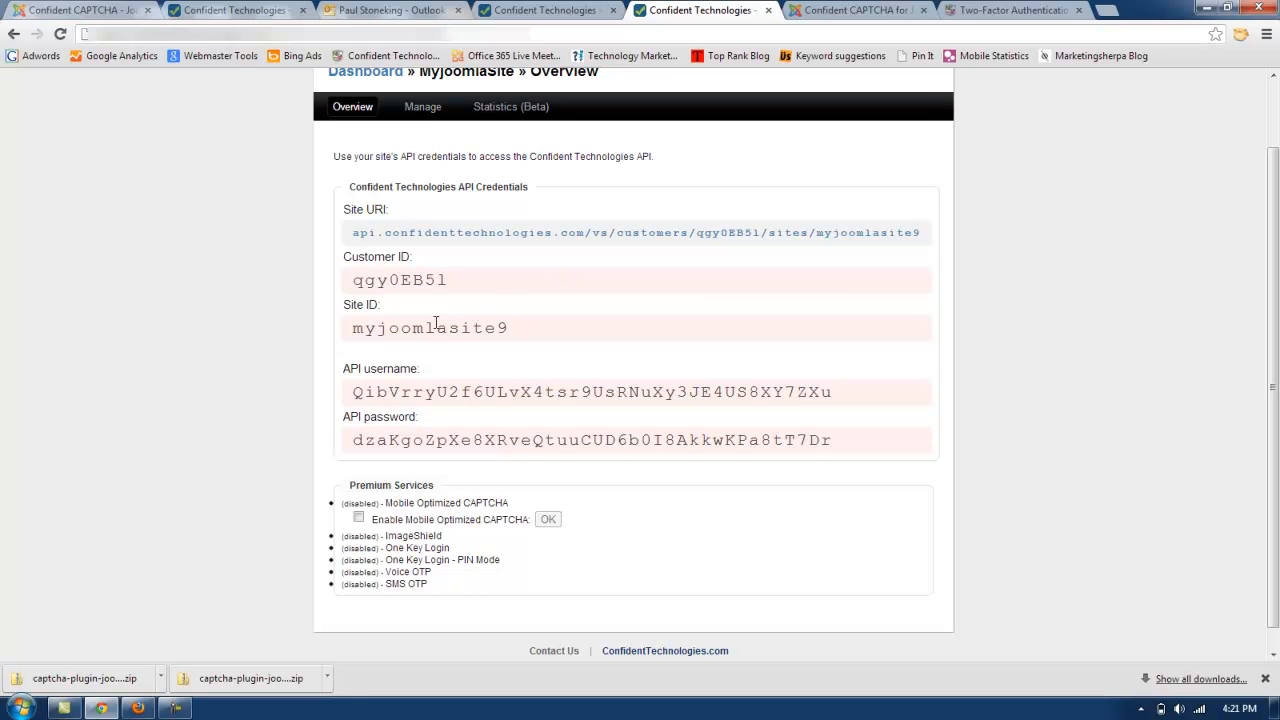
double_click(400, 280)
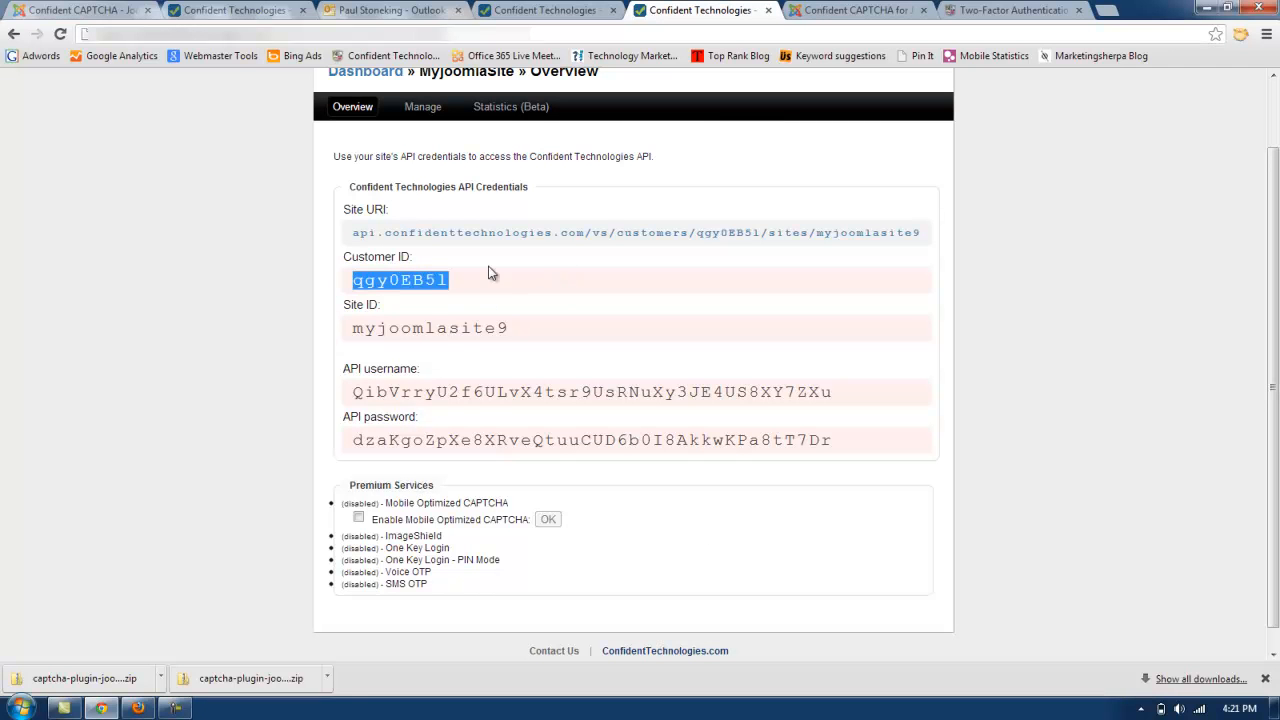
click(858, 10)
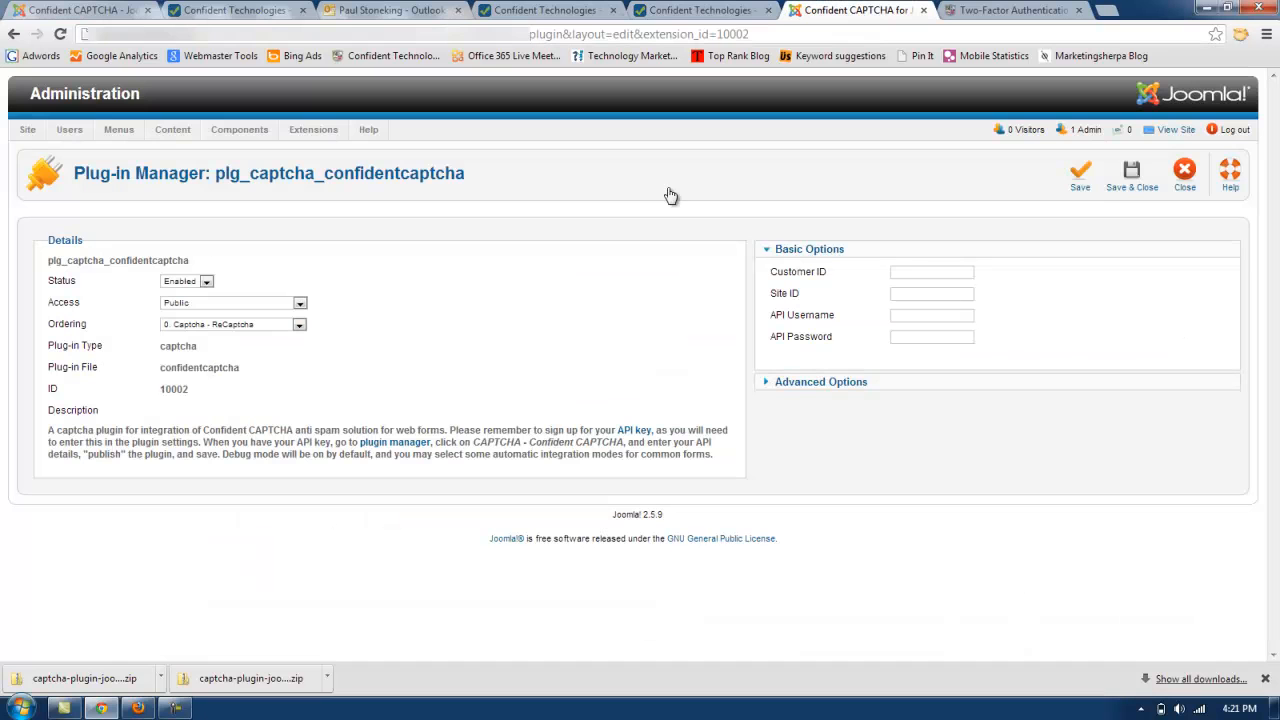
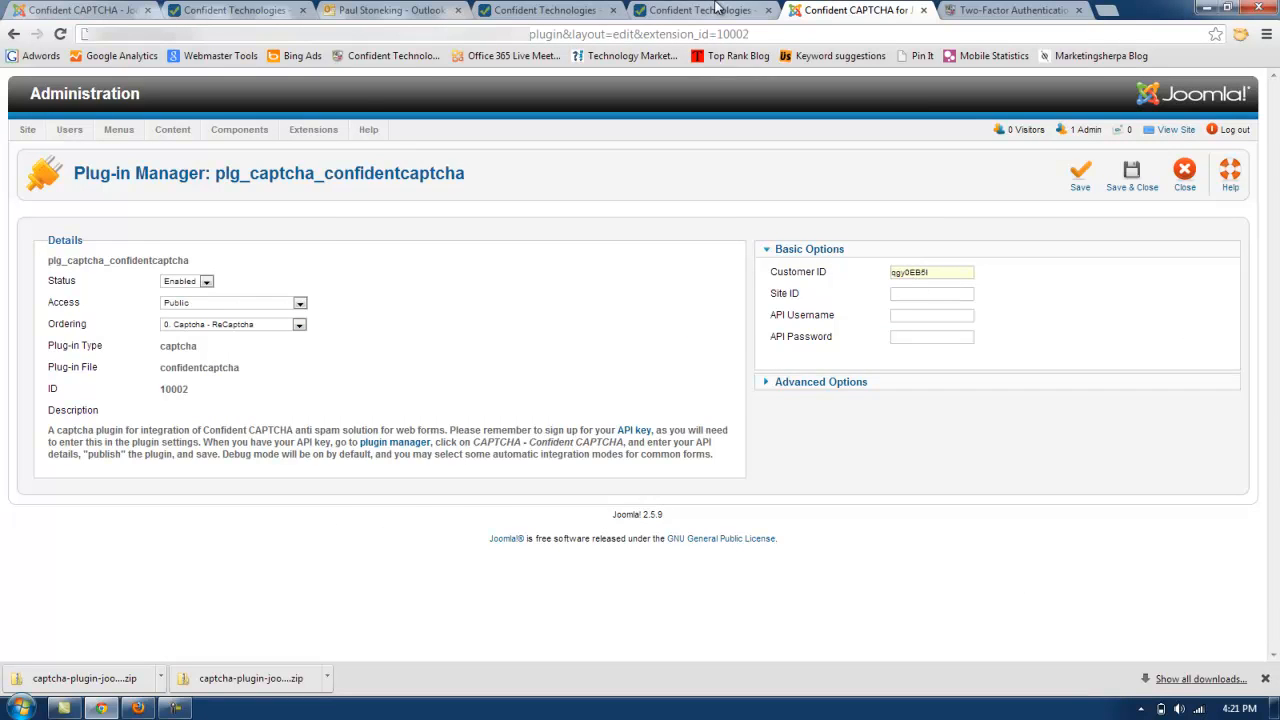
click(700, 10)
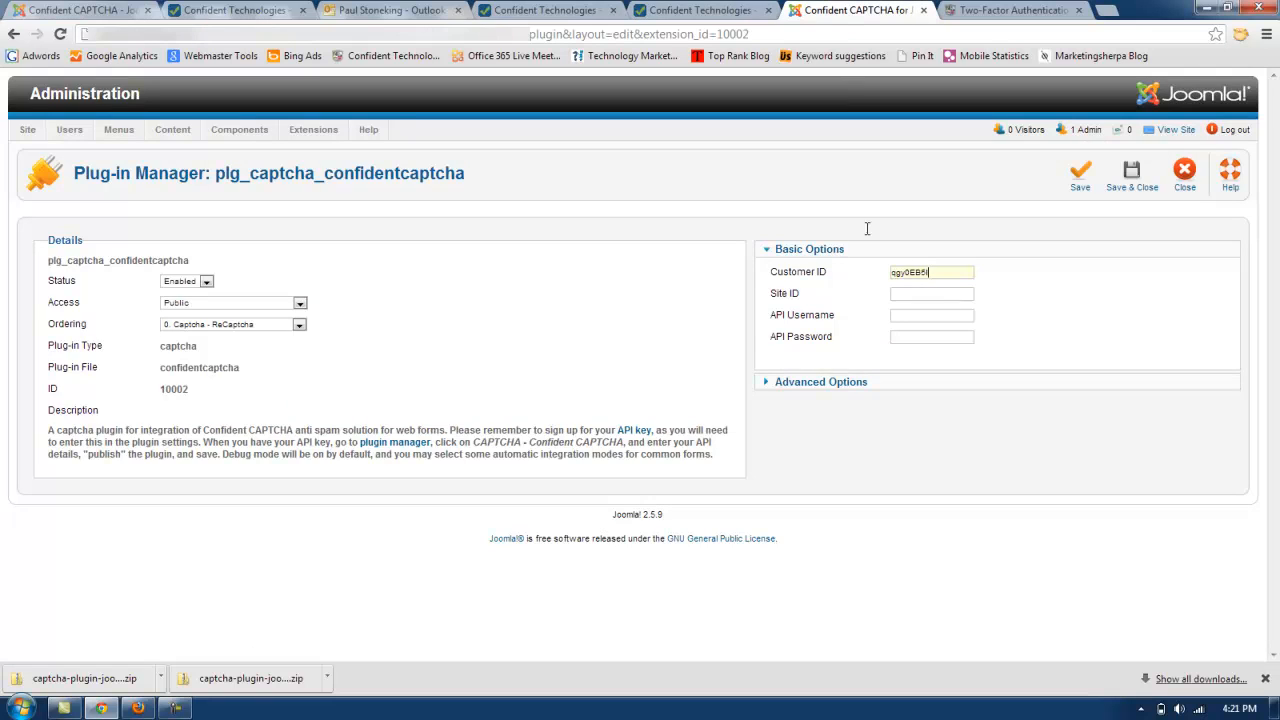
- Copy the Site ID, API username and API password from the credentials page into the plugin settings
click(700, 10)
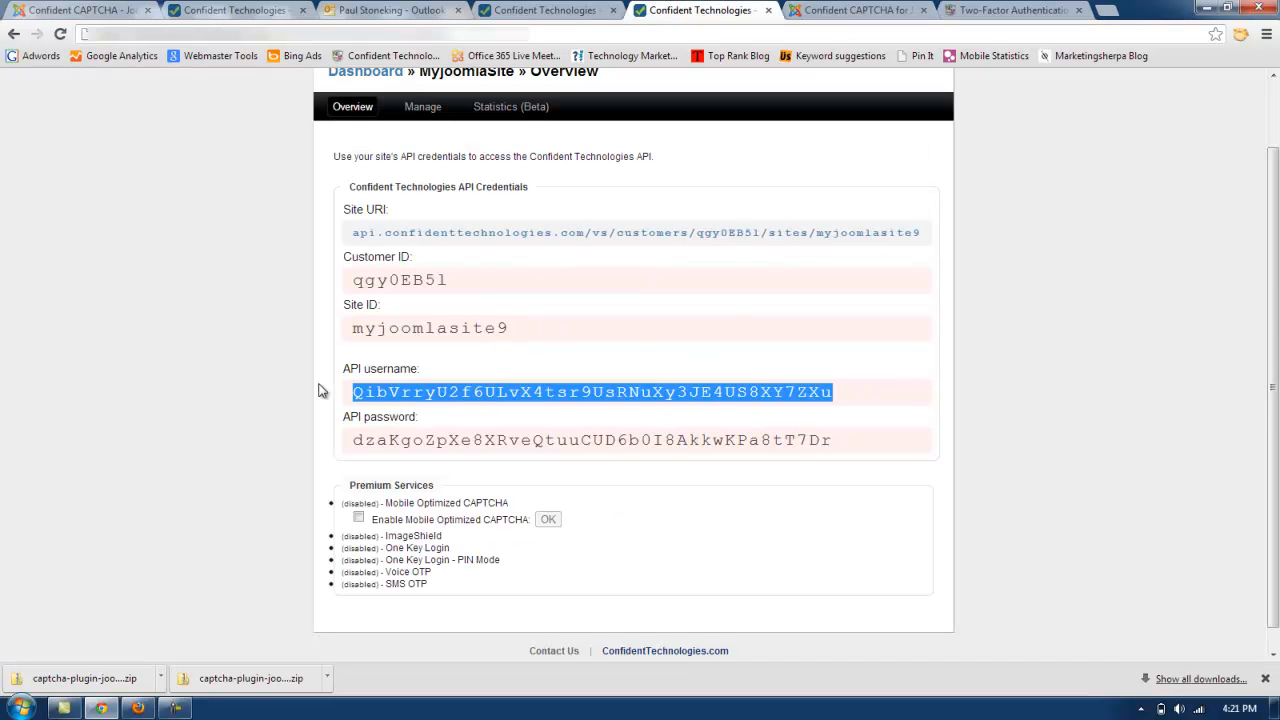
click(856, 10)
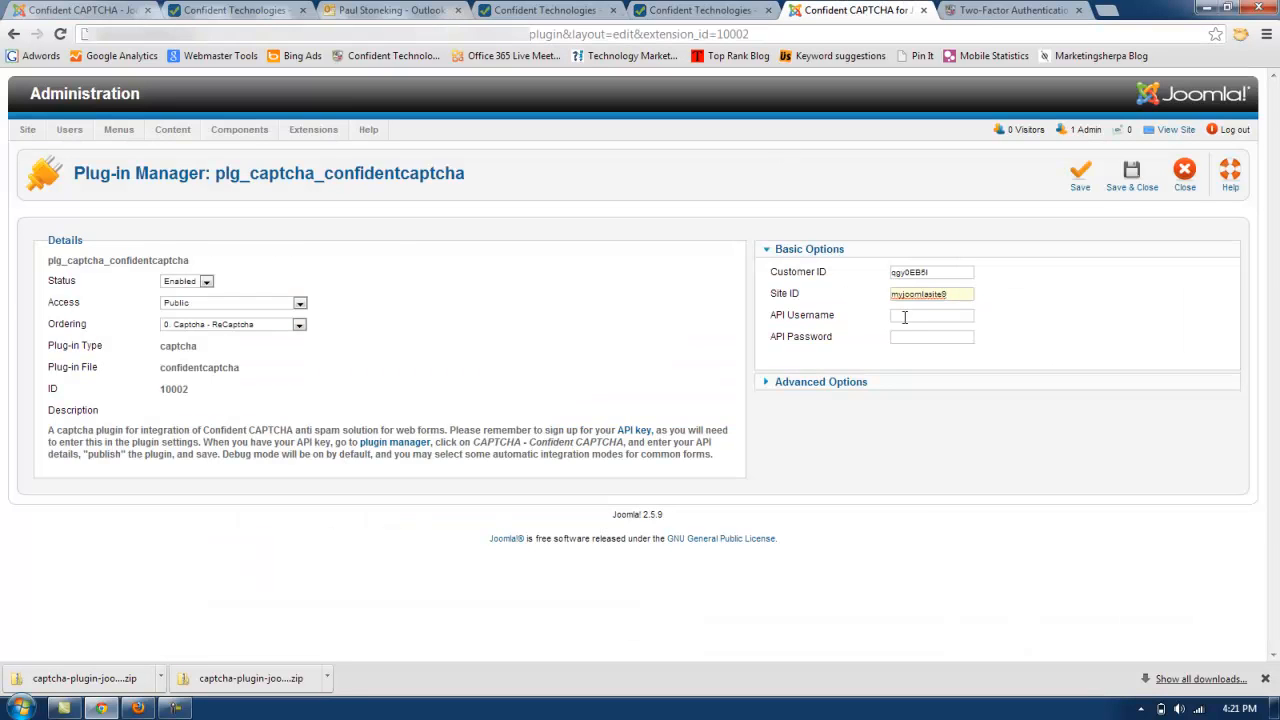
click(700, 10)
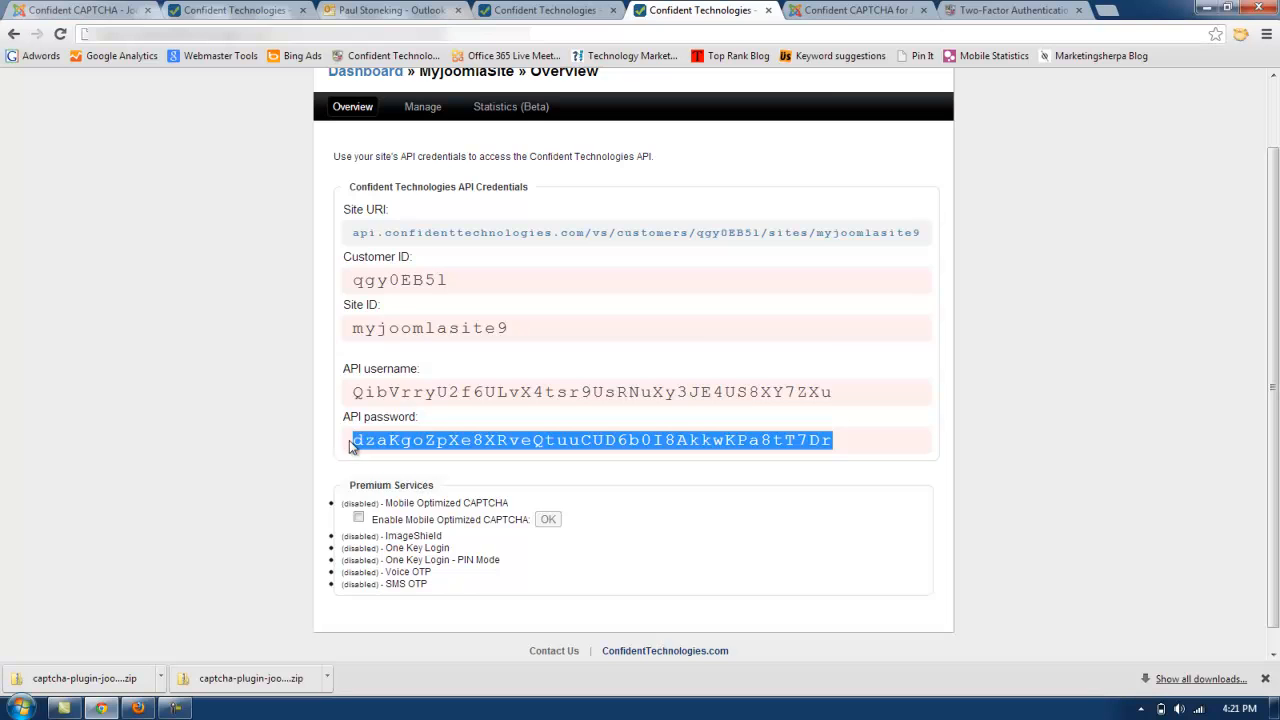
click(858, 10)
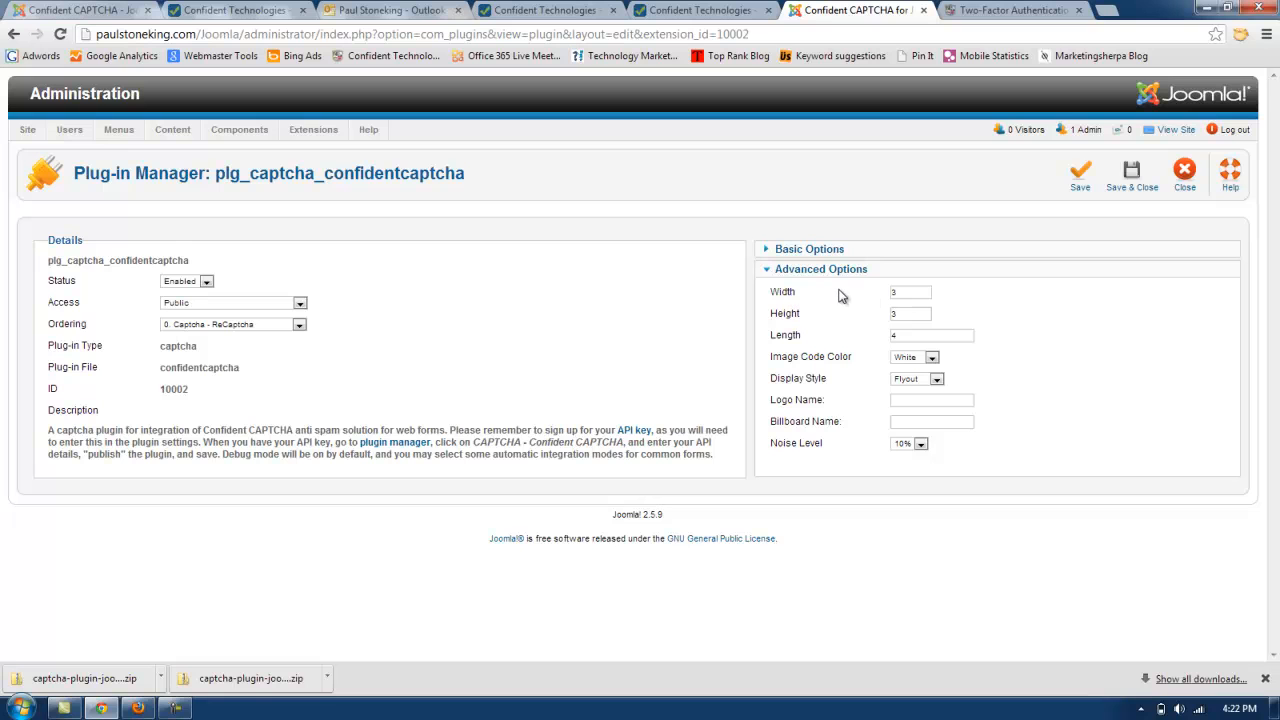
mouse_move(832, 432)
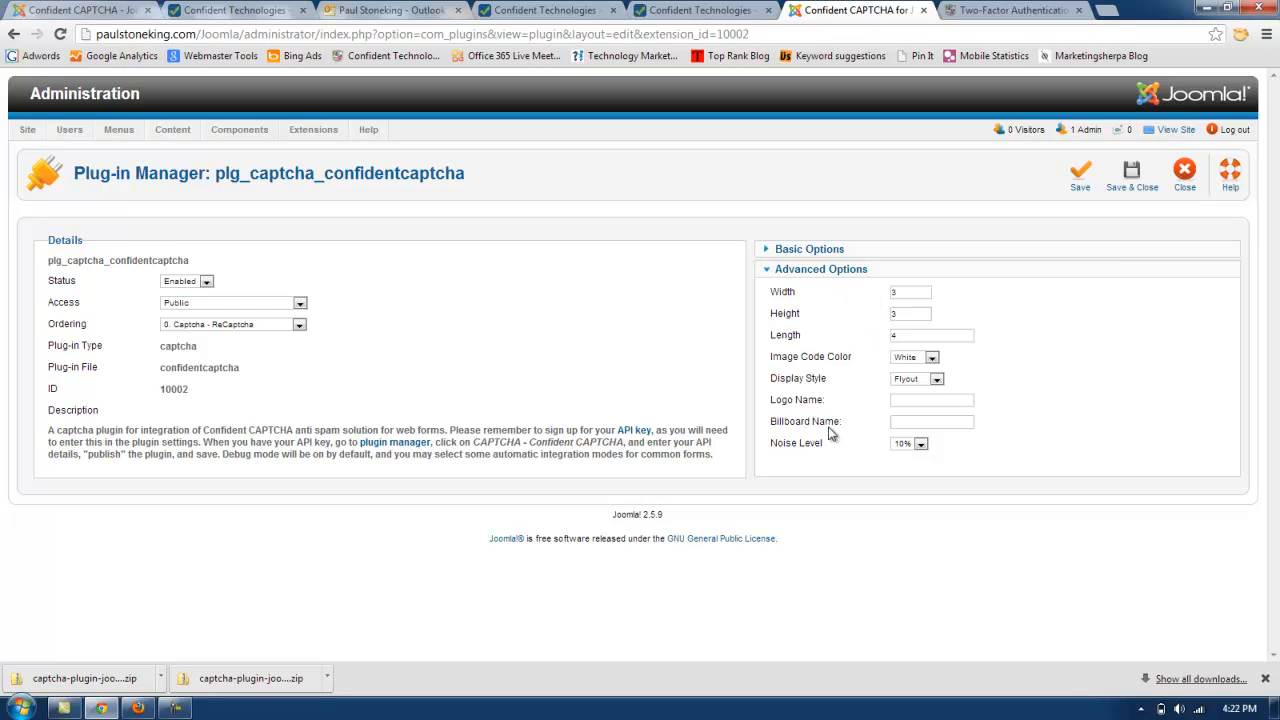
mouse_move(784, 464)
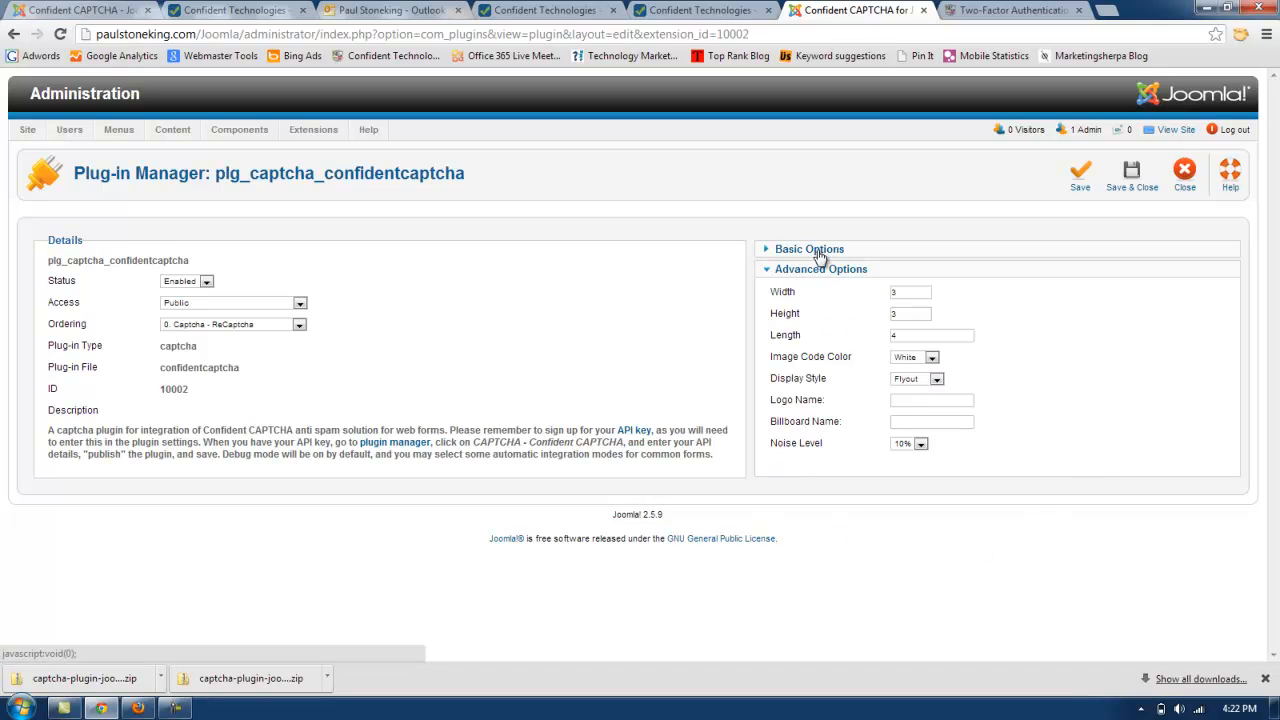
- Review Basic Options, save and close the Confident CAPTCHA plugin, returning to the Plug-in Manager
click(808, 248)
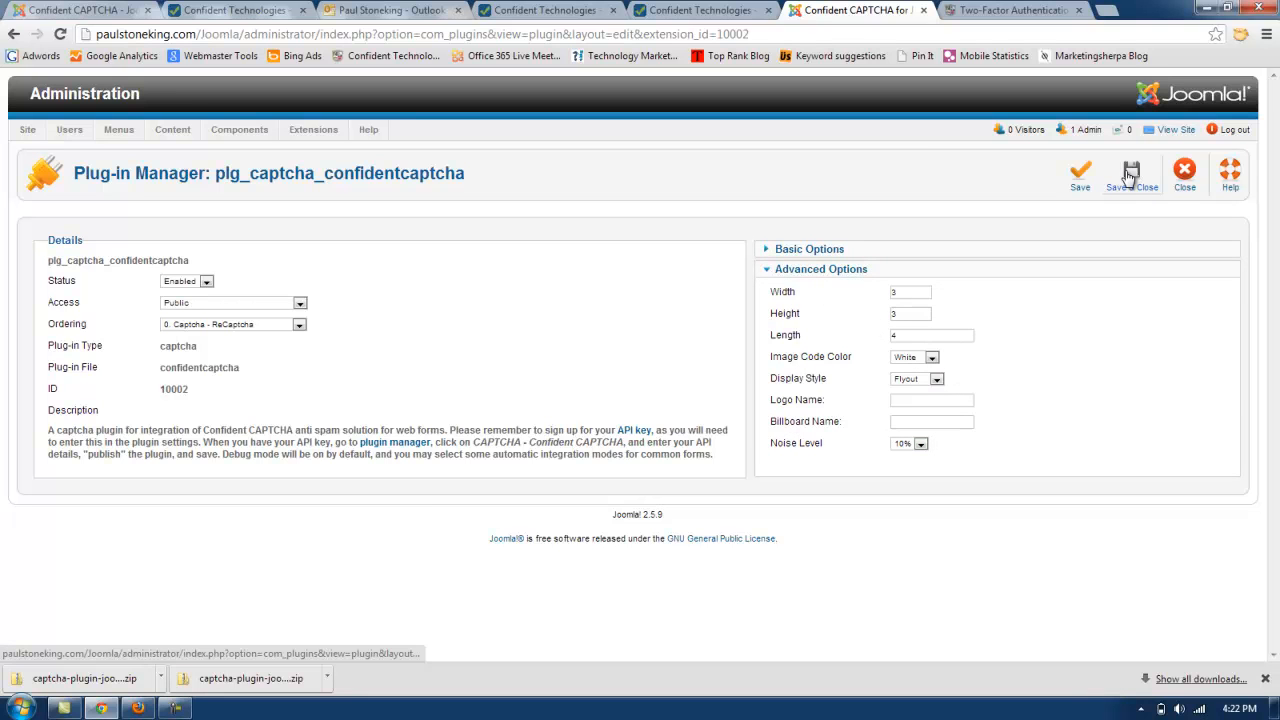
click(1132, 172)
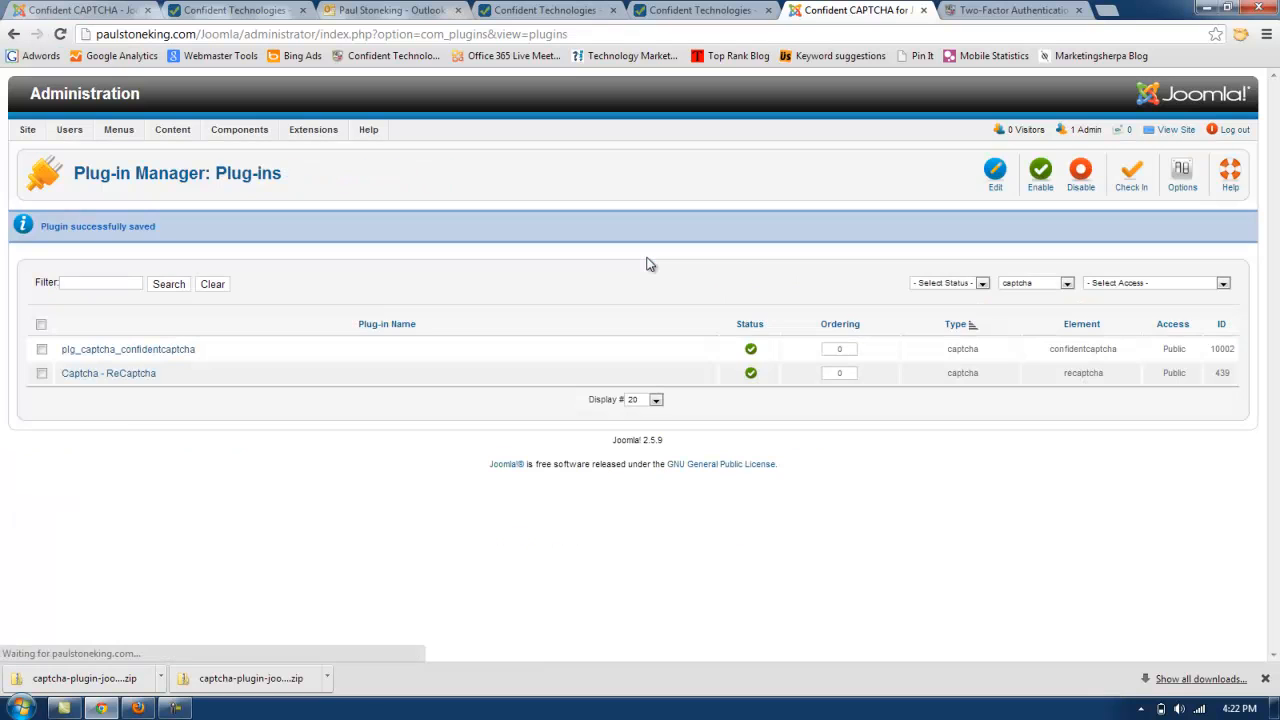
mouse_move(112, 216)
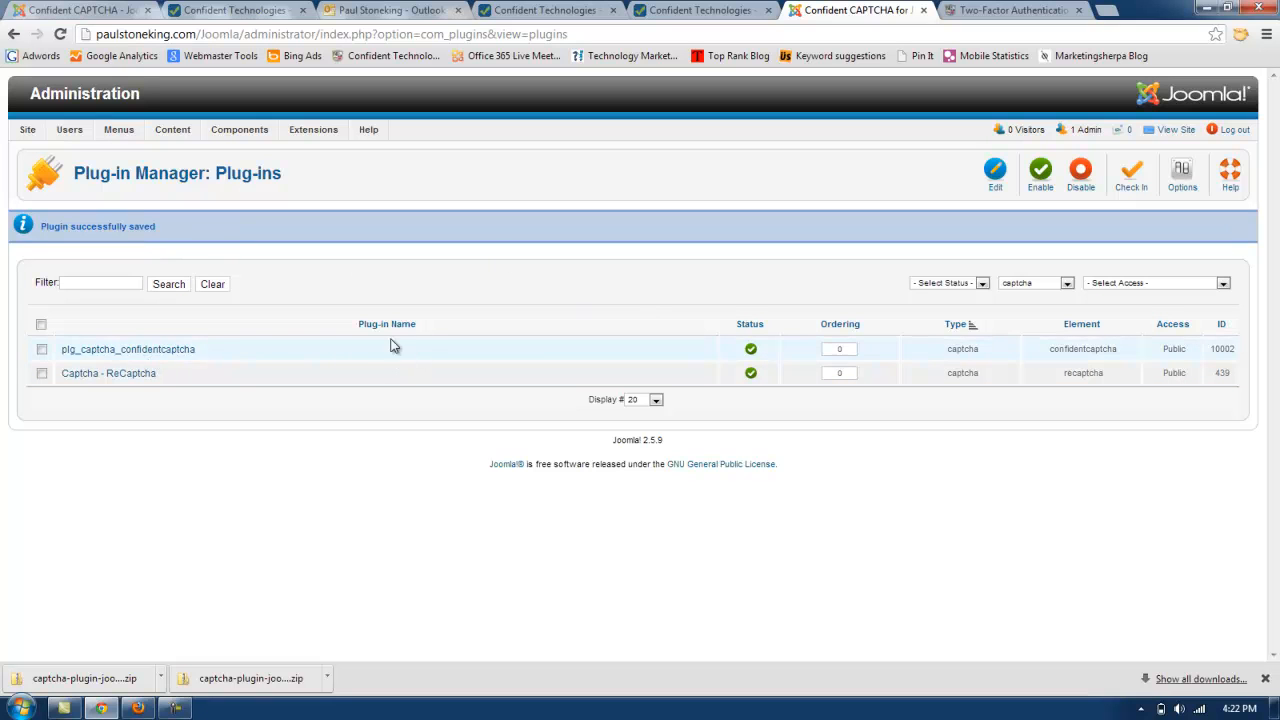
click(28, 128)
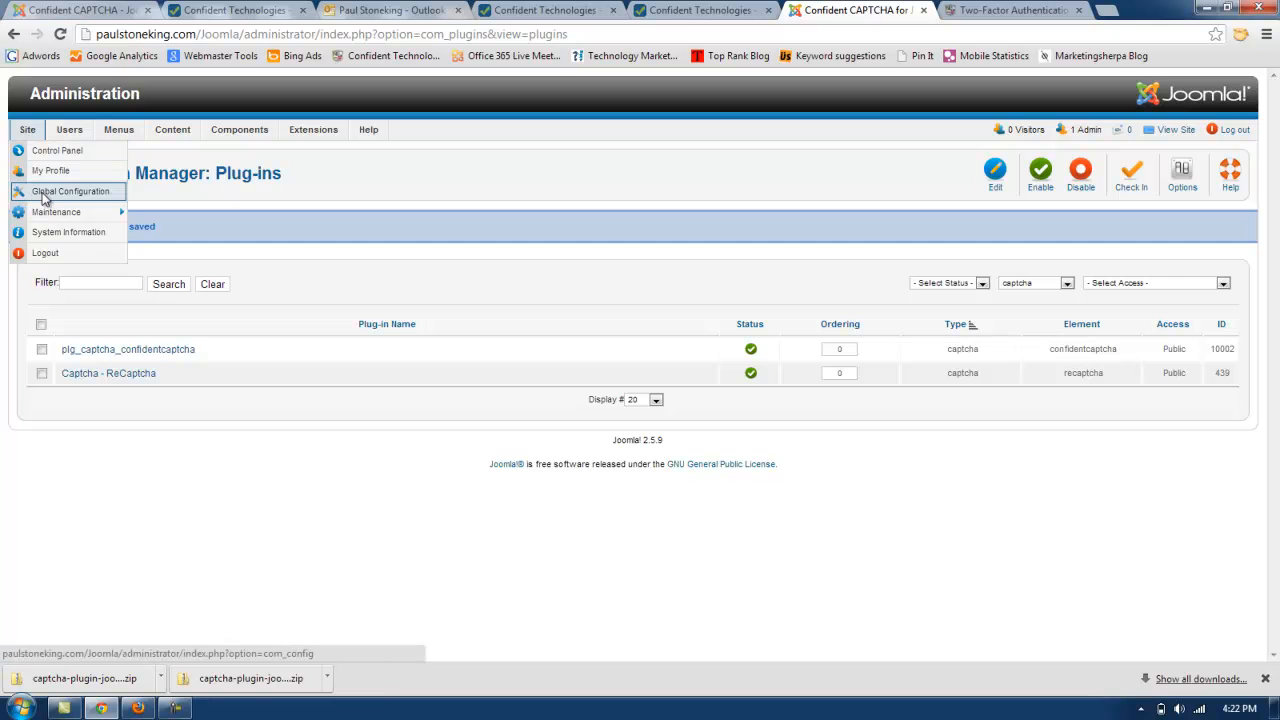
- In Global Configuration set Default Captcha to plg_captcha_confidentcaptcha, save, and view the public site
click(70, 192)
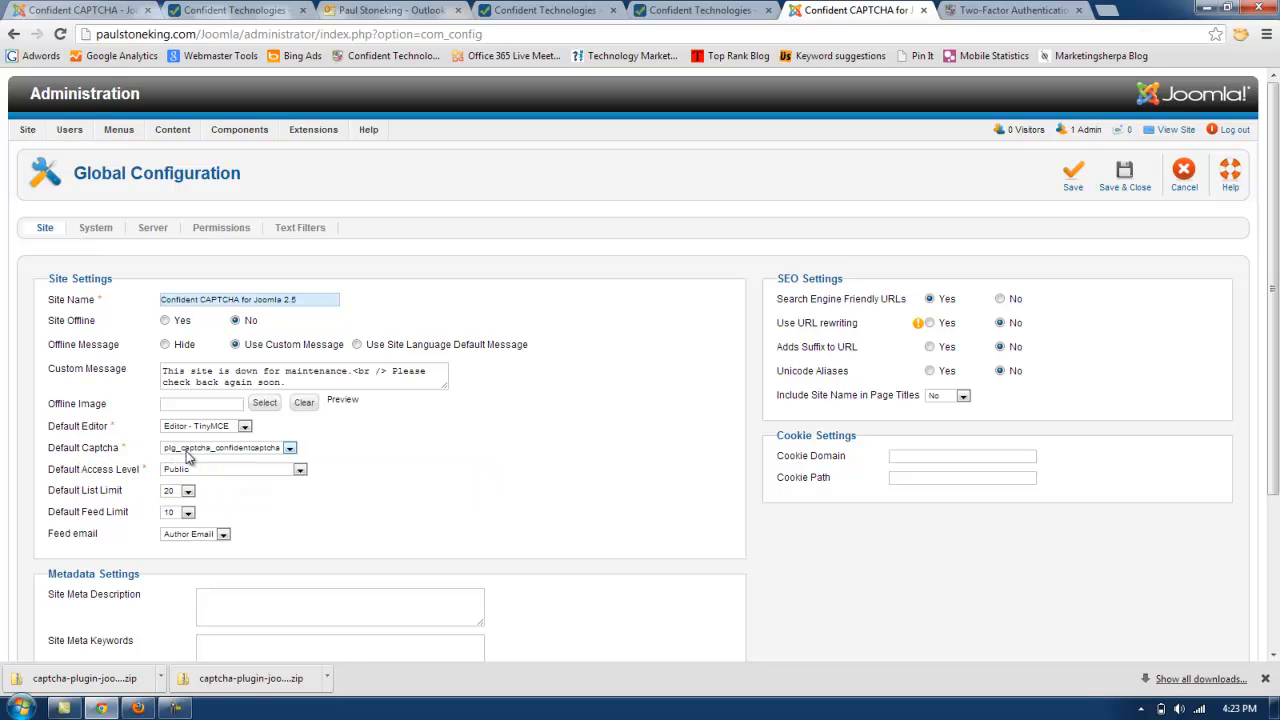
mouse_move(212, 456)
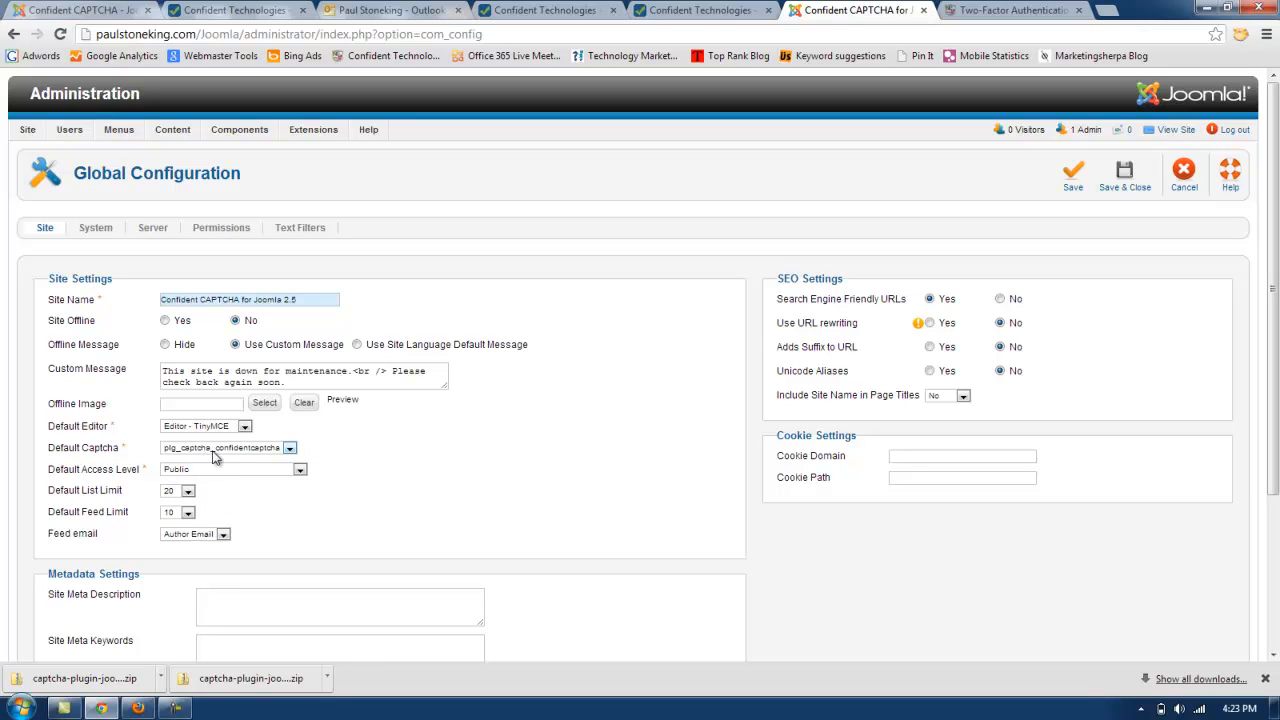
mouse_move(280, 456)
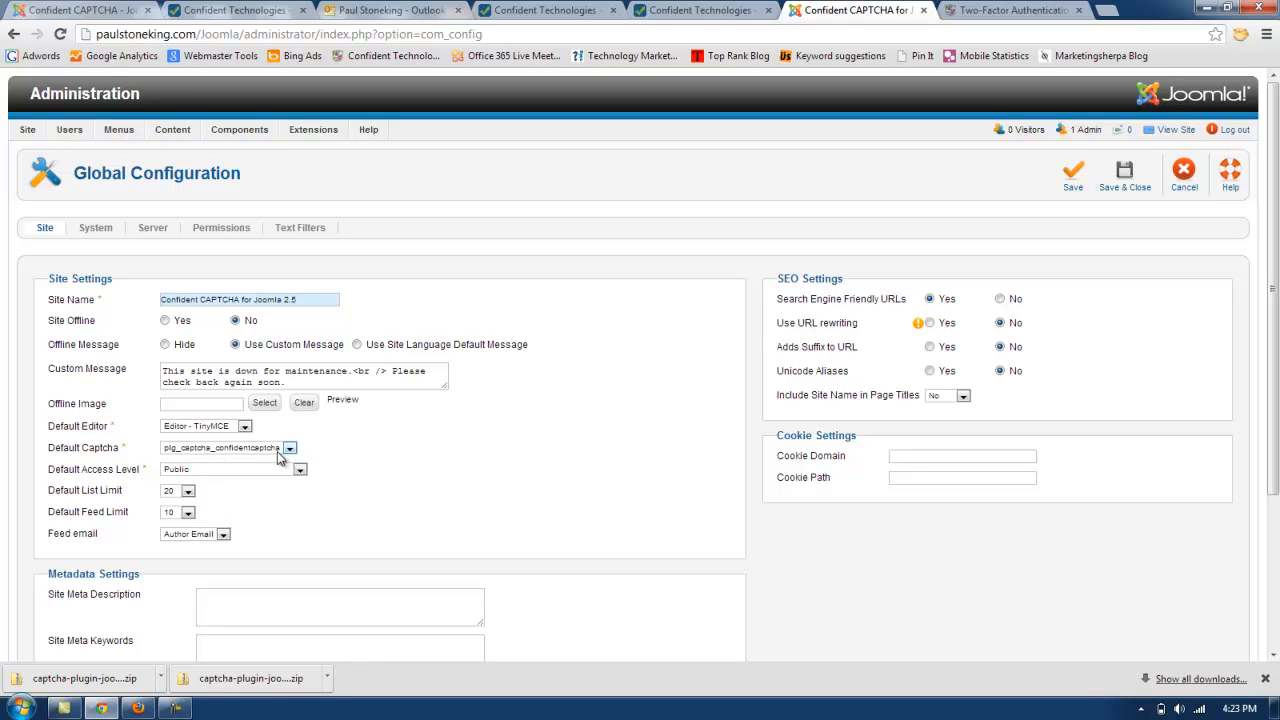
mouse_move(312, 468)
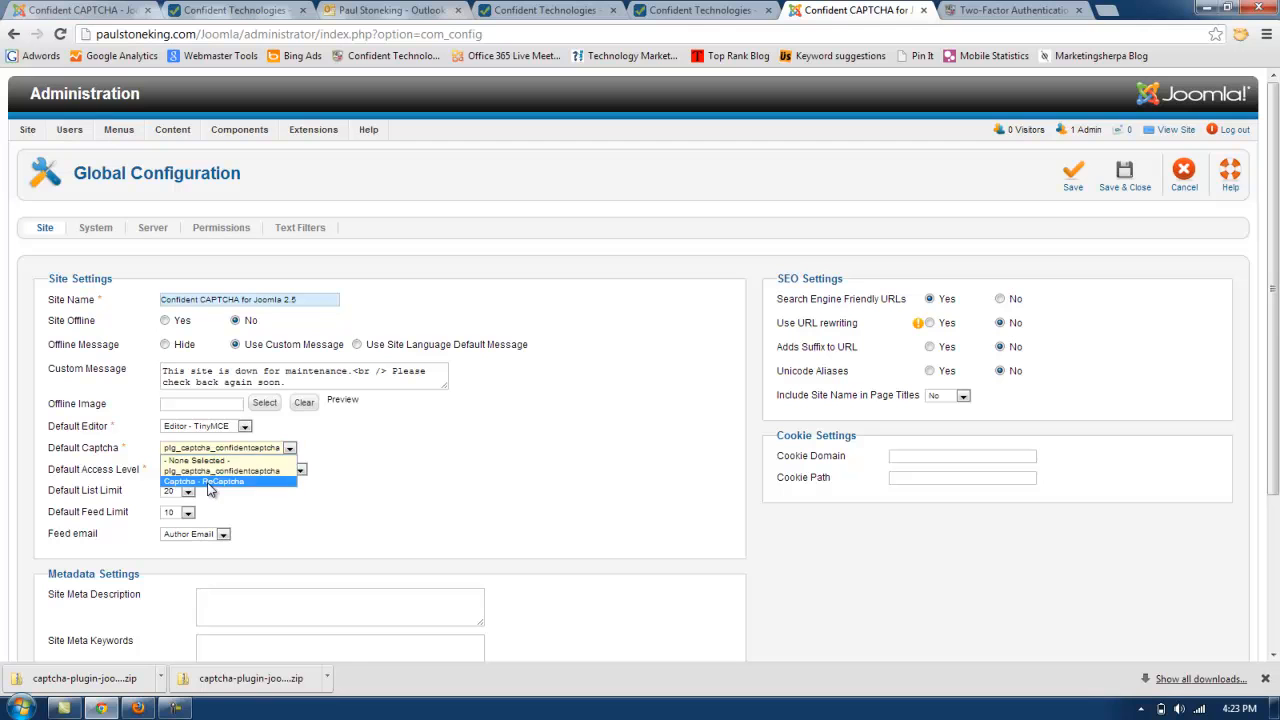
click(228, 472)
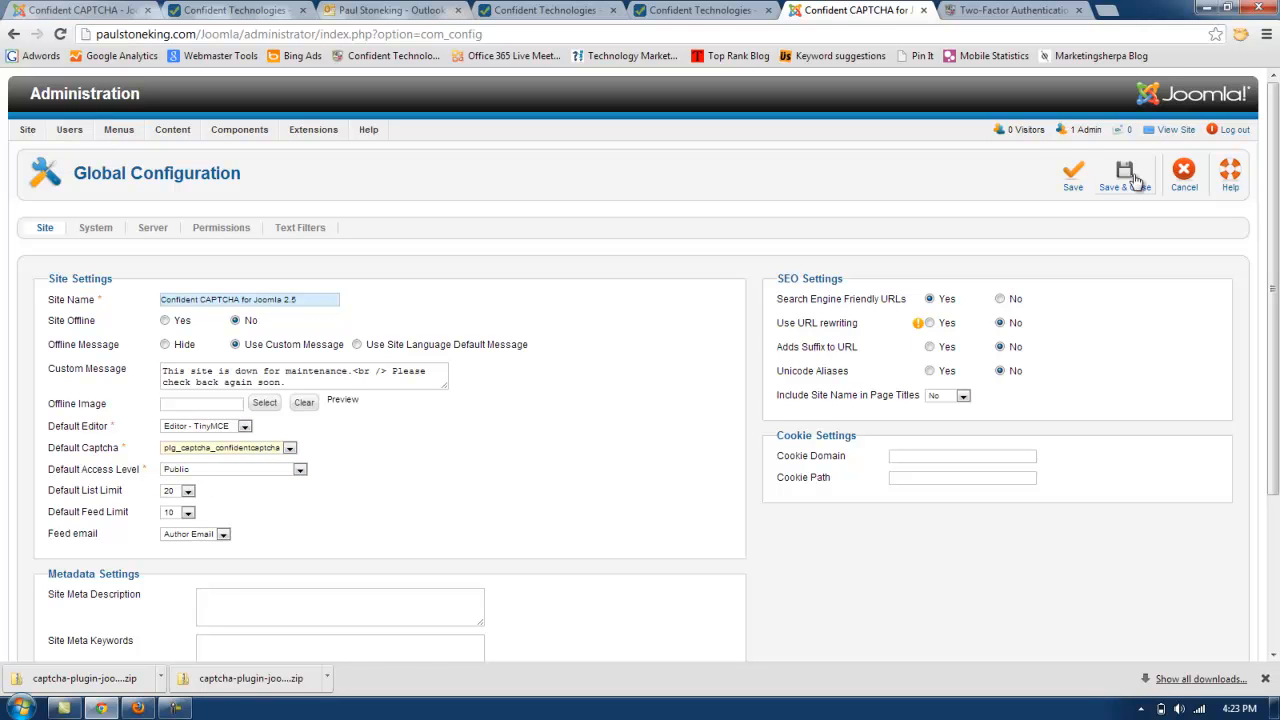
click(1124, 172)
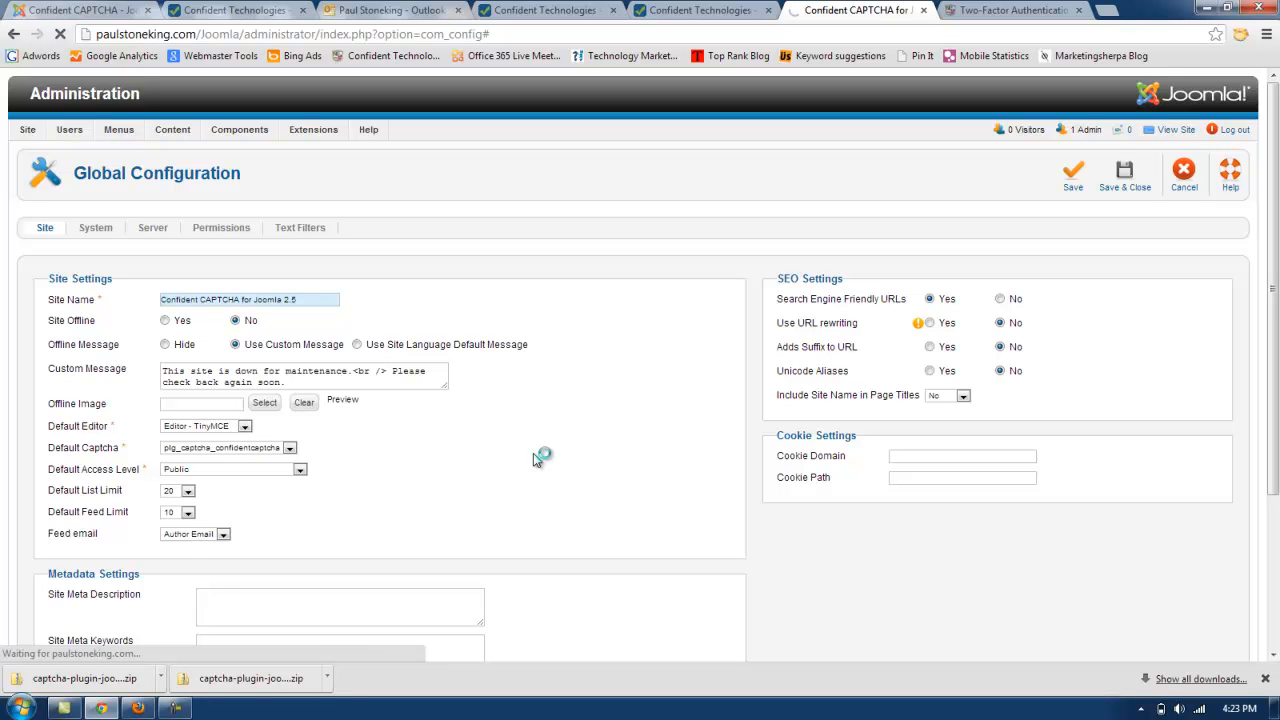
click(1072, 170)
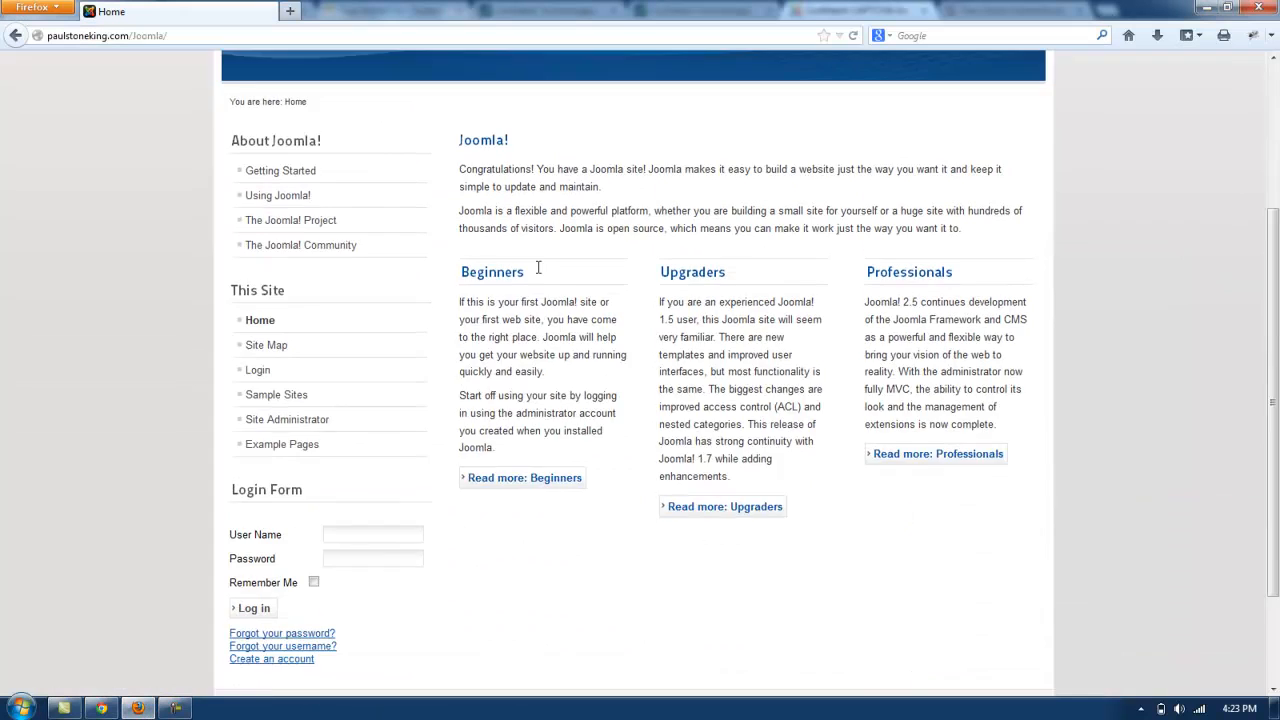
- Open Create an account and launch the Confident CAPTCHA image challenge via 'Click here'
scroll(down, 3)
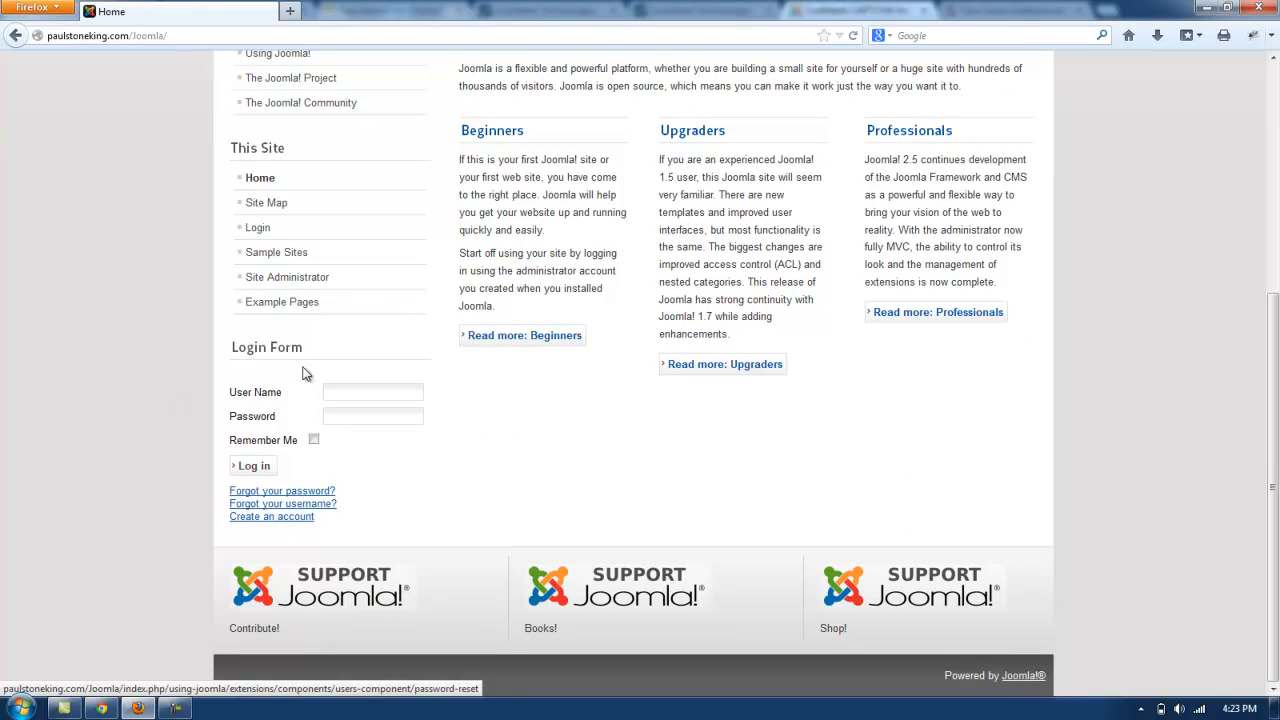
click(272, 516)
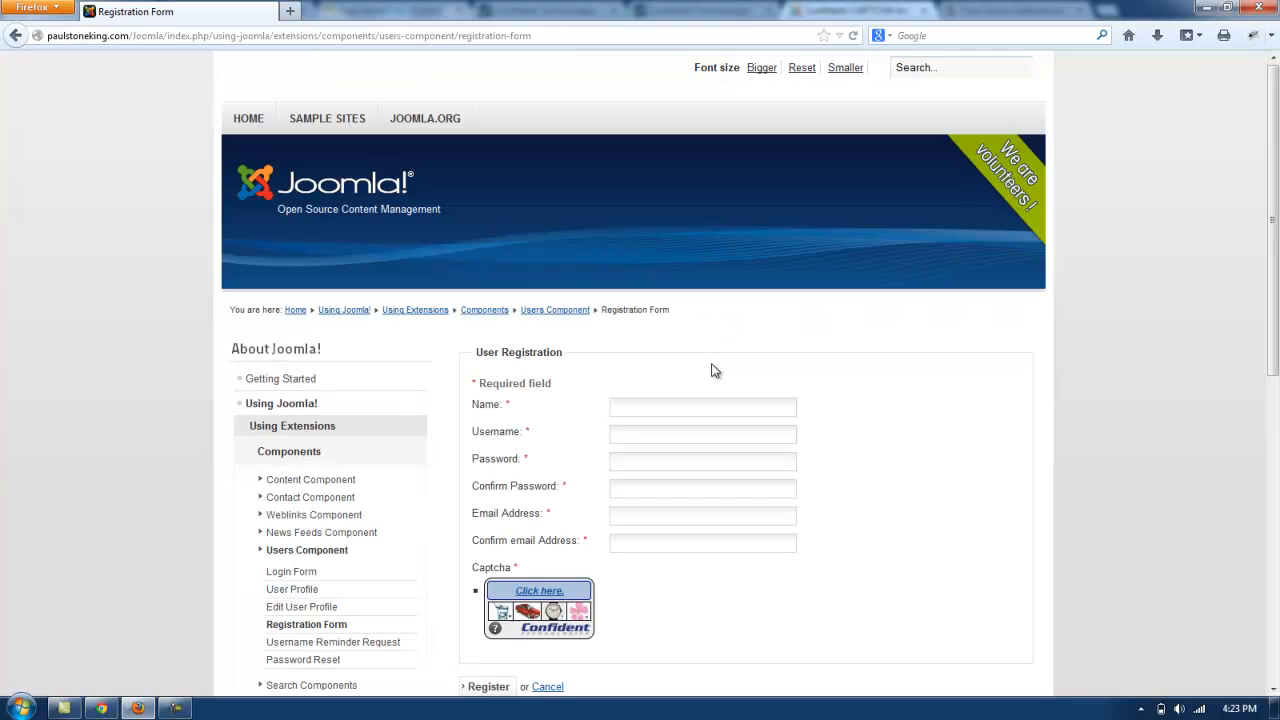
mouse_move(714, 434)
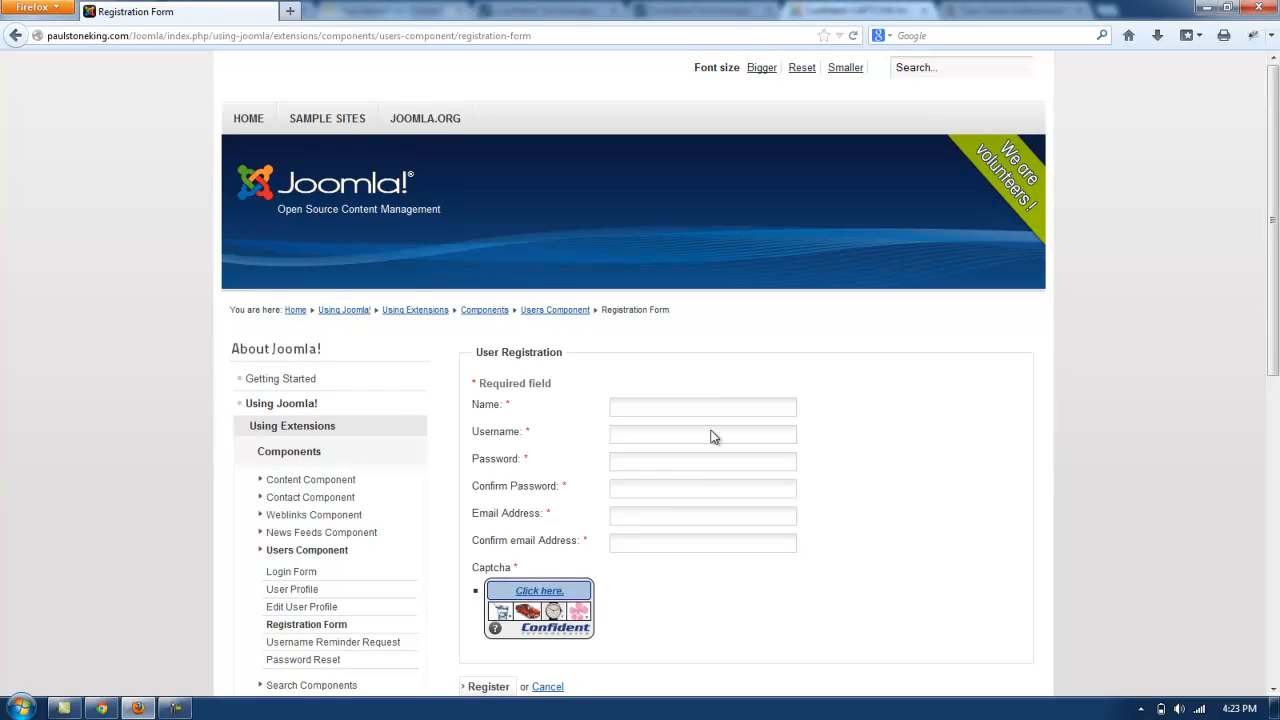
scroll(down, 3)
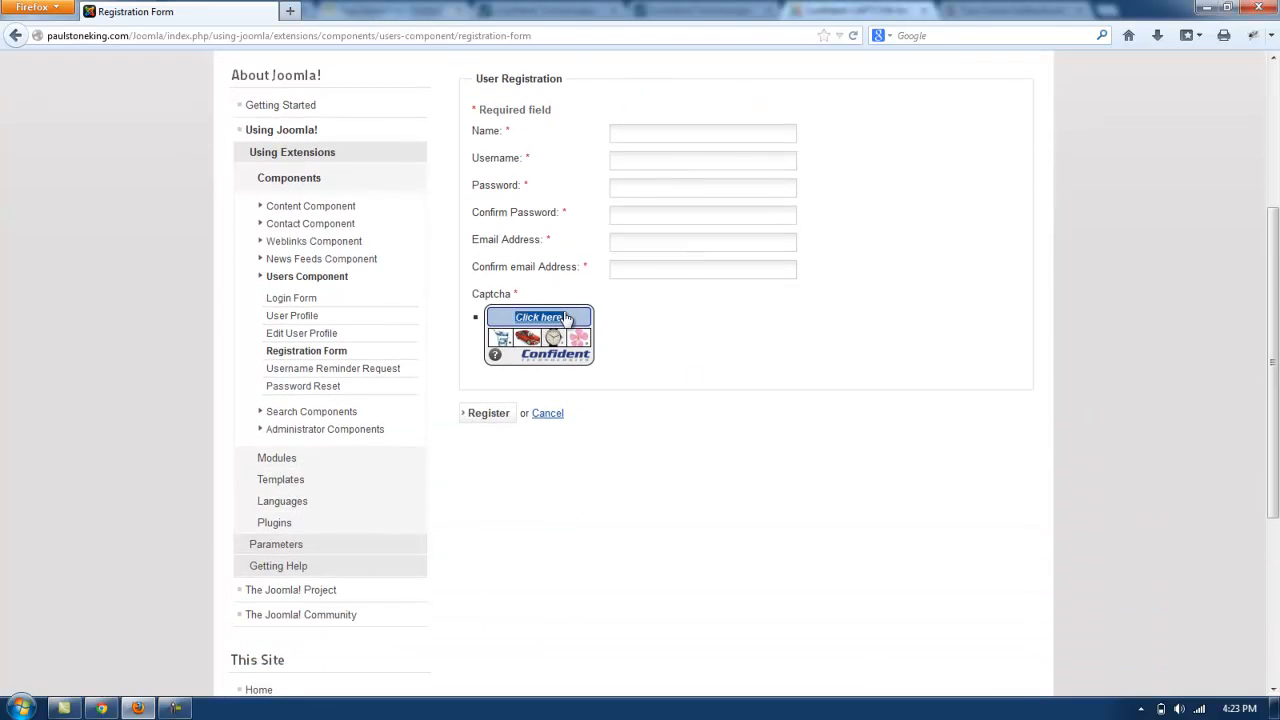
click(540, 316)
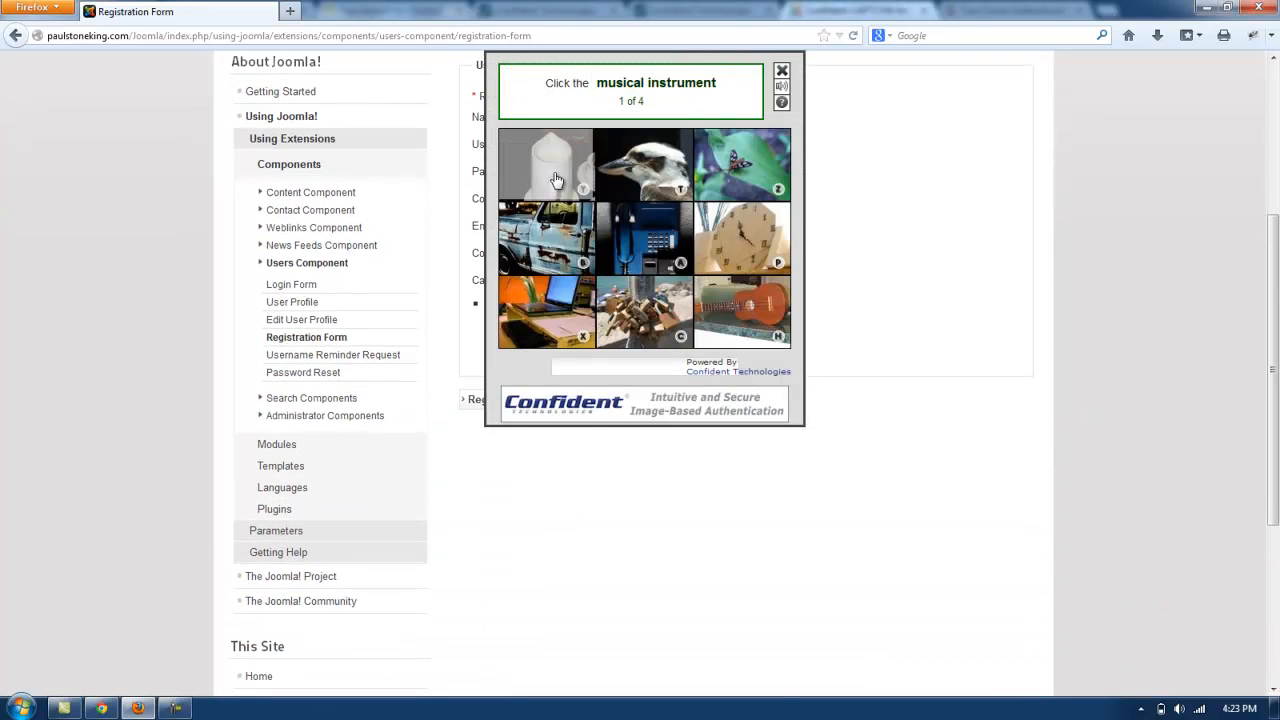